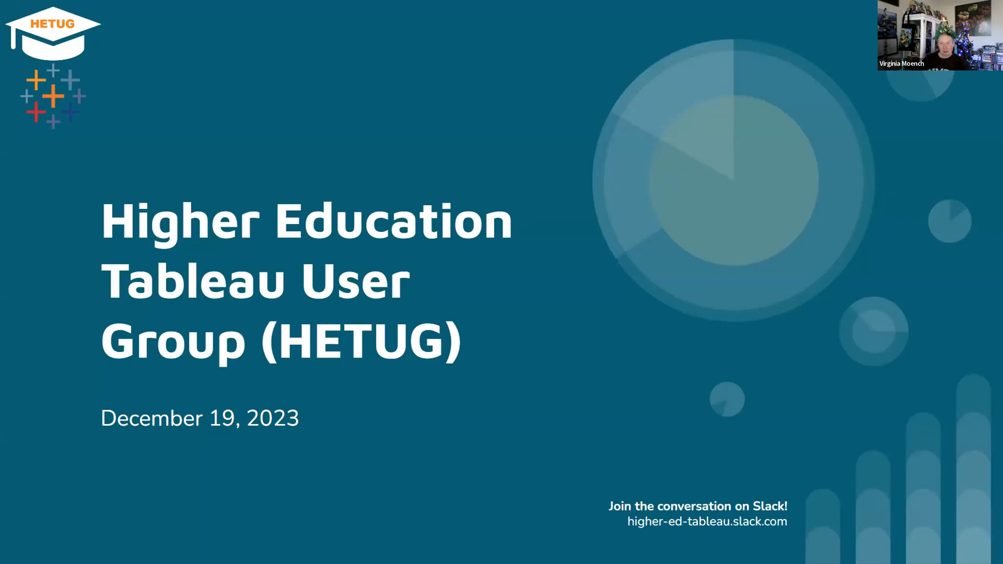
- Advance the presentation to the Data Alerts slide listing five alerts
key("right")
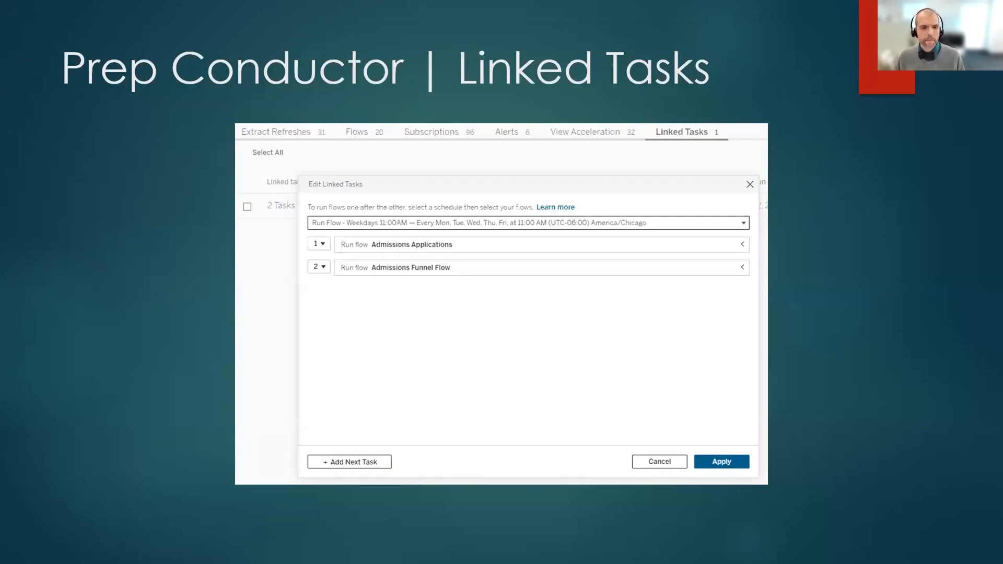
mouse_move(387, 313)
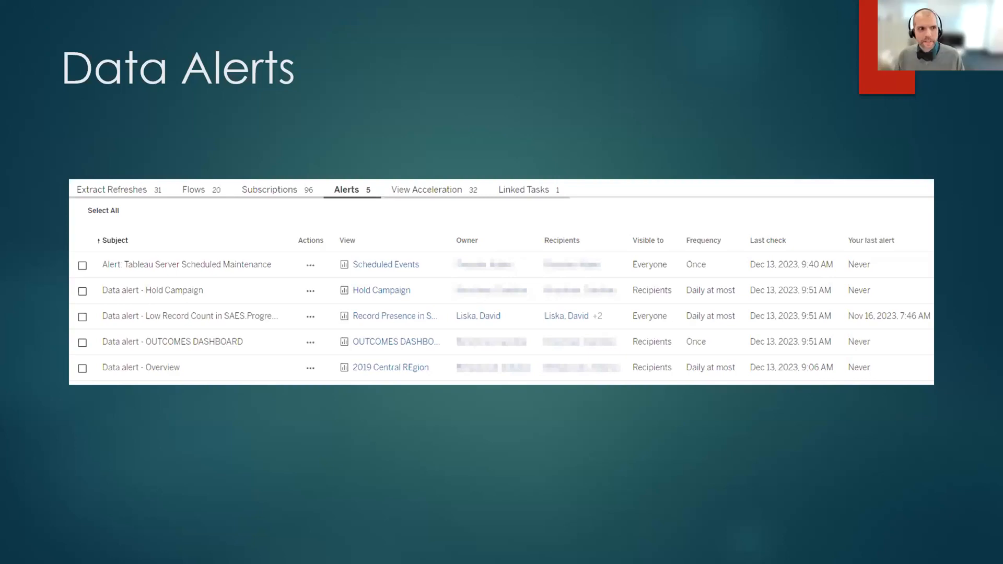
key("right")
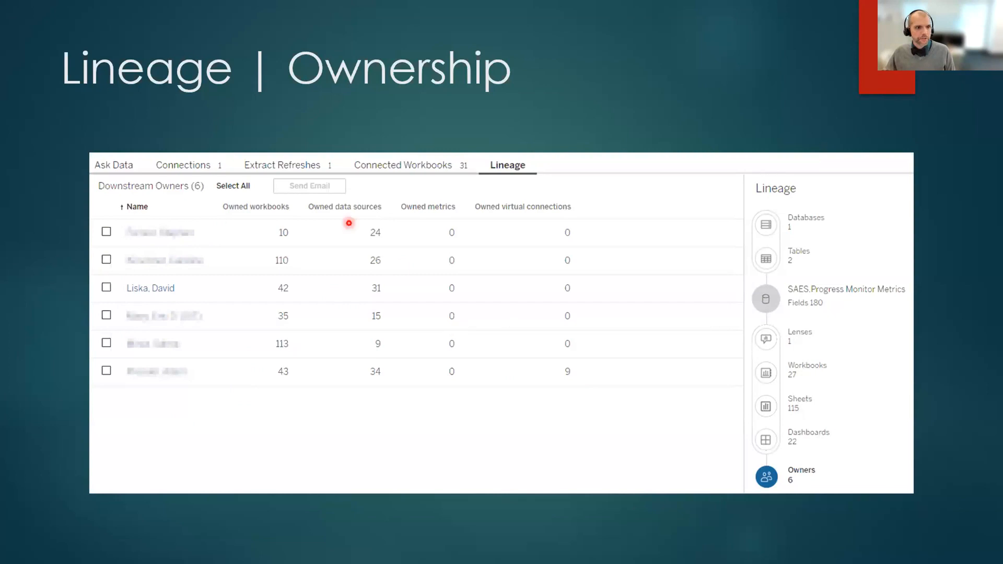
mouse_move(287, 311)
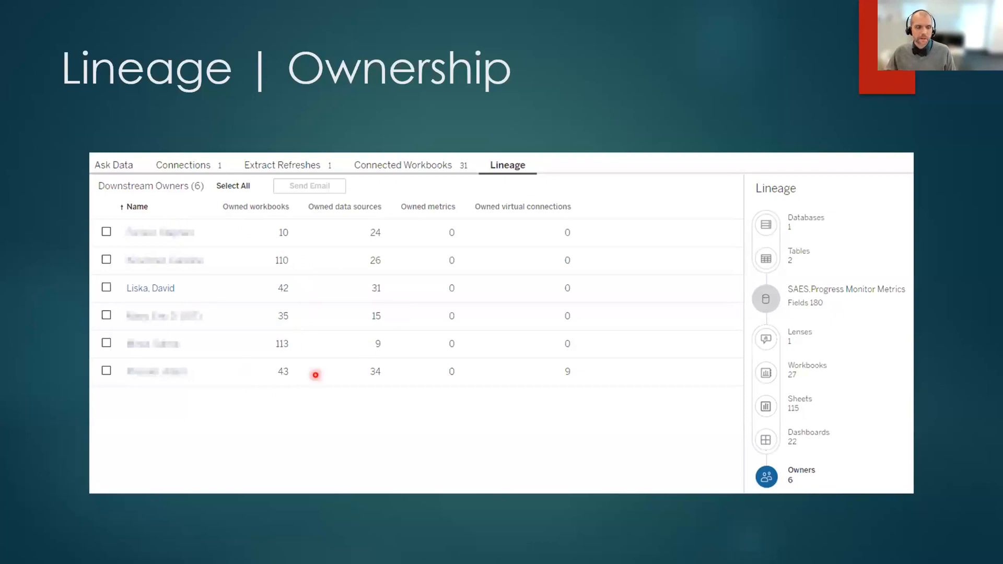
mouse_move(619, 384)
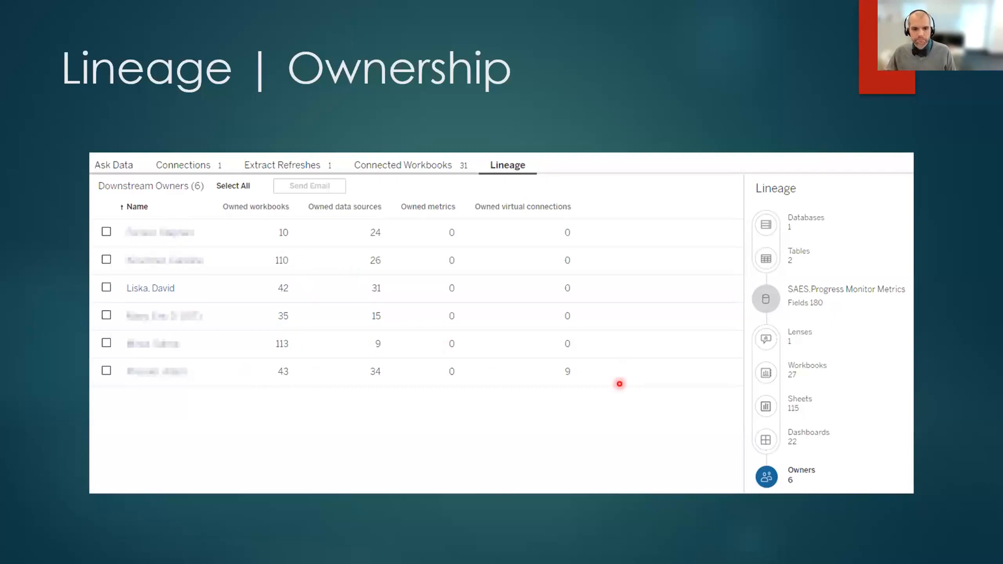
mouse_move(616, 385)
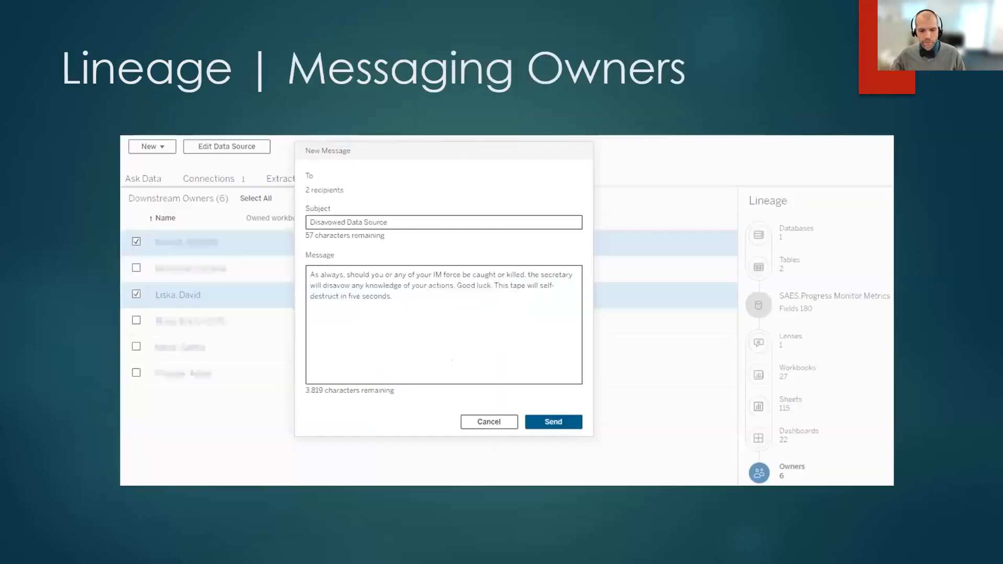
key("Right")
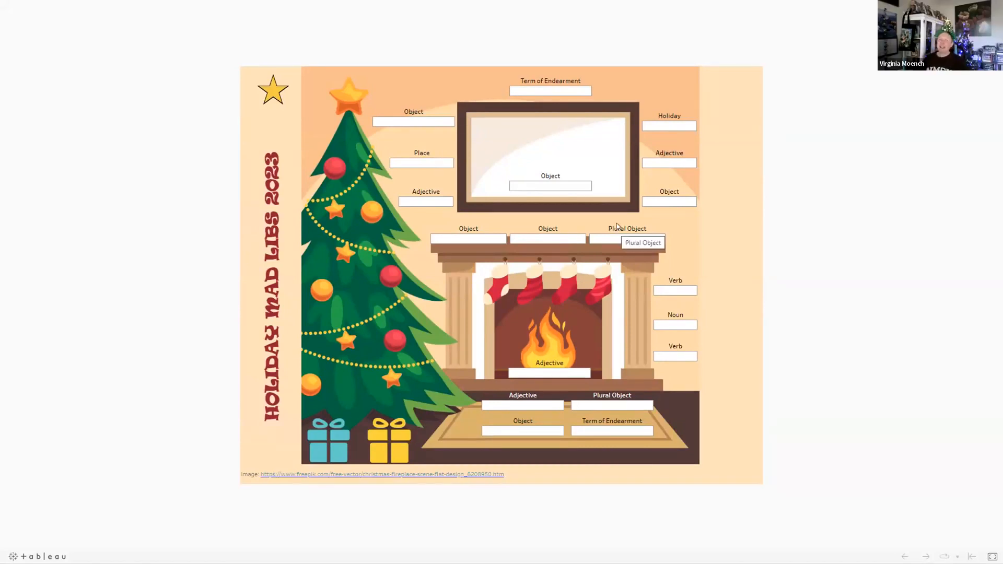
mouse_move(618, 225)
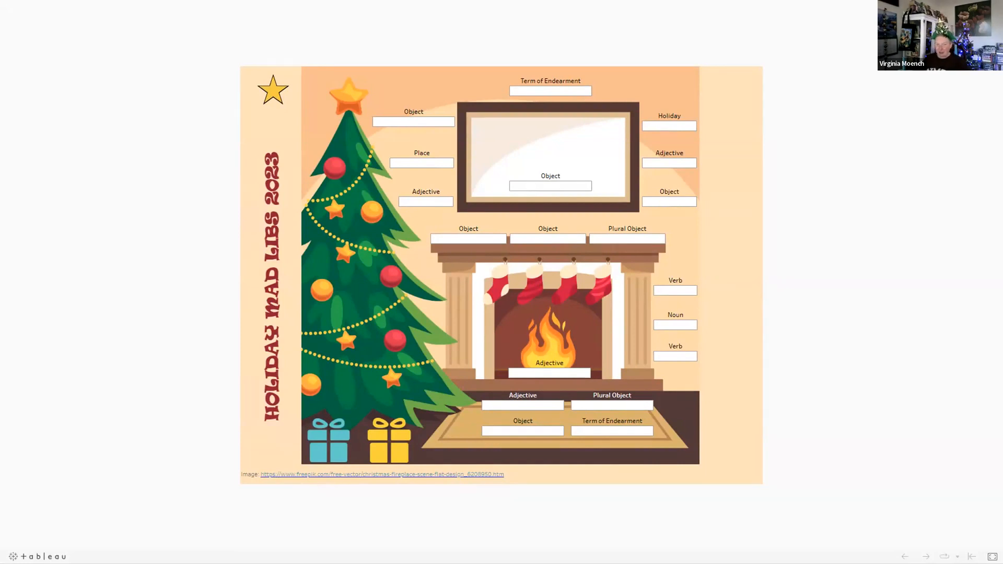
mouse_move(490, 65)
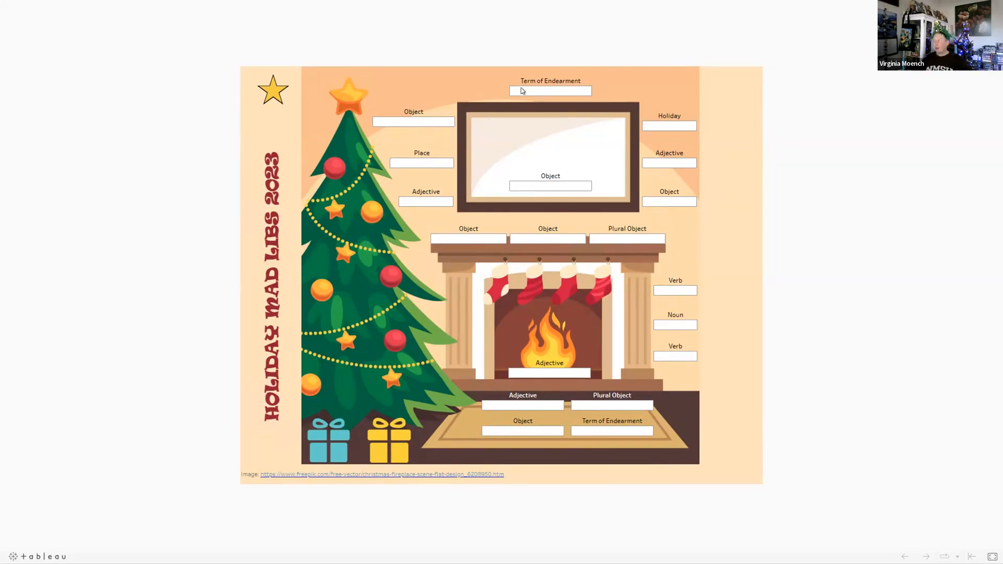
mouse_move(582, 322)
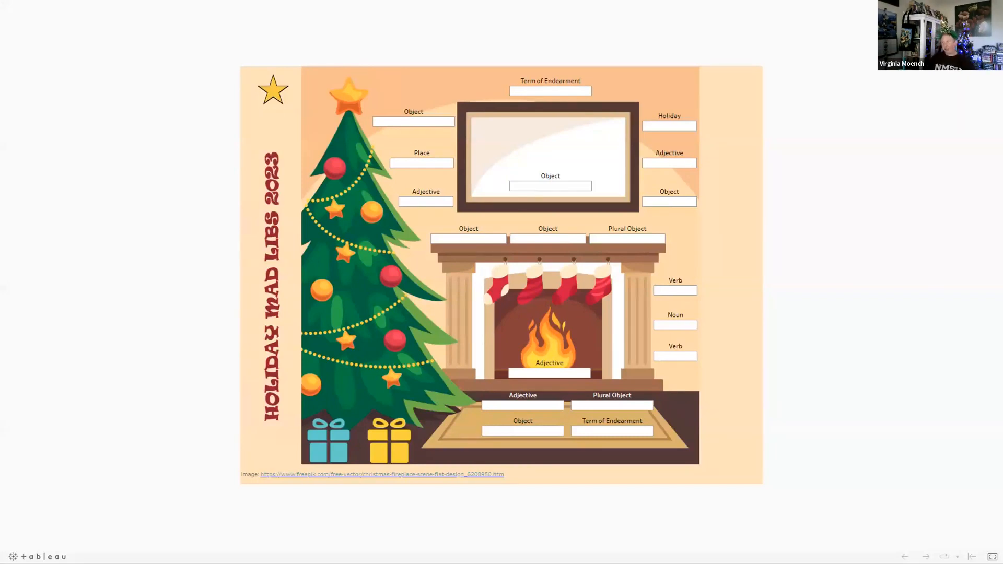
- Fill the first Mad Libs blanks: Sweetie, My L…, Cat, snowboots and pickle
type("Sweetie")
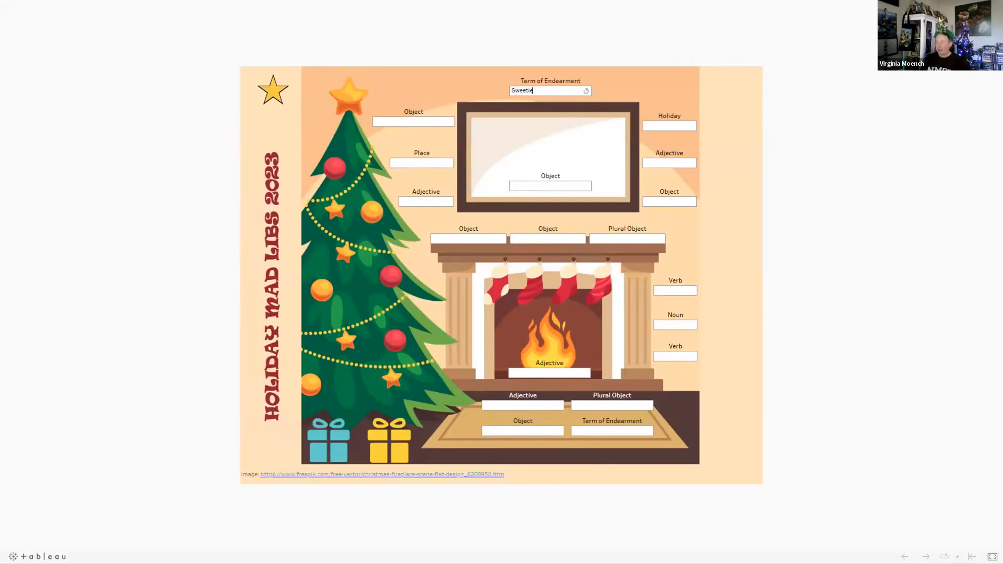
left_click(611, 431)
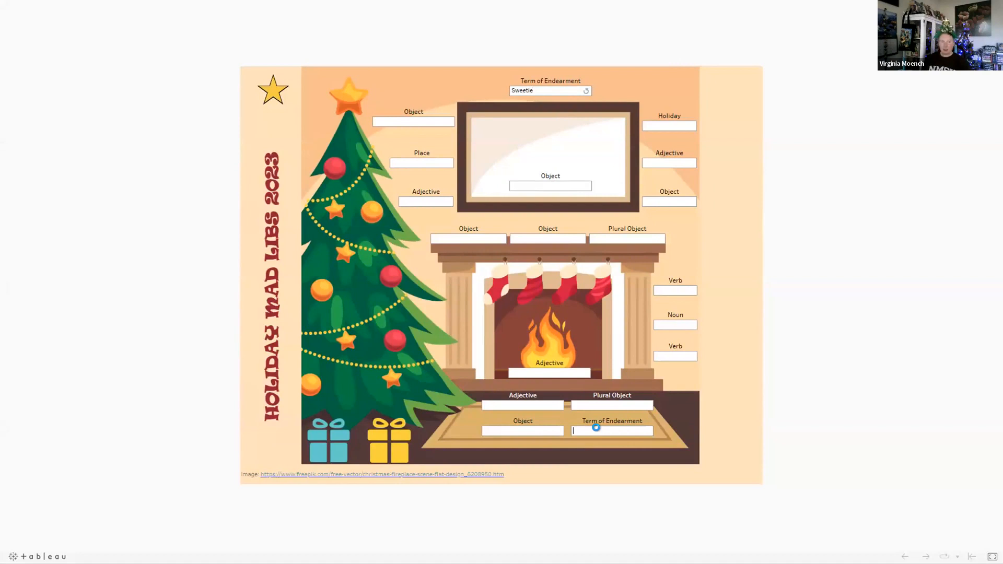
type("My Love")
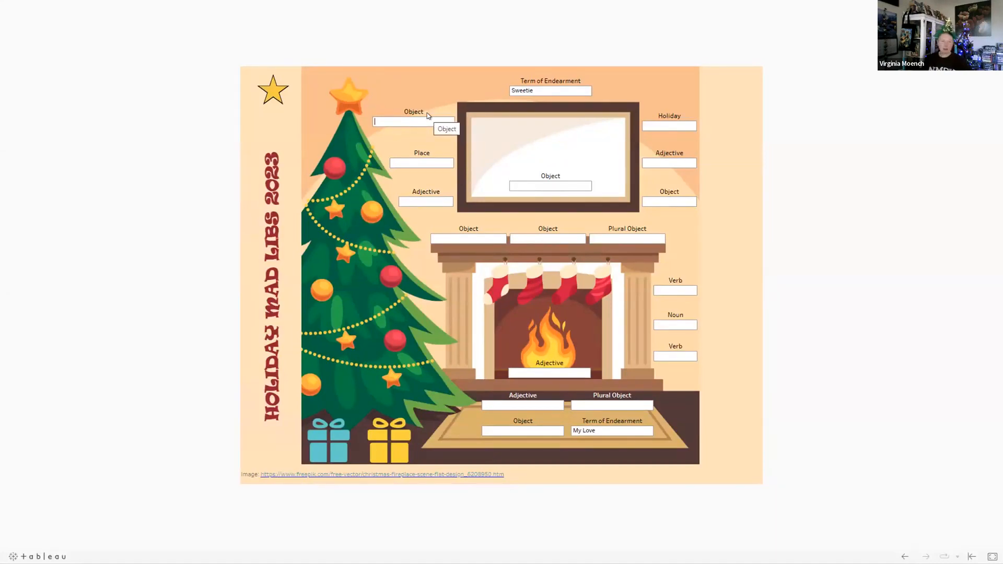
type("Cat")
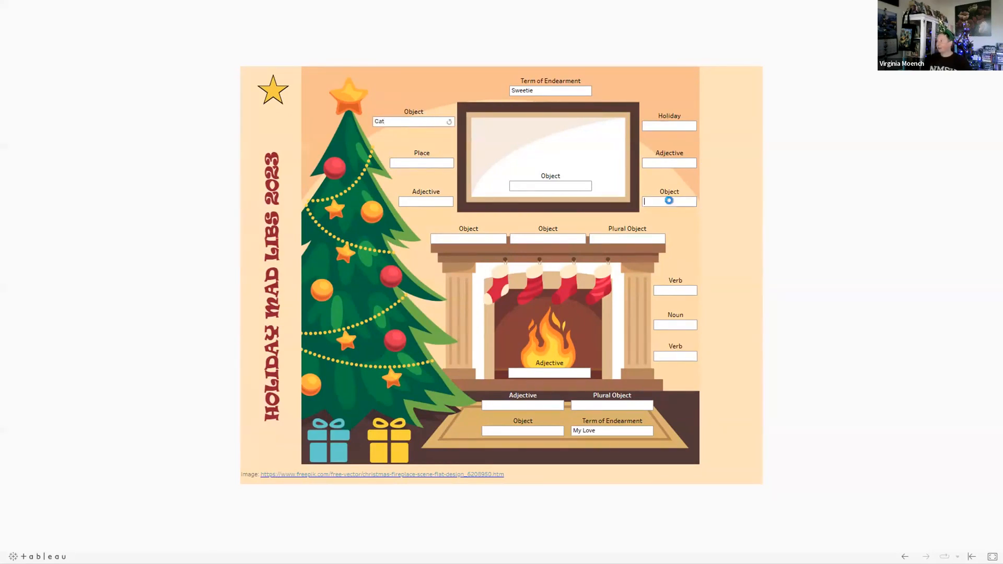
type("Snowboots")
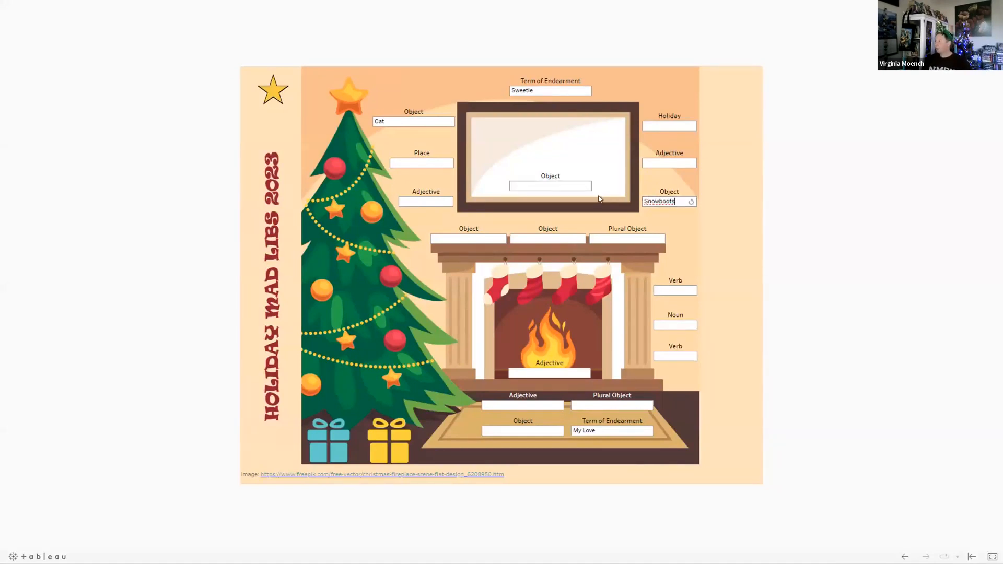
key("Backspace")
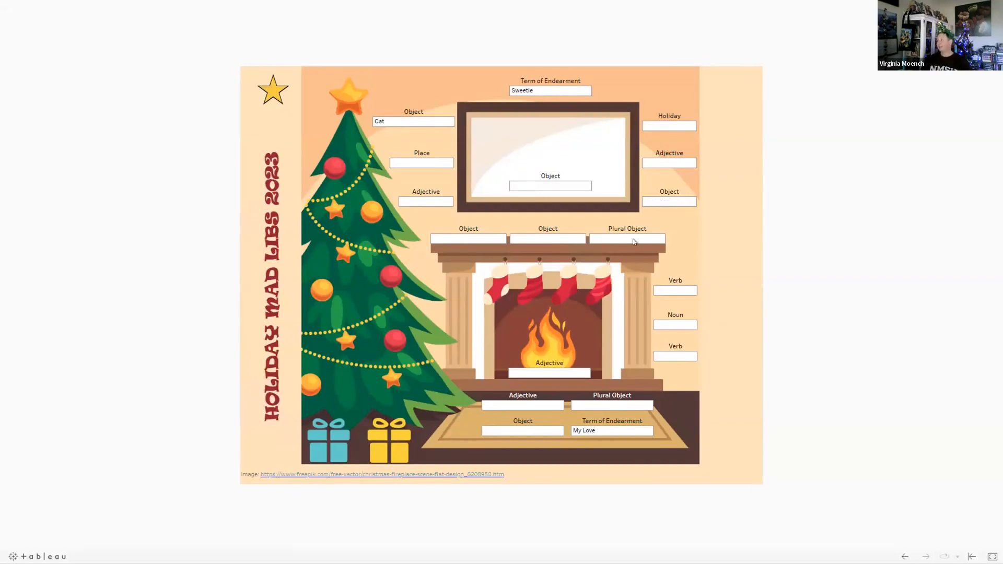
type("snowboots")
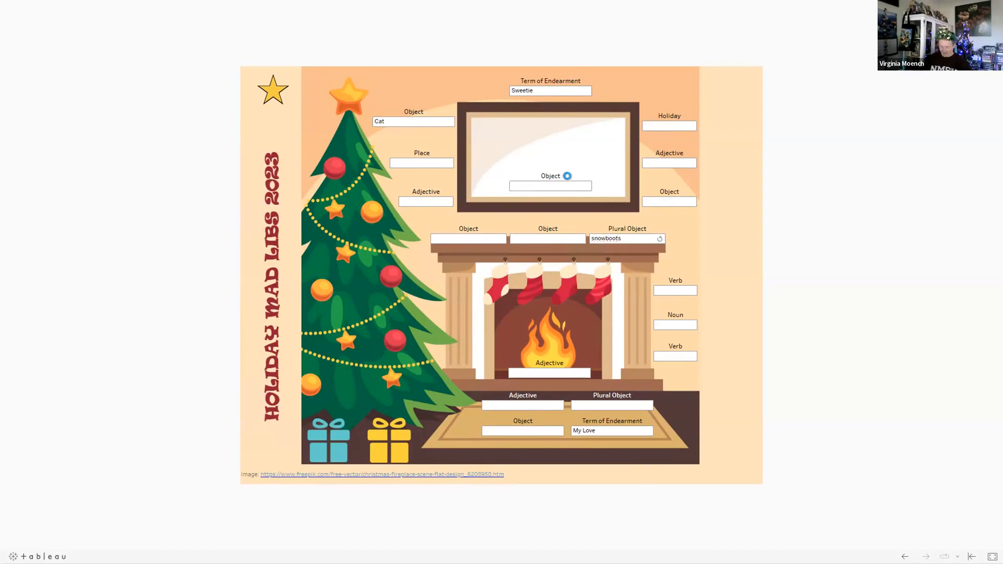
type("pickle")
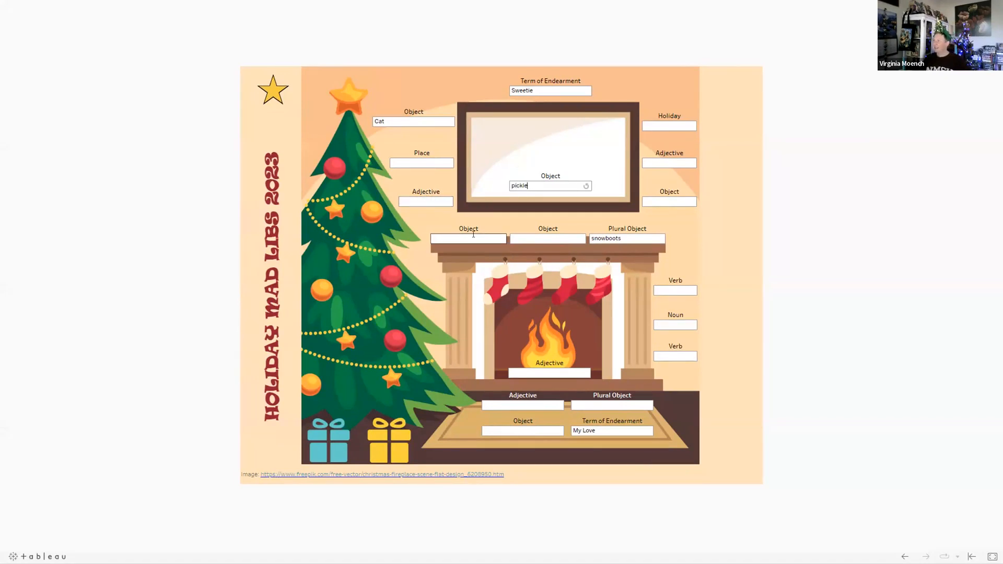
- Fill the next blanks with stocking, tree, window, coal and garbanzo beans
type("sot")
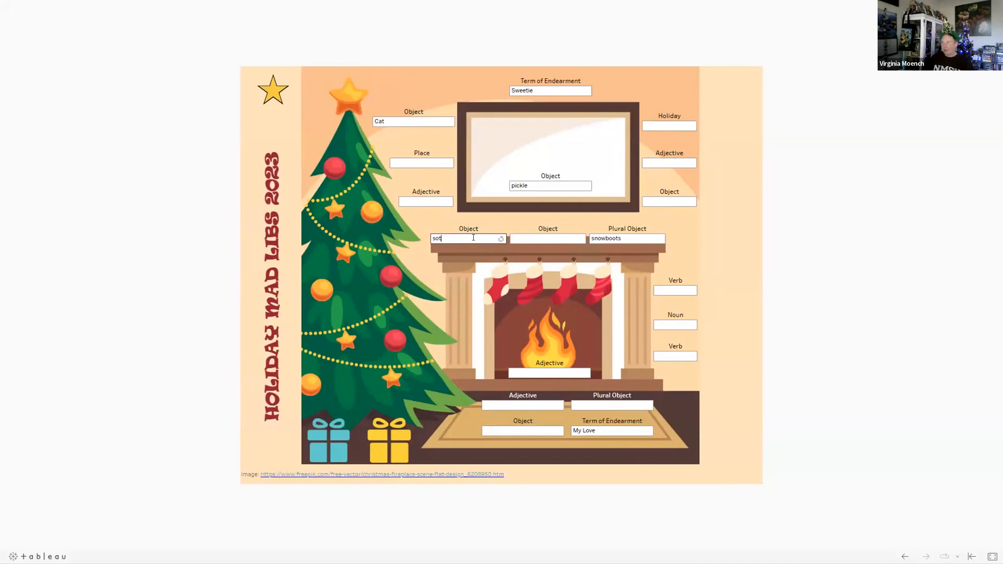
type("stocking")
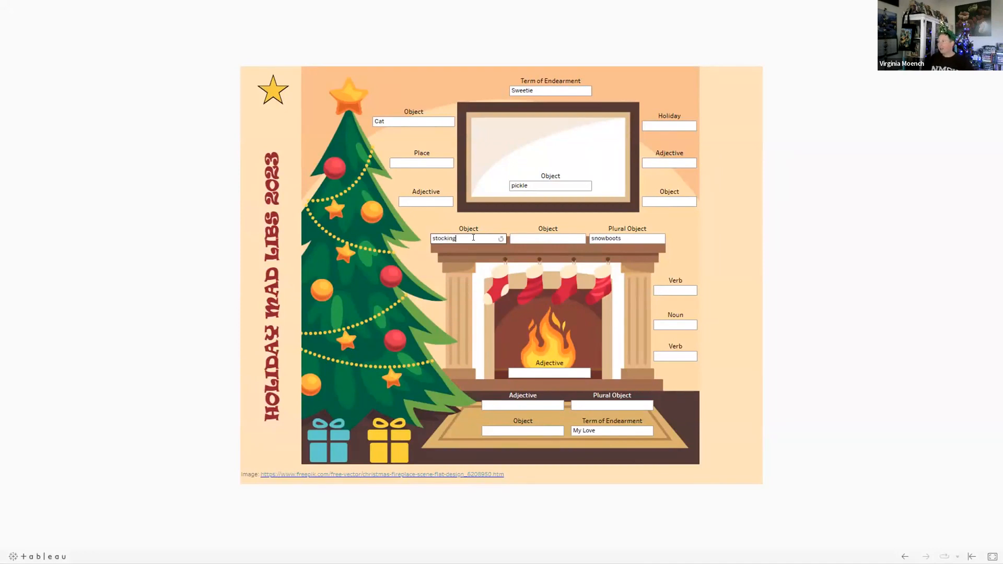
type("tree")
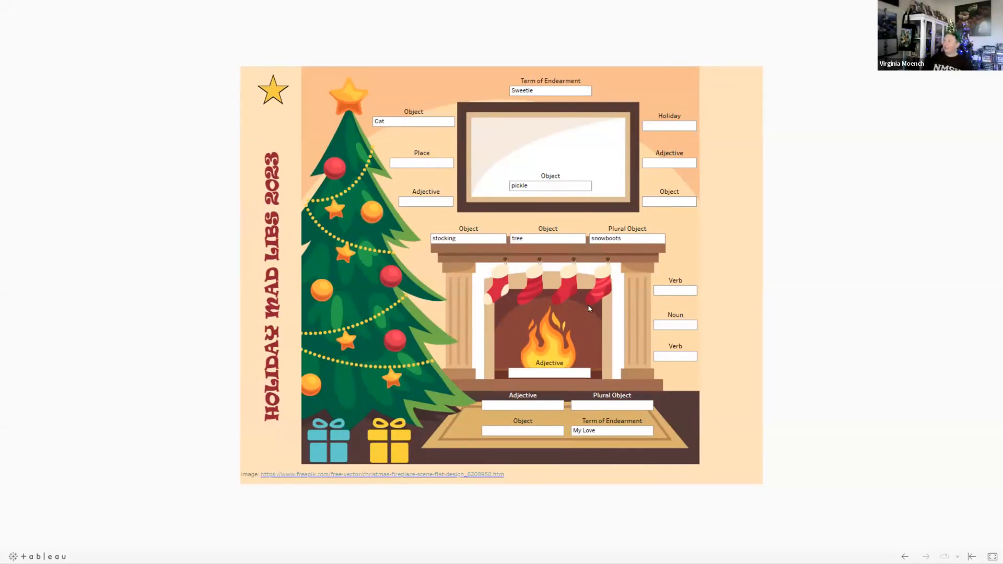
type("w")
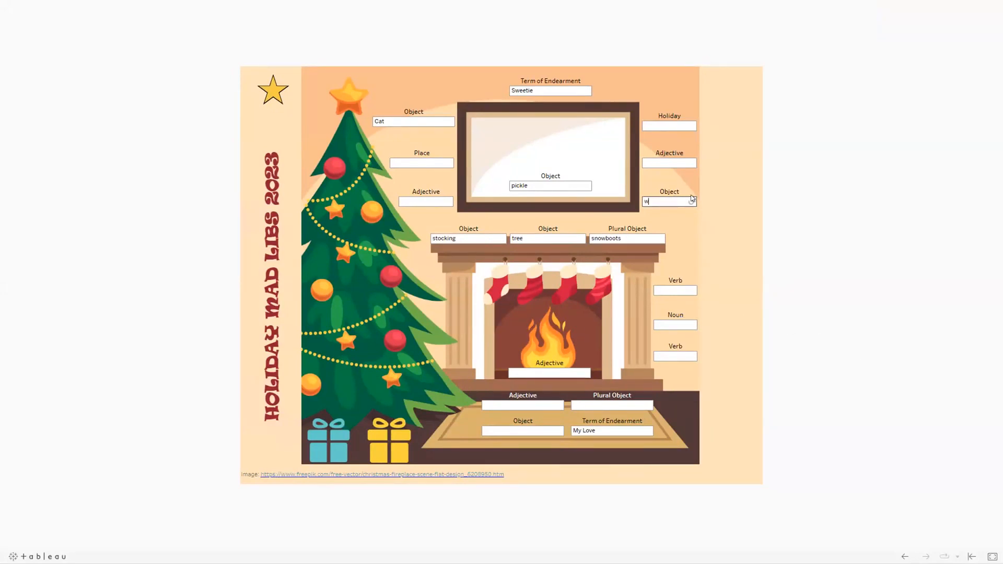
type("indow")
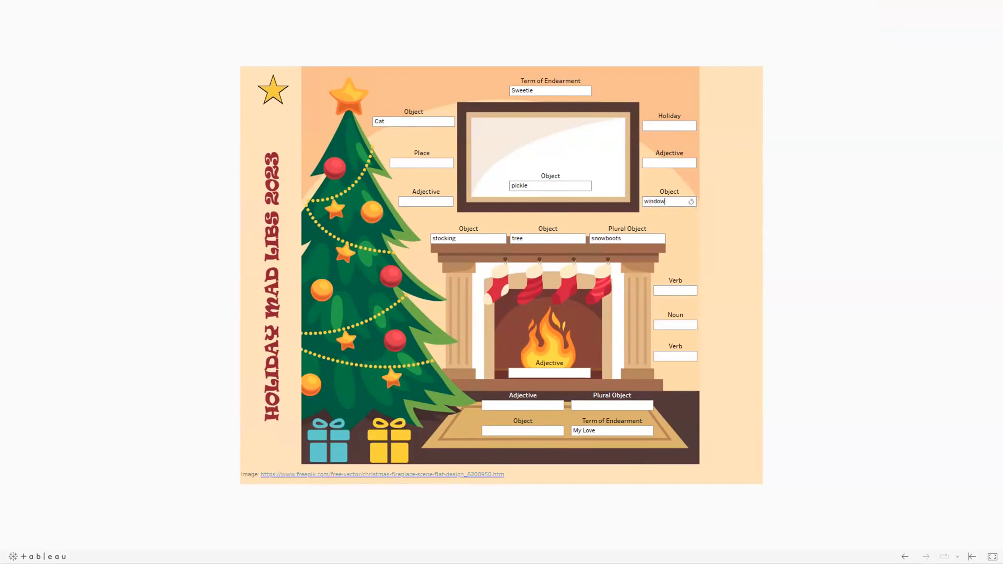
mouse_move(662, 305)
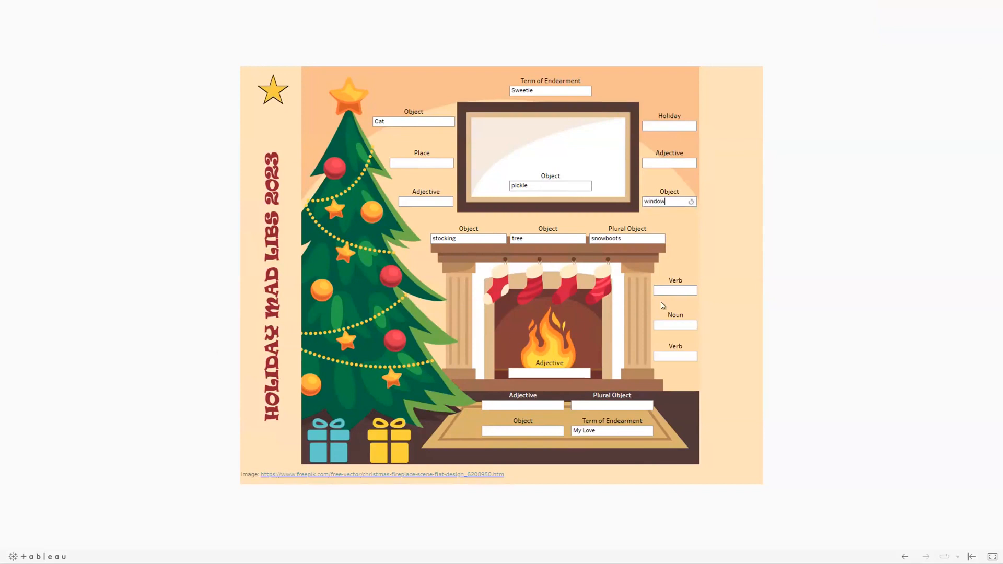
type("coal")
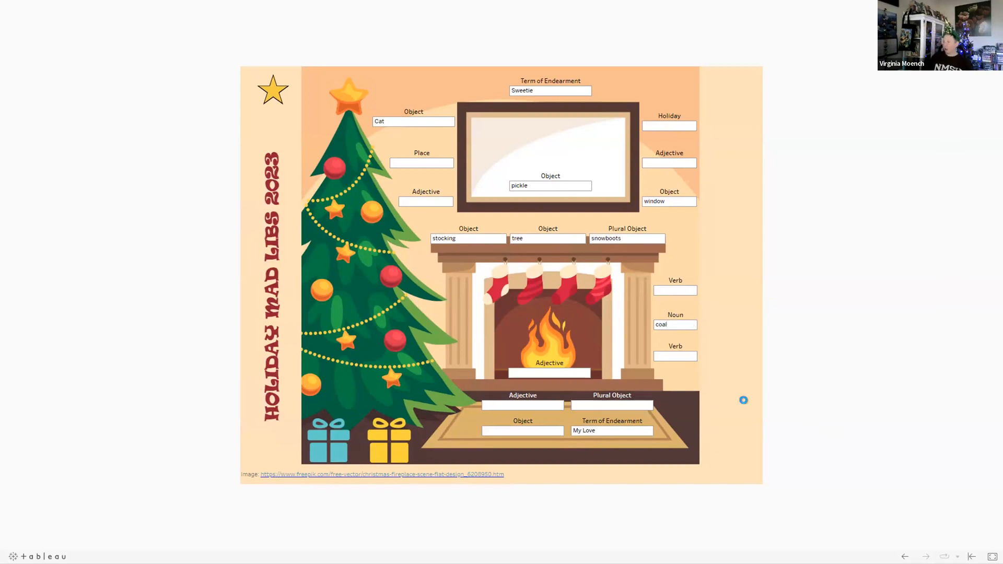
type("garbanzo")
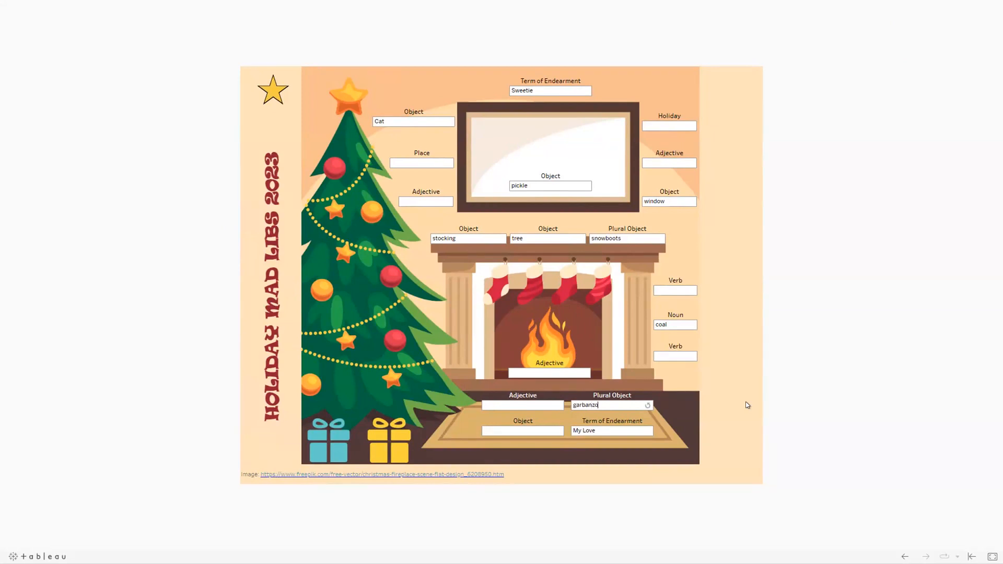
type("beans")
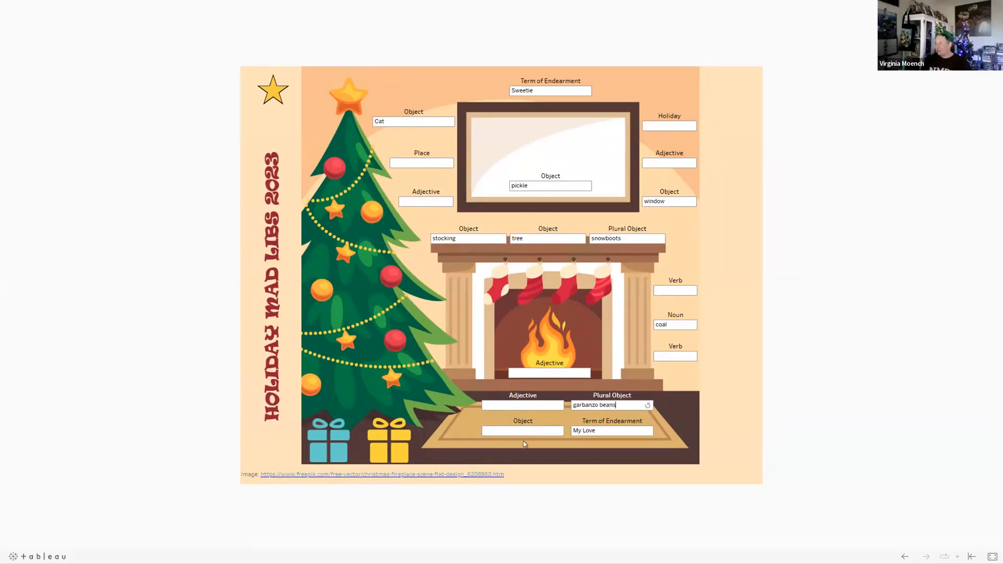
type("pecan pie")
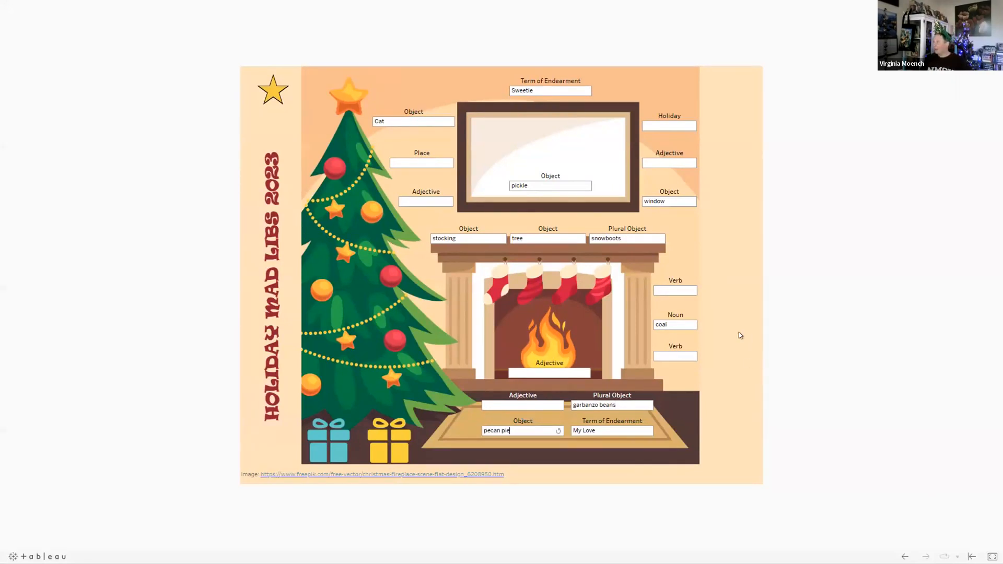
- Fill the Verb and Place blanks with Festivus, Online, fuzzy, speedy and green
left_click(675, 290)
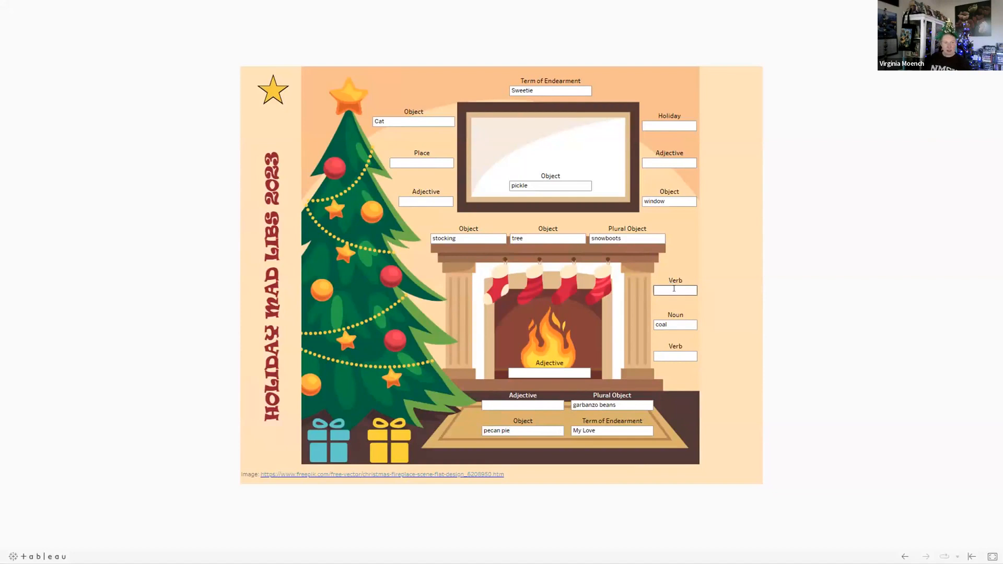
type("Sweat")
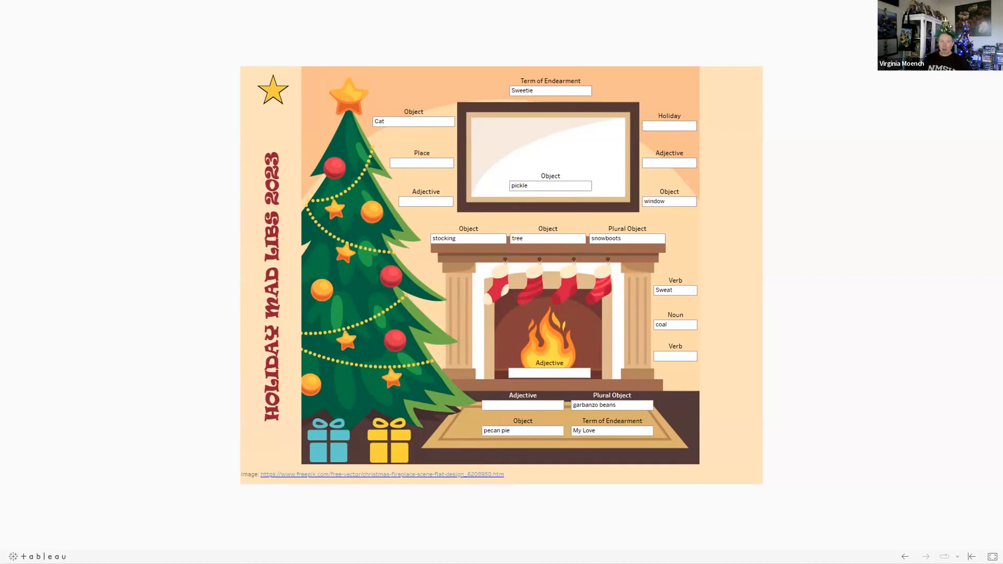
type("Festivus")
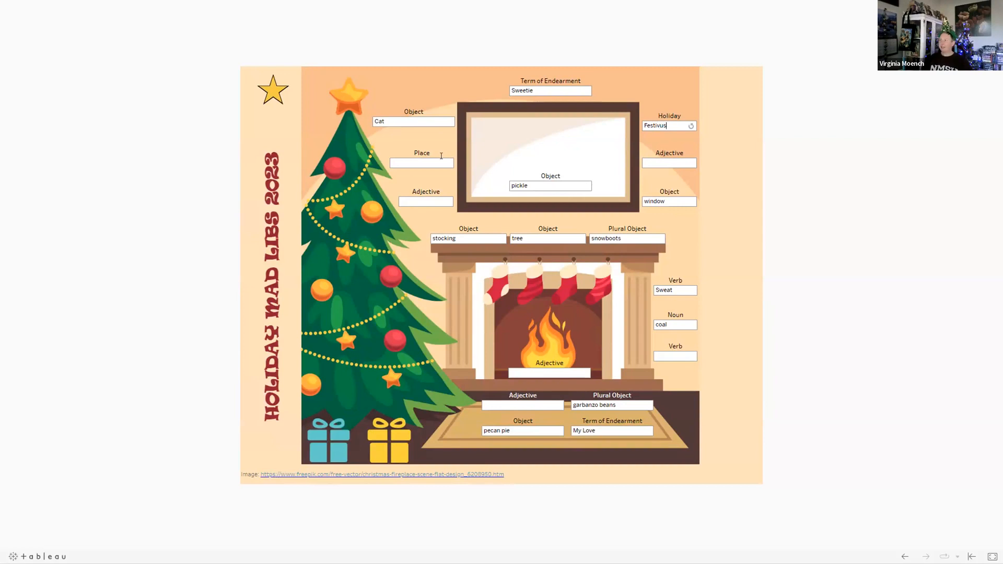
left_click(422, 163)
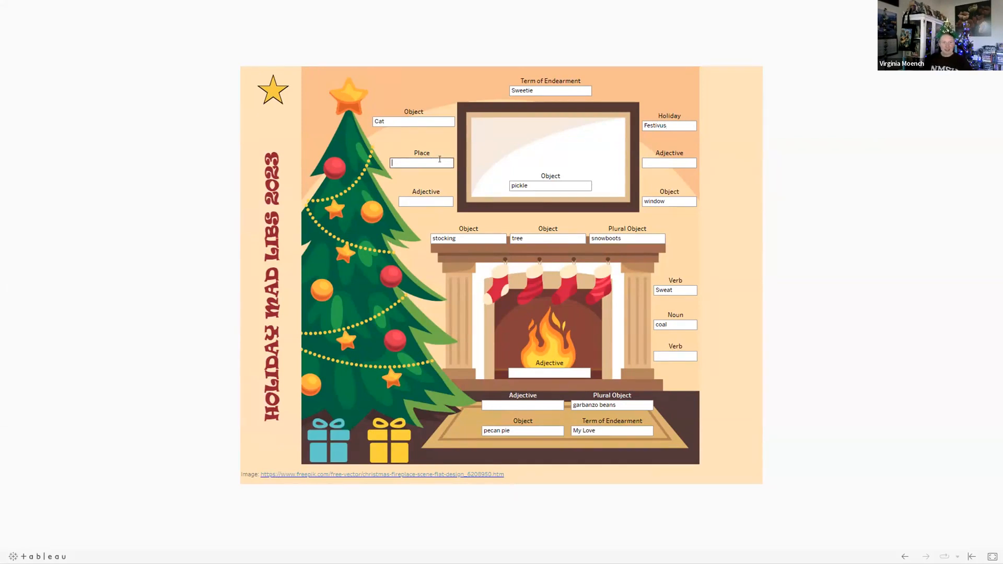
type("Online")
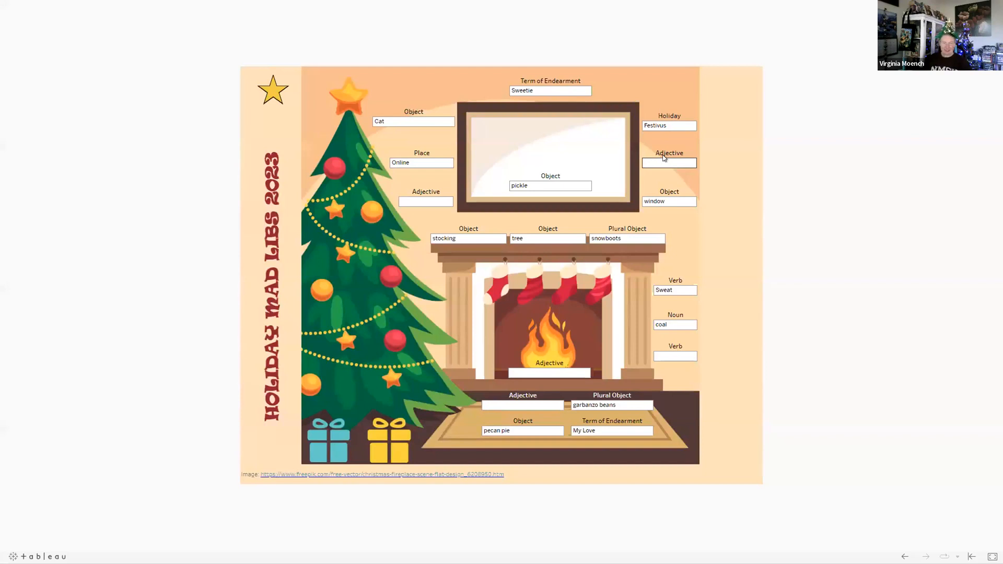
type("fuzzy")
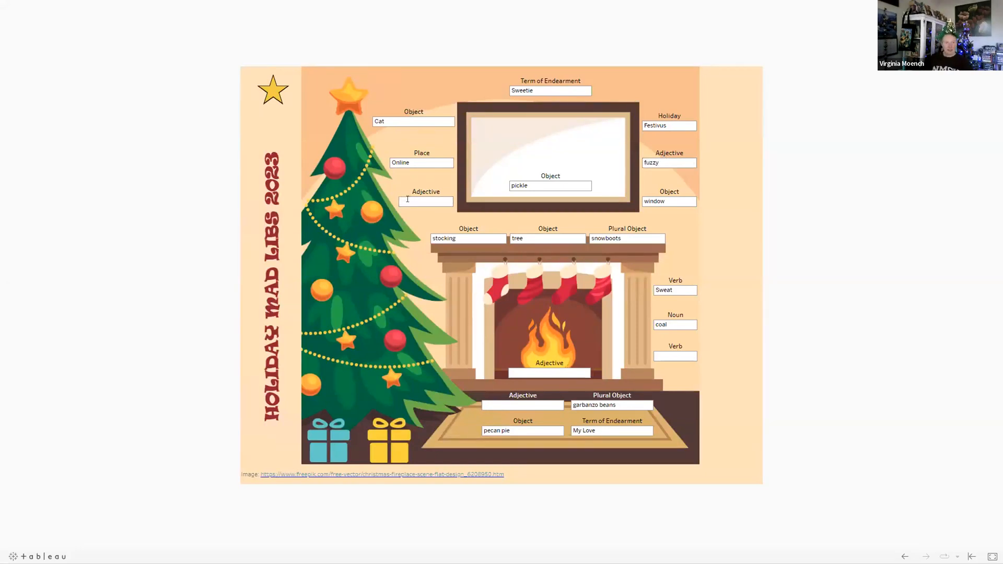
type("speedy")
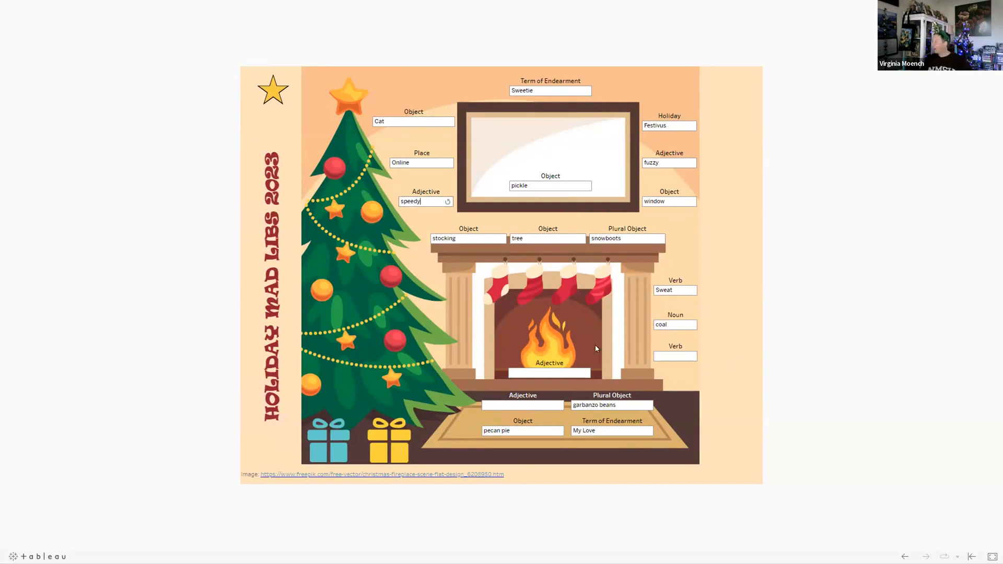
type("green")
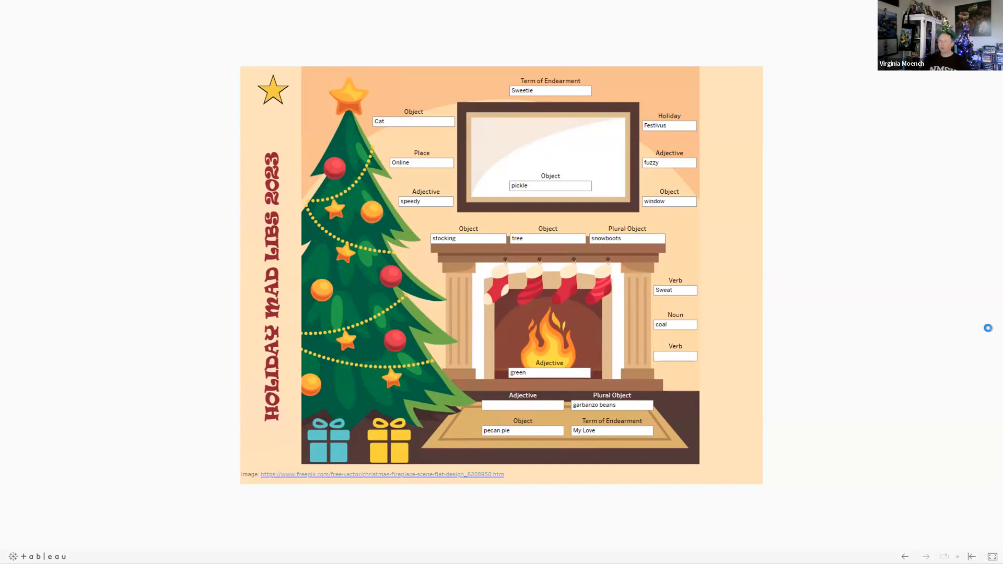
- Enter 'run' in the lower Verb blank and 'sleepy' in the rug Adjective
left_click(675, 356)
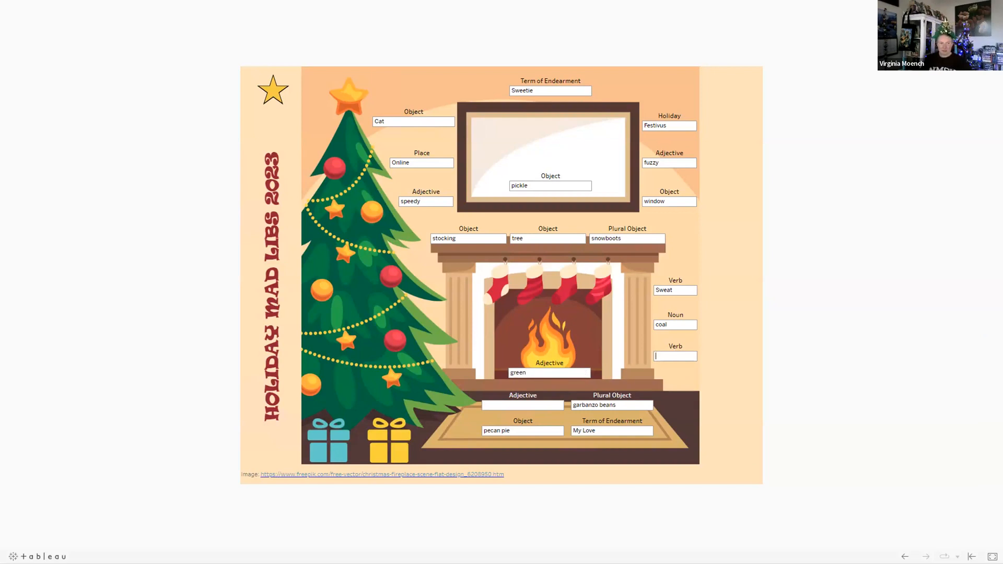
type("run")
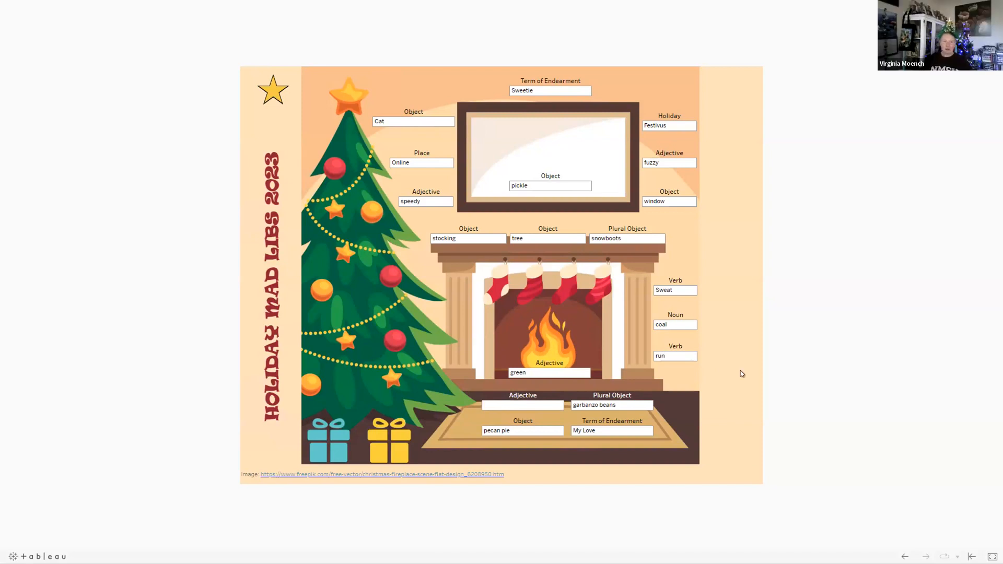
left_click(522, 404)
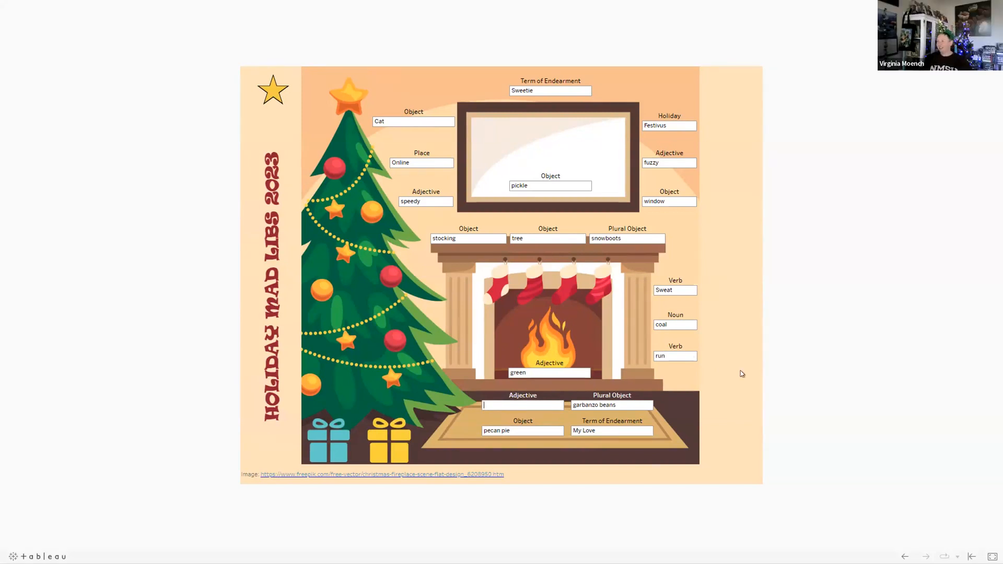
type("s")
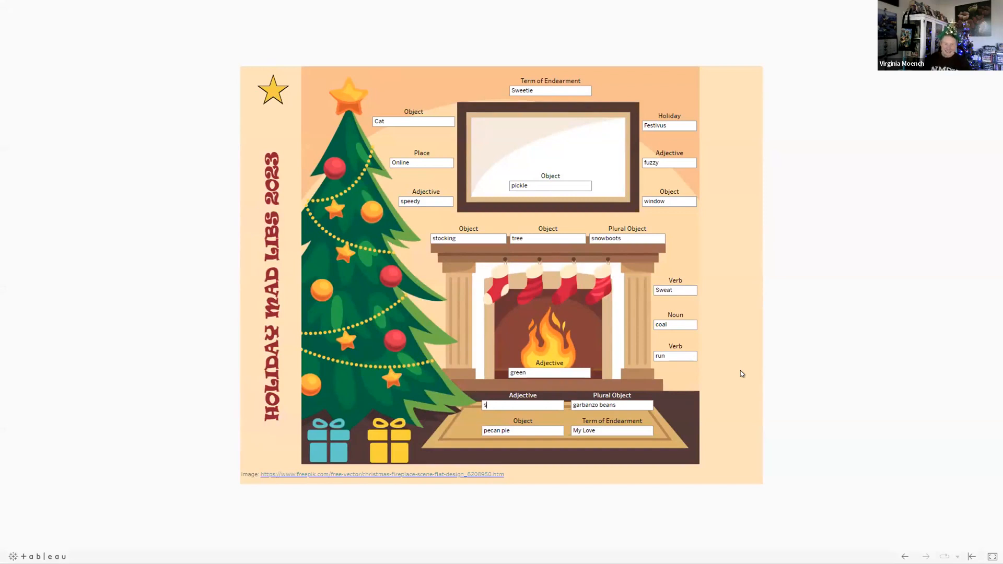
type("leepy")
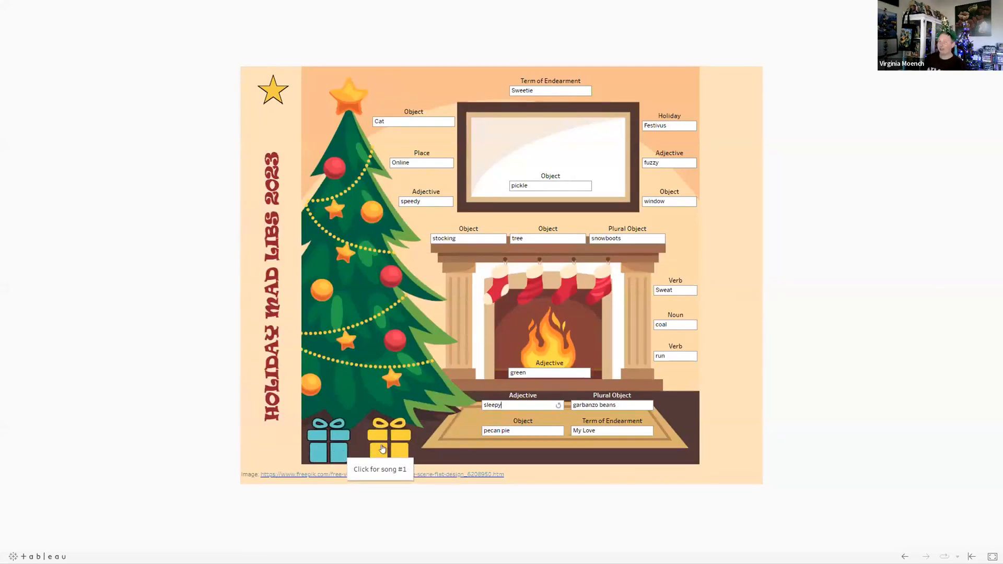
- Play song #1 from the yellow gift to show the Last Christmas lyrics and video
left_click(388, 442)
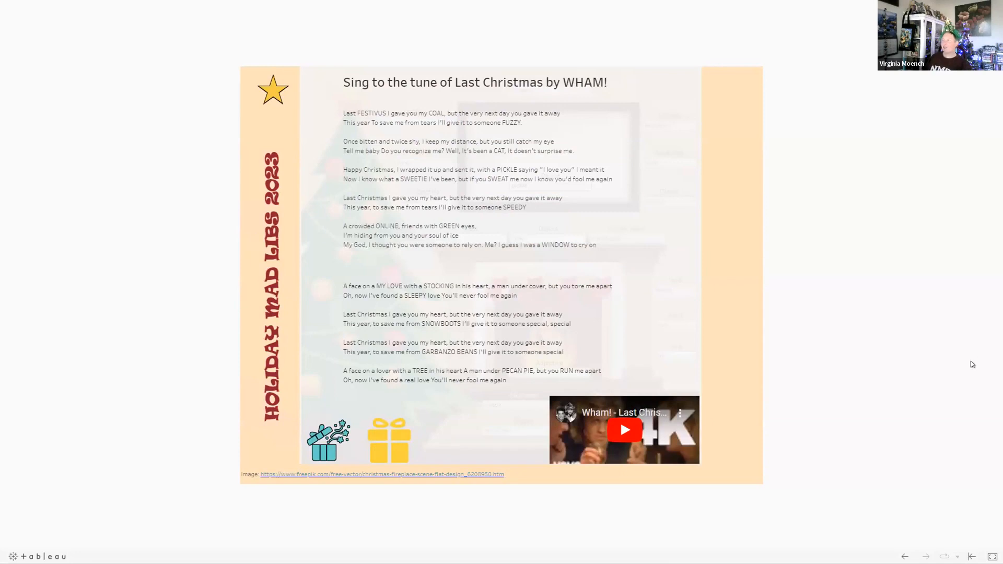
mouse_move(574, 433)
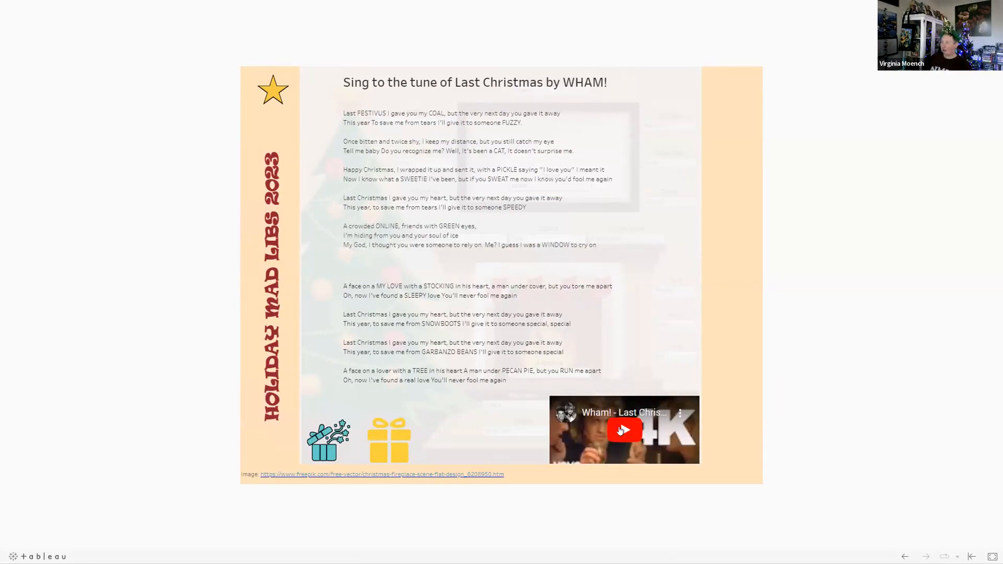
mouse_move(623, 430)
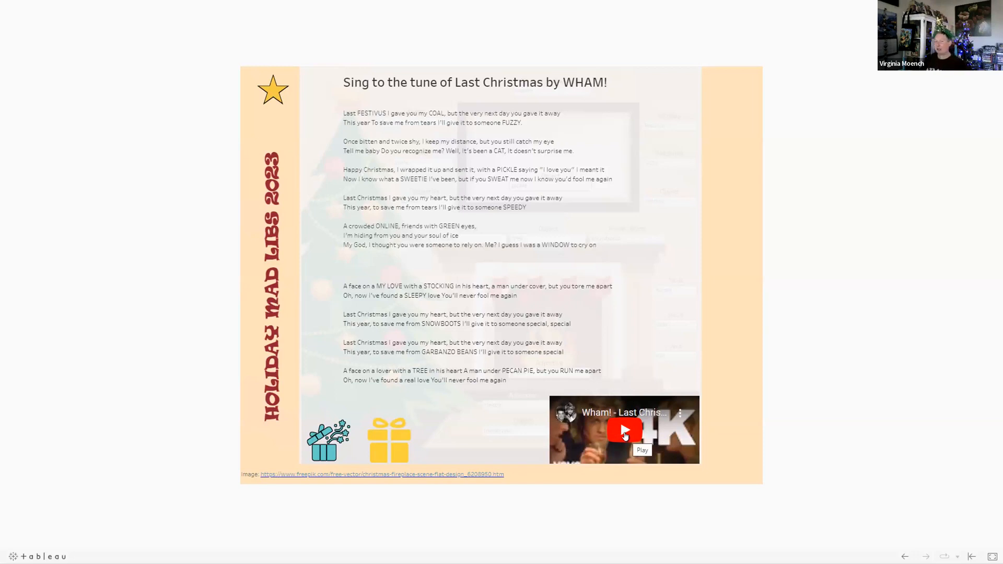
mouse_move(776, 280)
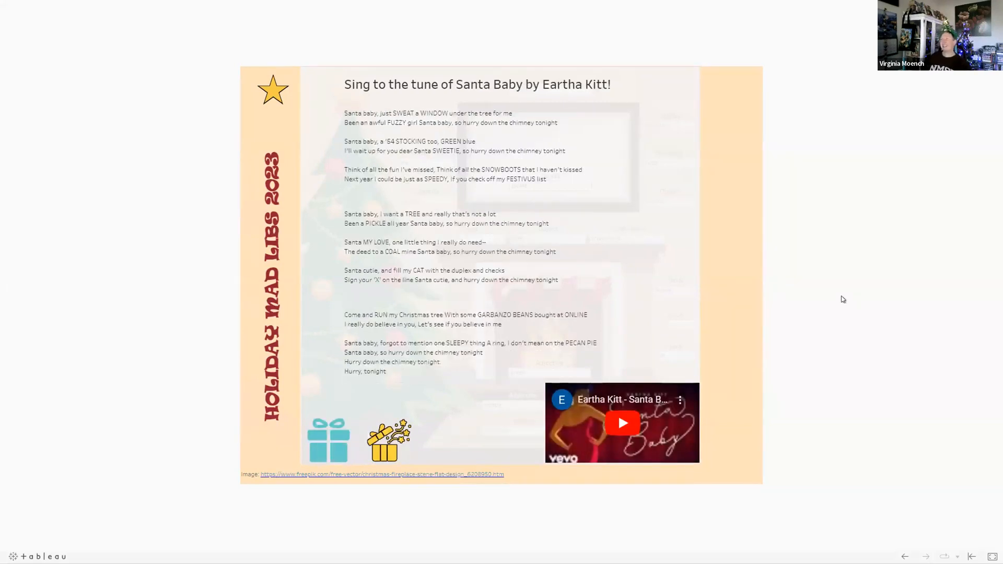
mouse_move(580, 48)
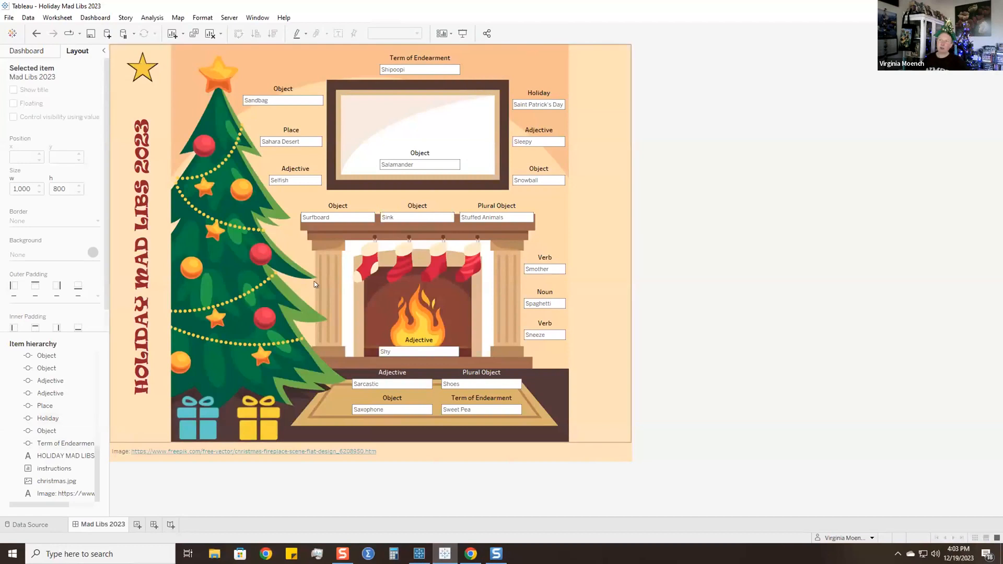
mouse_move(79, 123)
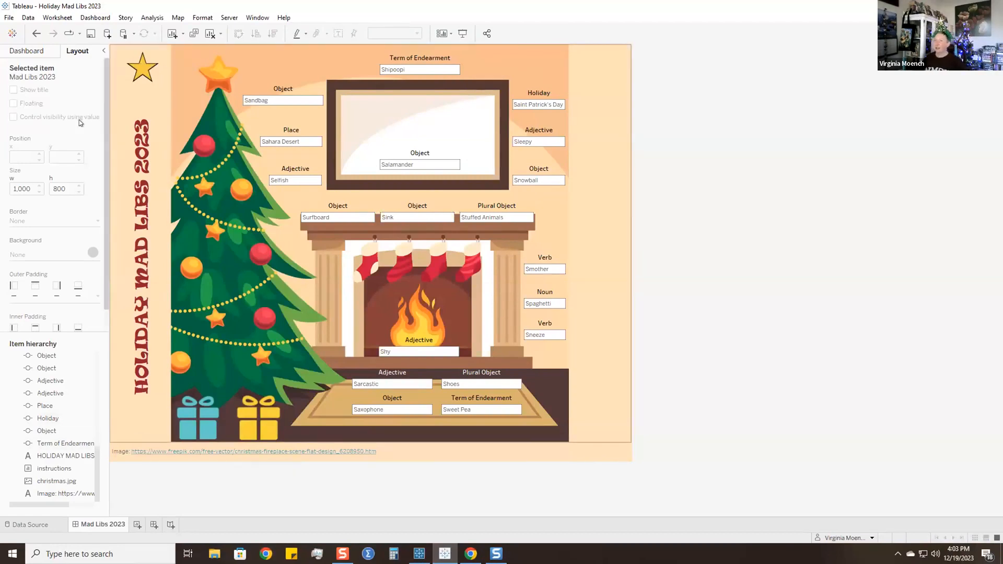
mouse_move(204, 422)
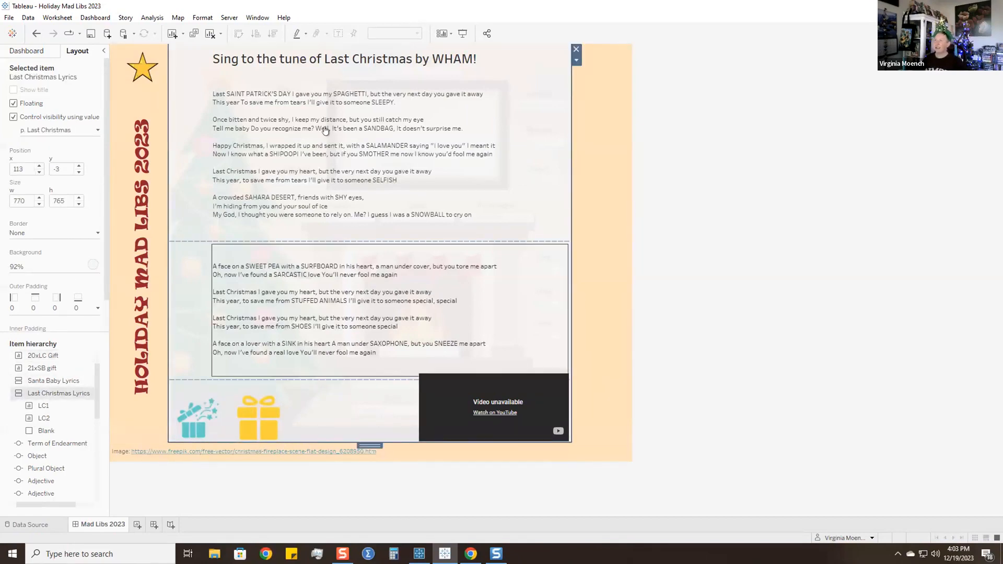
mouse_move(390, 331)
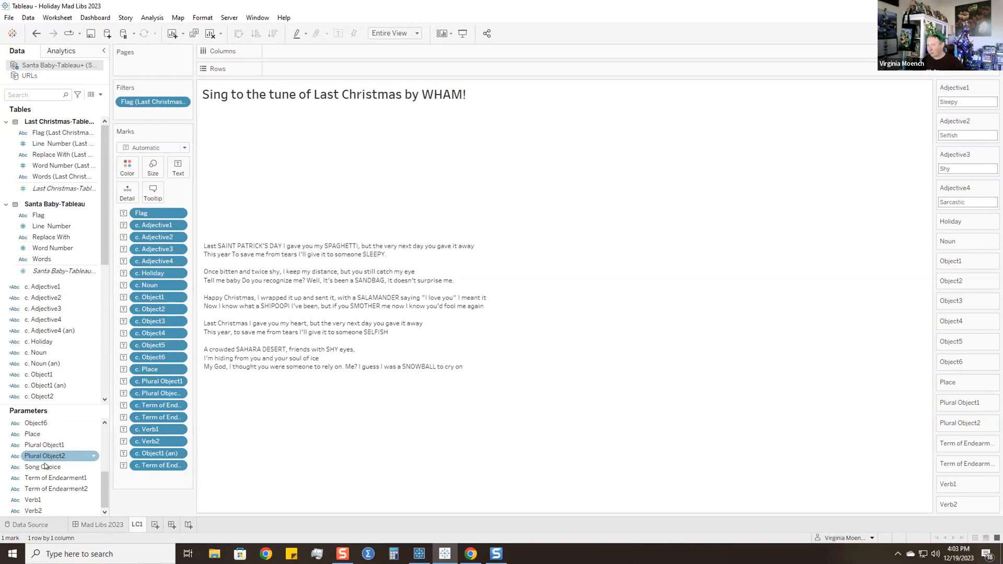
- Show the Song Choice control on LC1 and review its list values without changes
right_click(43, 467)
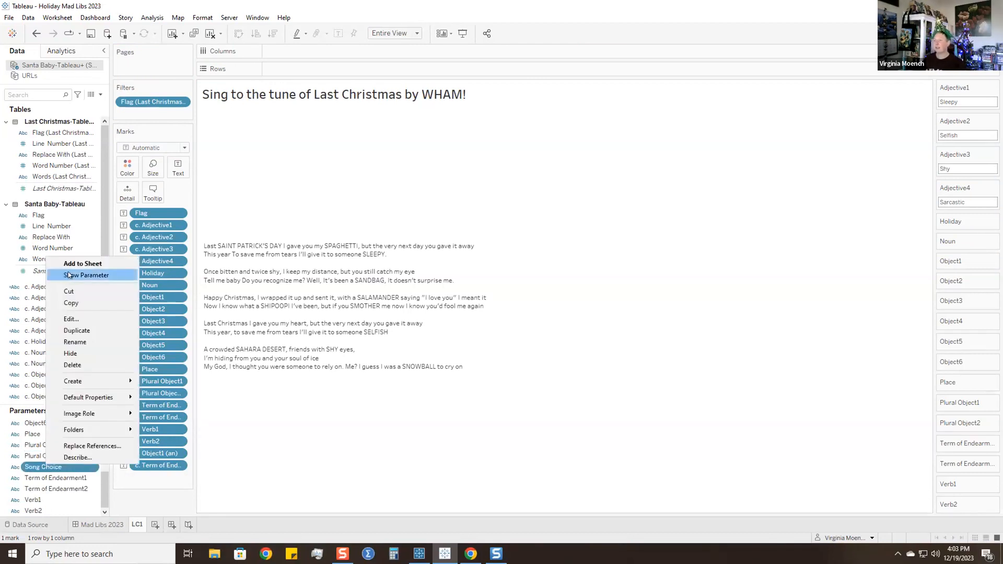
left_click(87, 274)
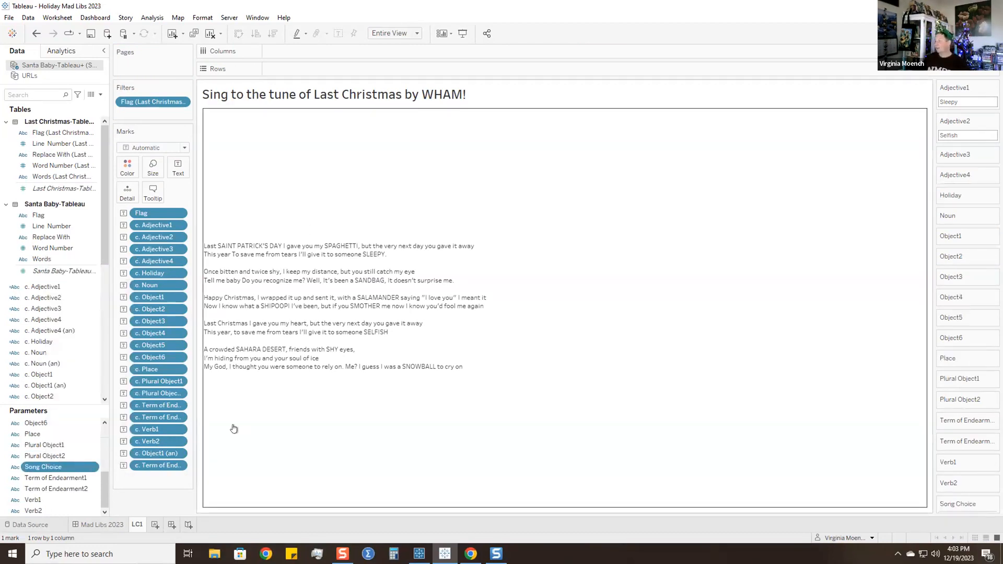
right_click(43, 467)
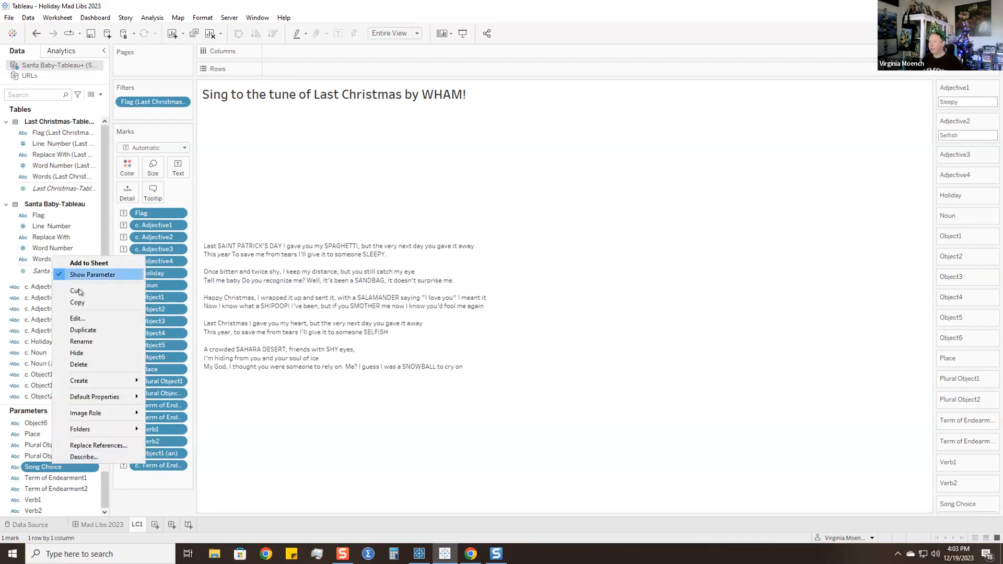
left_click(77, 318)
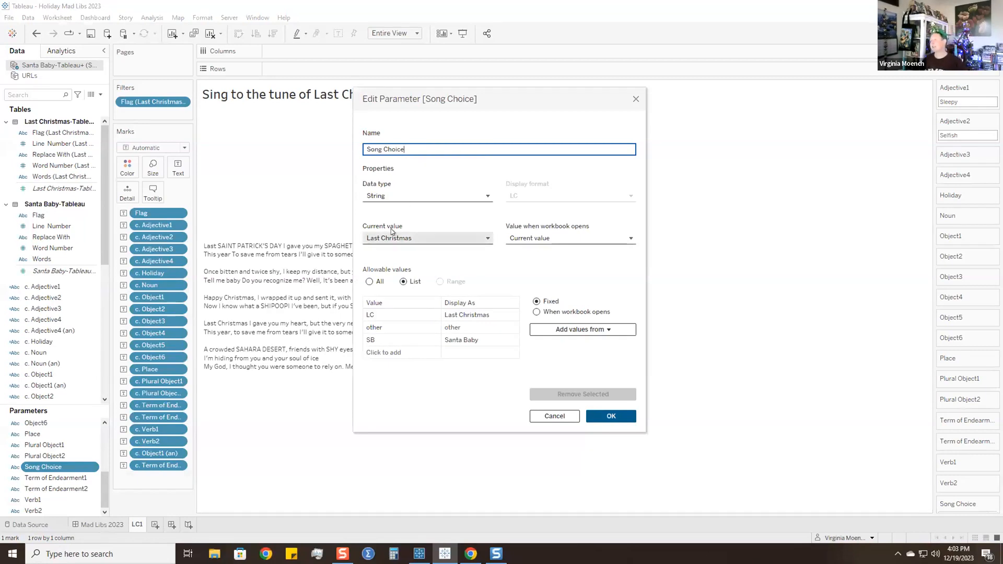
left_click(402, 315)
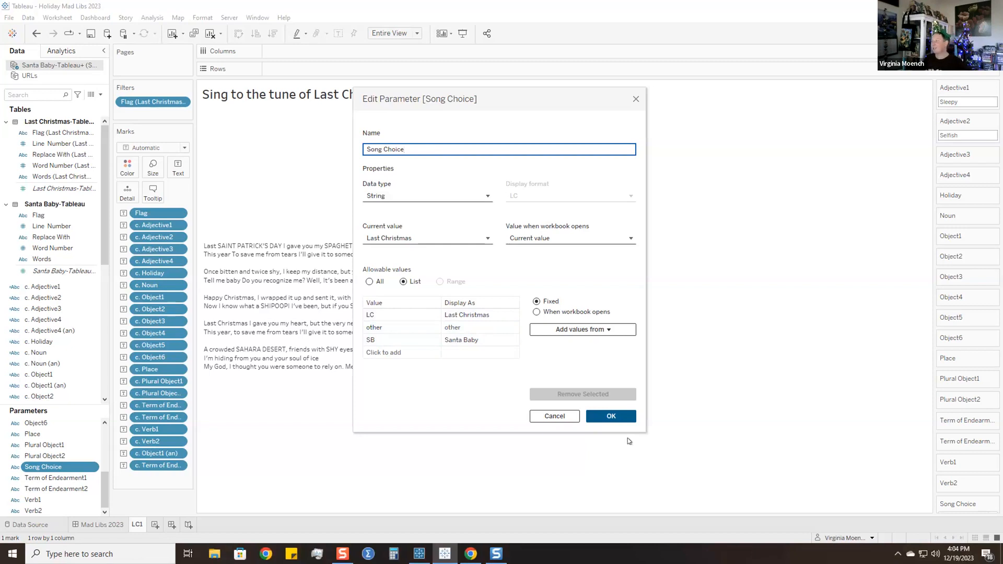
left_click(609, 416)
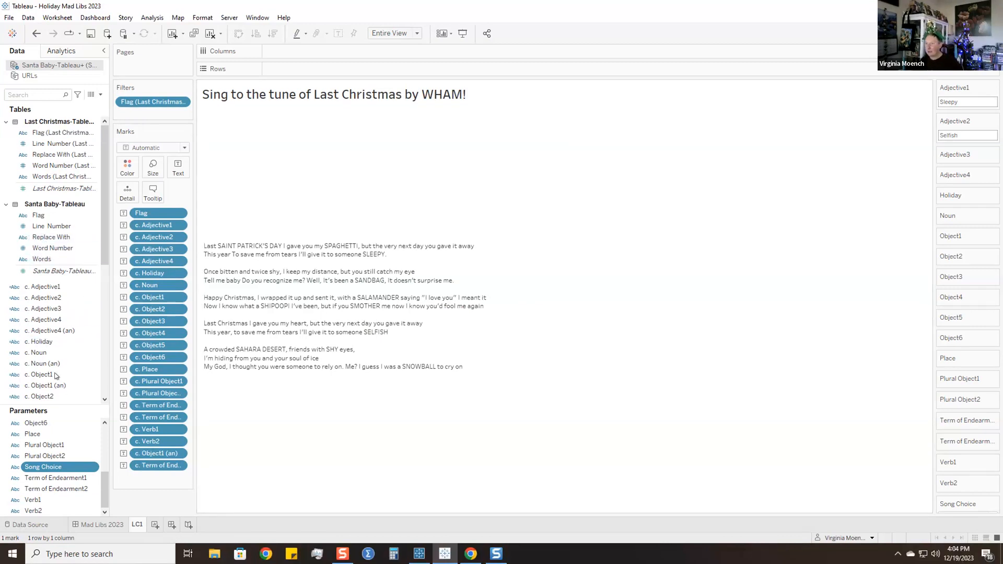
mouse_move(82, 383)
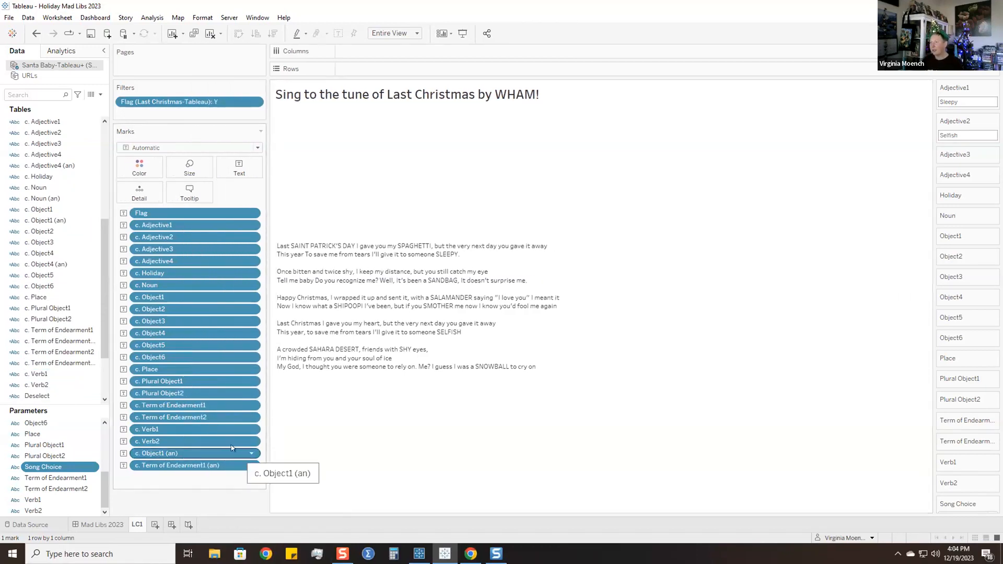
- Search the Data pane for 'song' and bring up options for p. Last Christmas
left_click(14, 120)
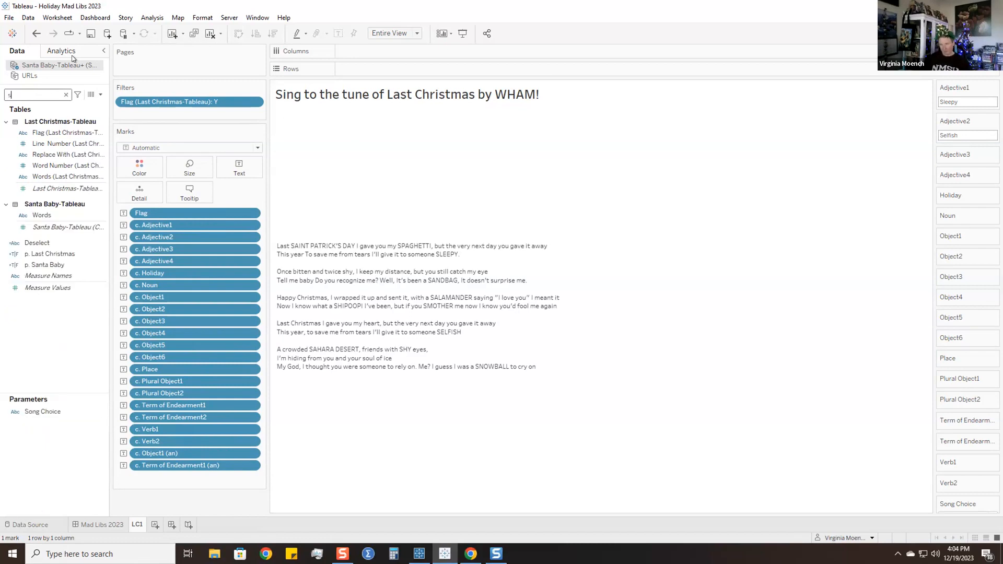
type("song")
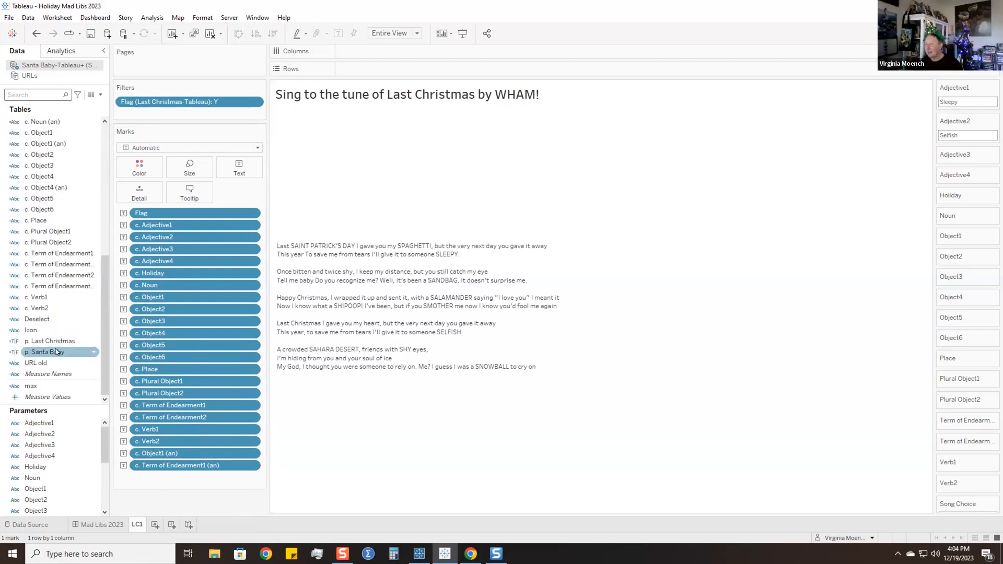
right_click(49, 340)
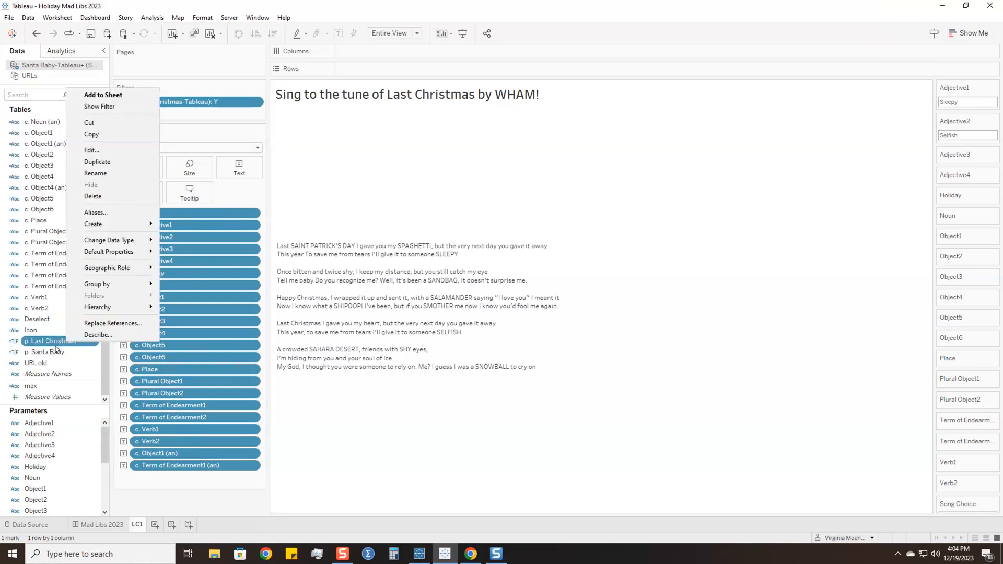
mouse_move(108, 240)
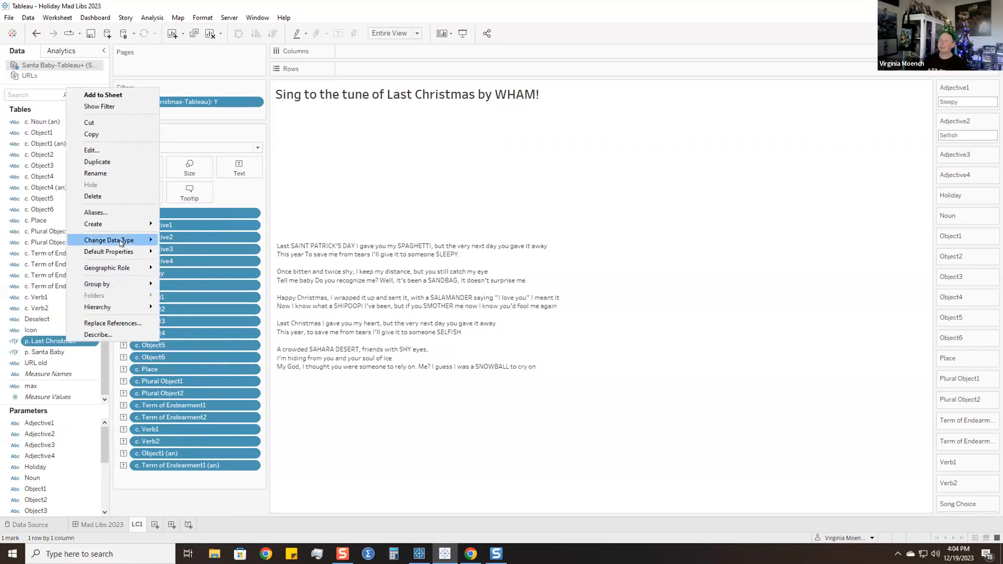
mouse_move(91, 149)
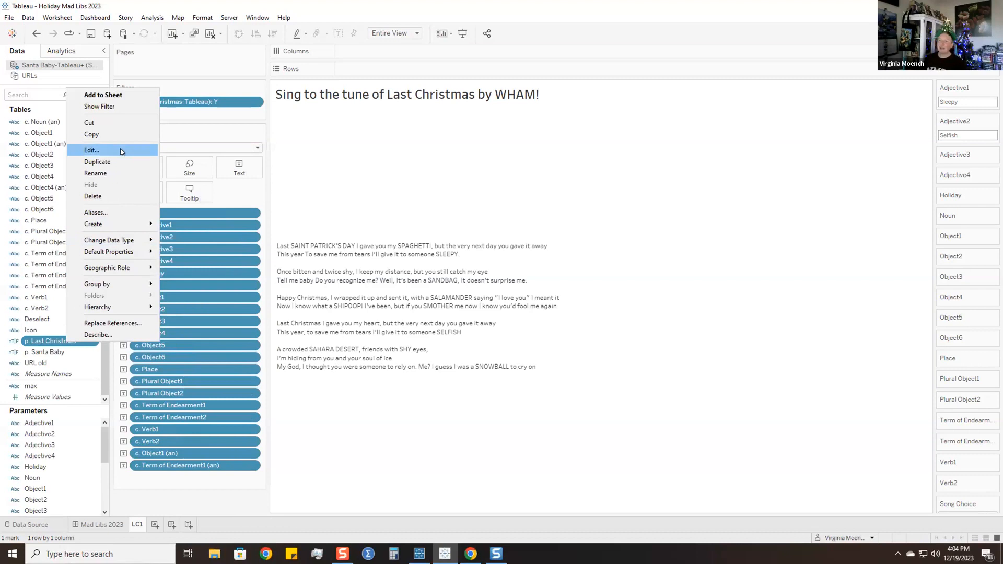
left_click(91, 150)
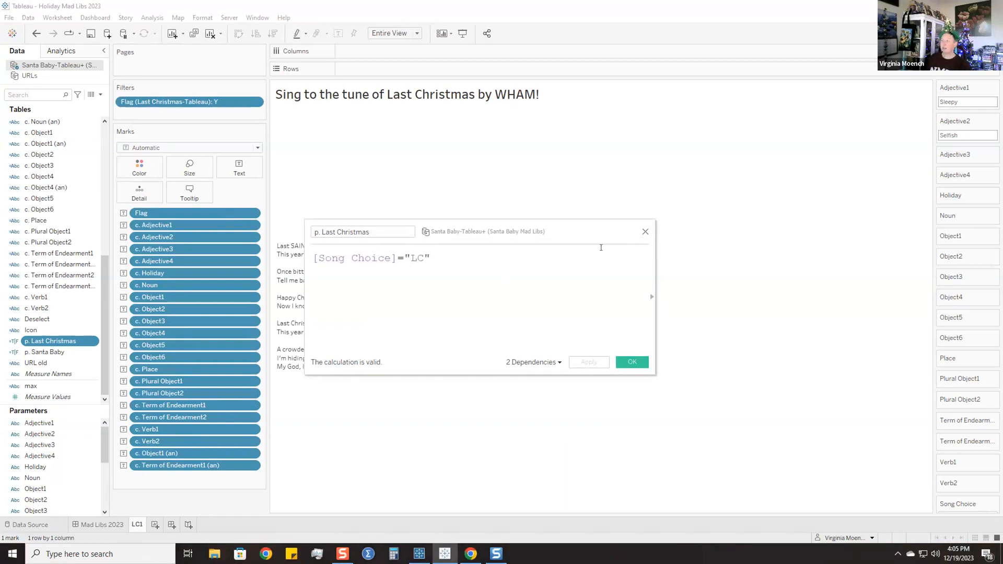
left_click(632, 362)
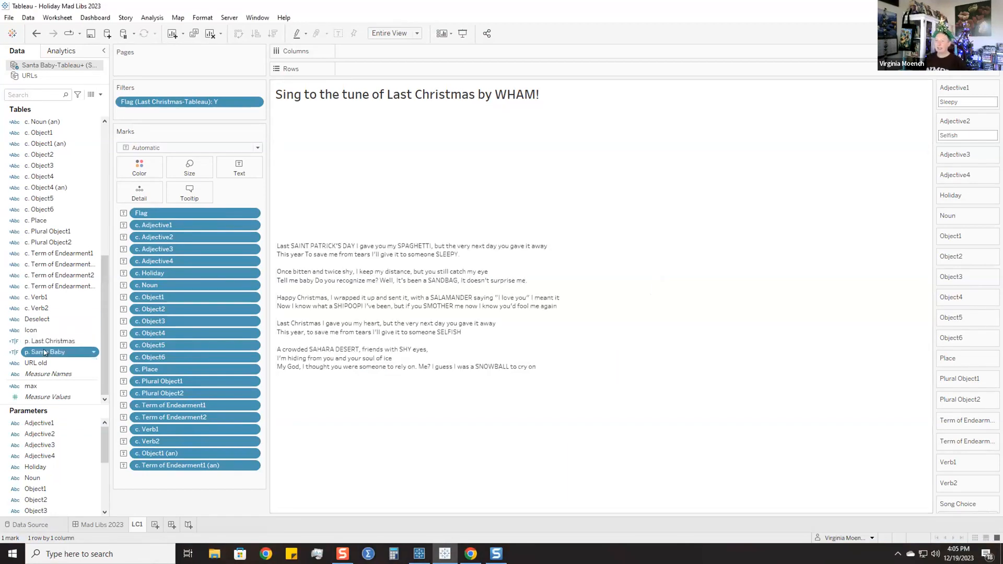
double_click(44, 351)
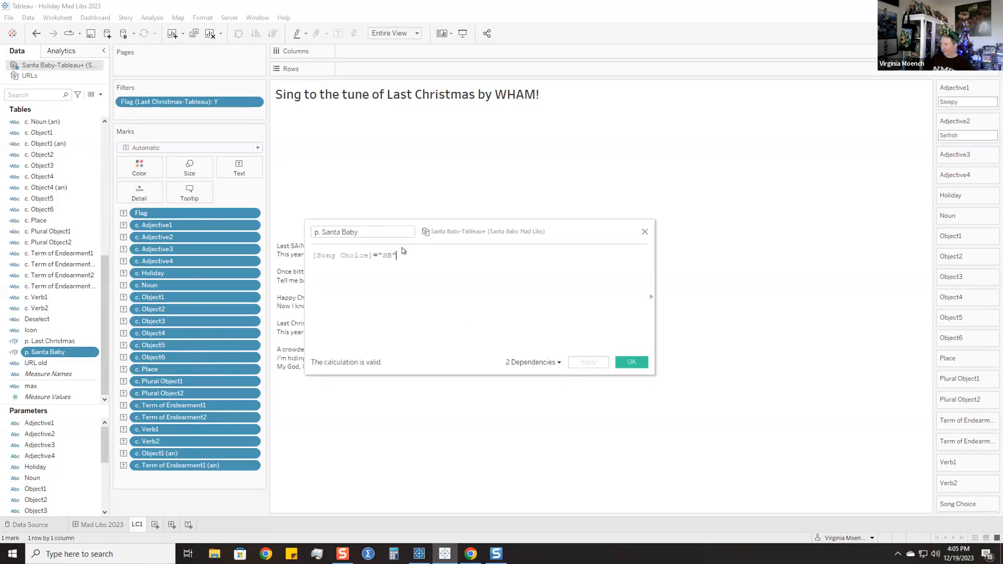
left_click(630, 362)
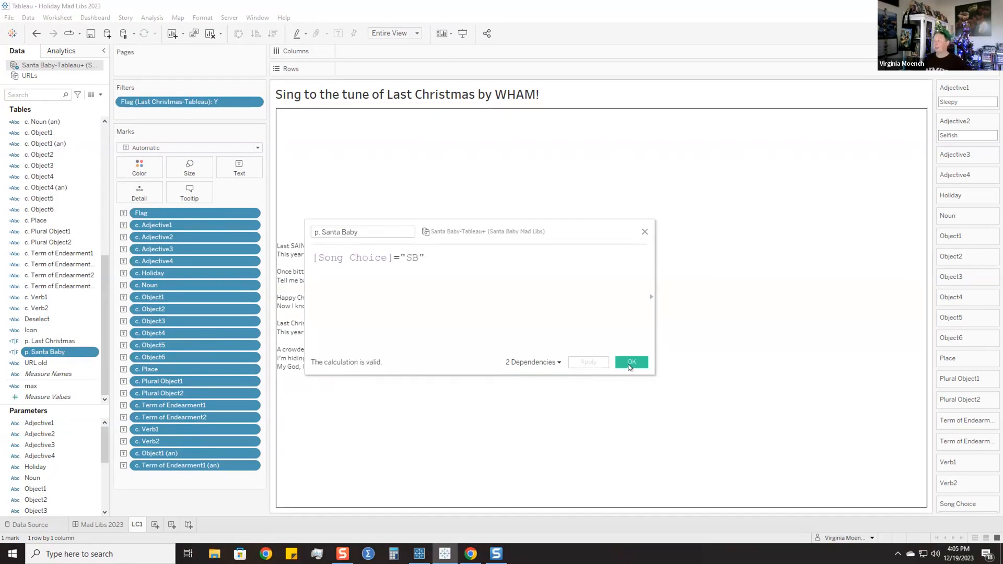
left_click(630, 362)
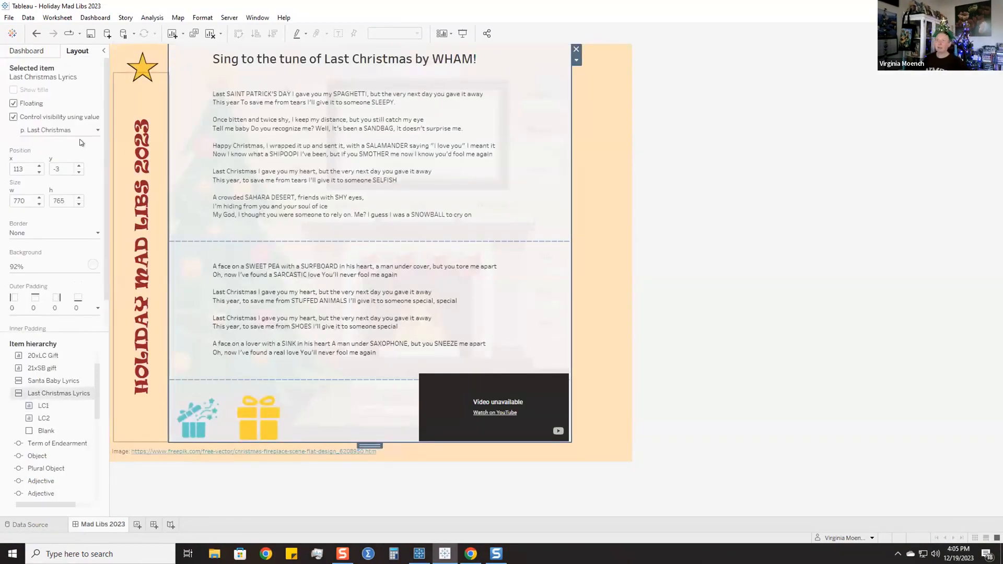
- Select the Santa Baby Lyrics container on the Mad Libs 2023 dashboard
left_click(58, 130)
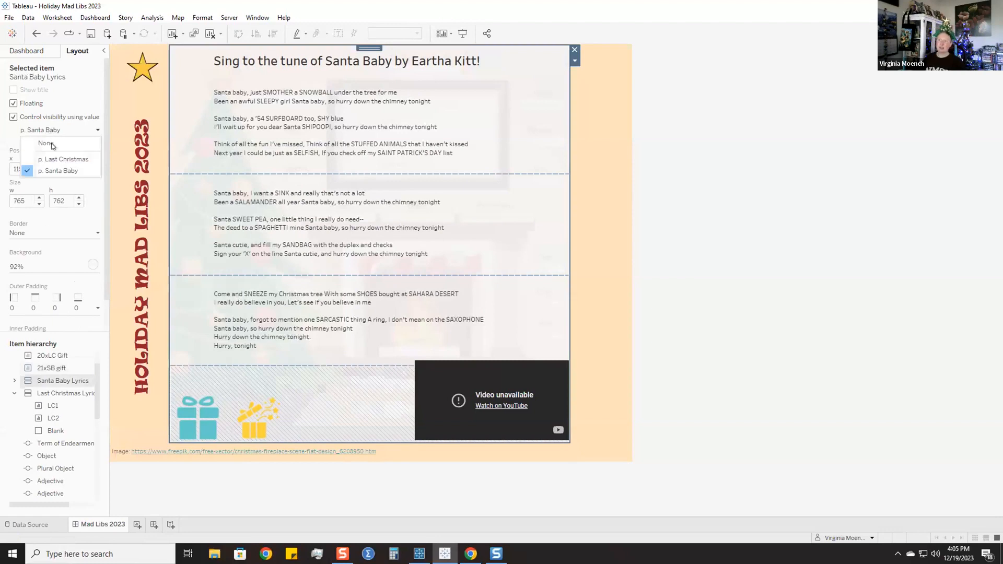
mouse_move(261, 223)
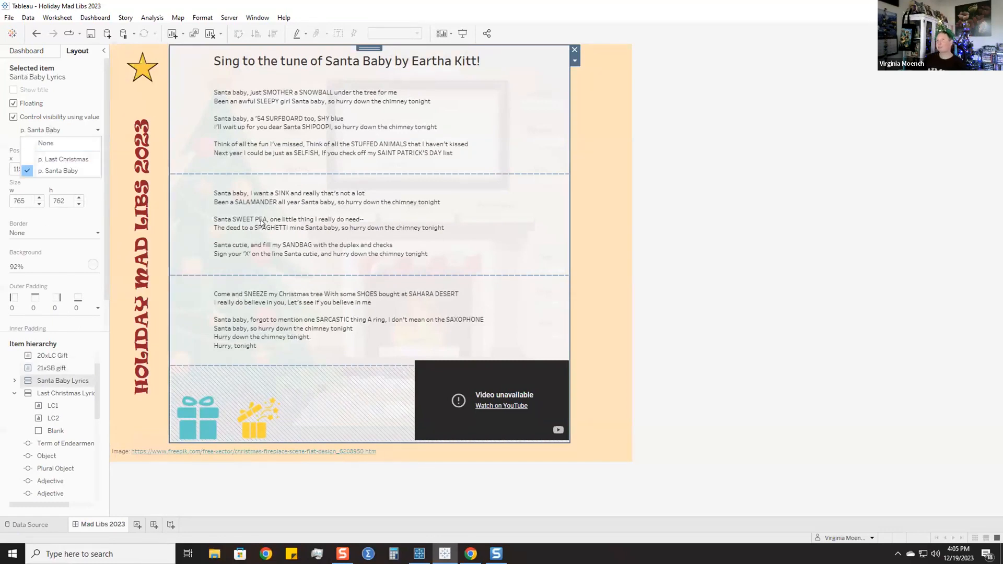
left_click(95, 17)
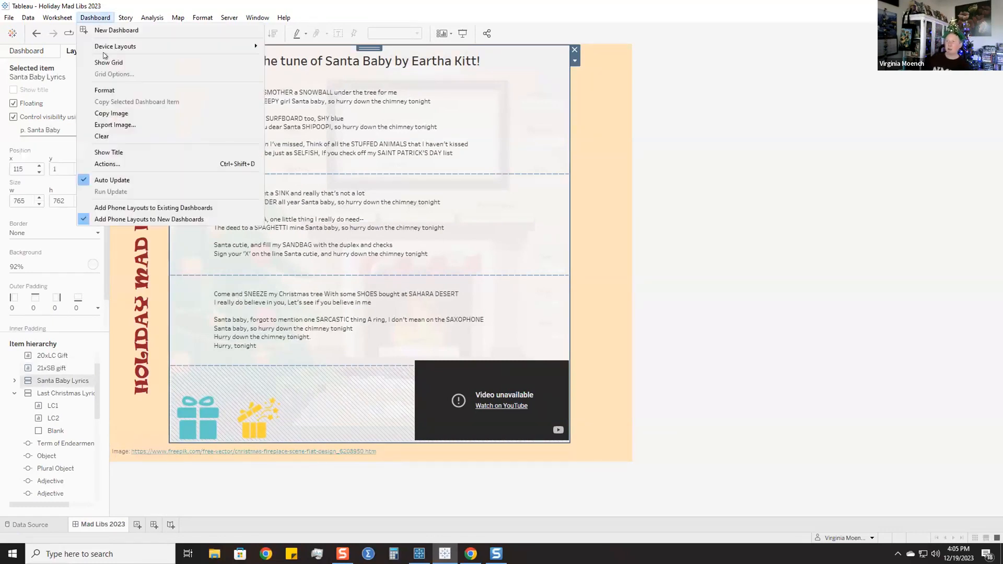
- Inspect the Last Christmas action's source sheet, Song Choice target and source field, then cancel
left_click(106, 164)
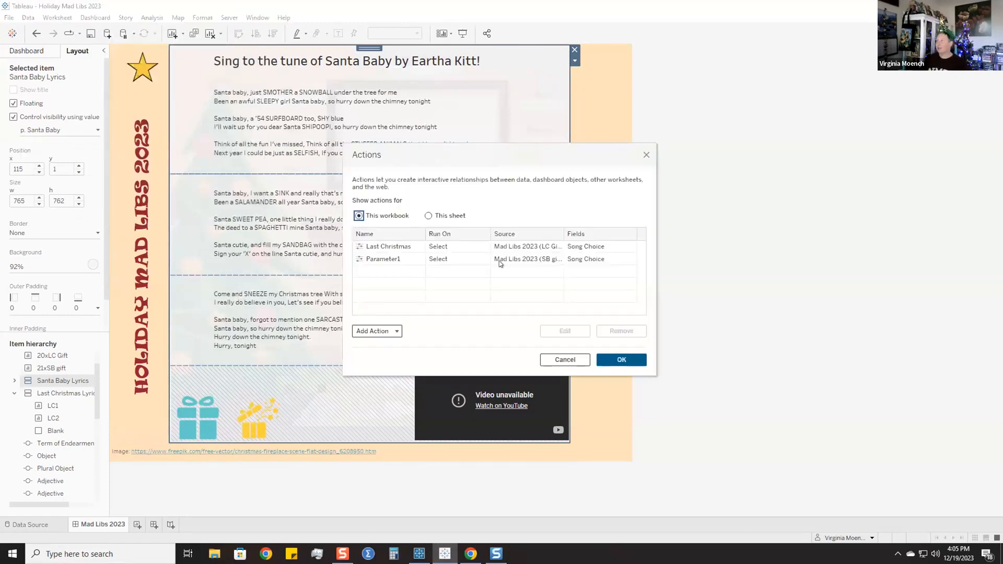
left_click(388, 246)
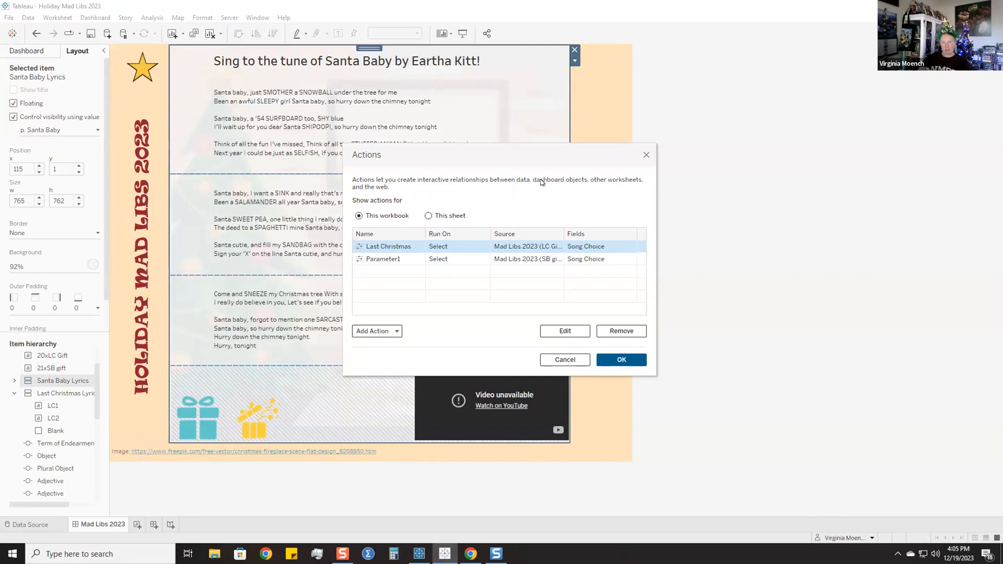
mouse_move(572, 231)
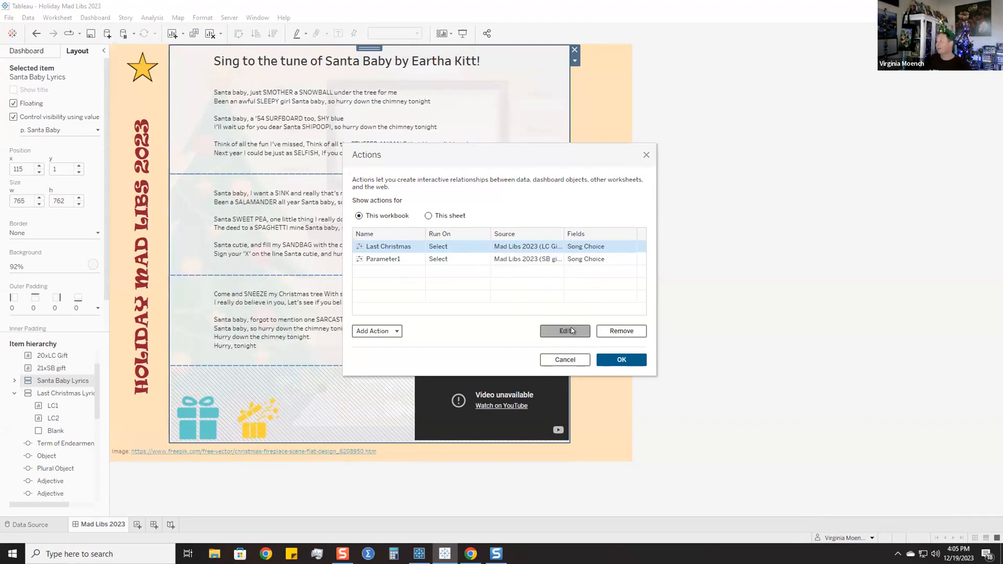
left_click(565, 331)
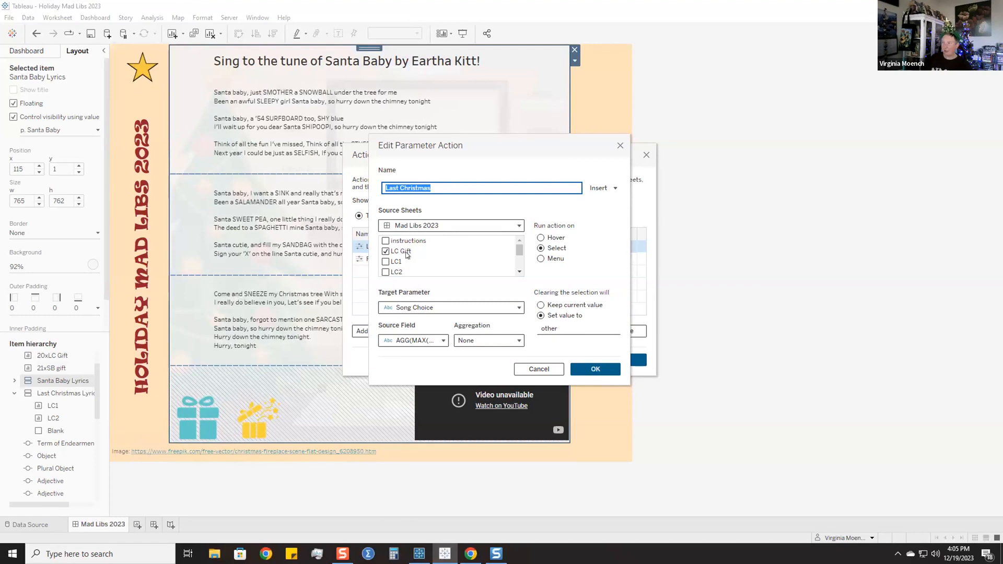
mouse_move(433, 313)
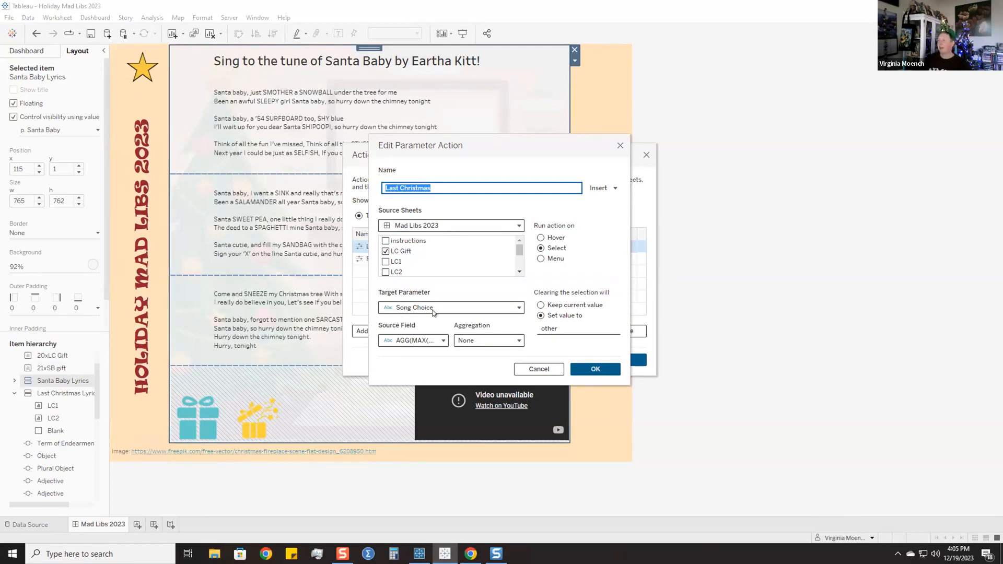
mouse_move(454, 309)
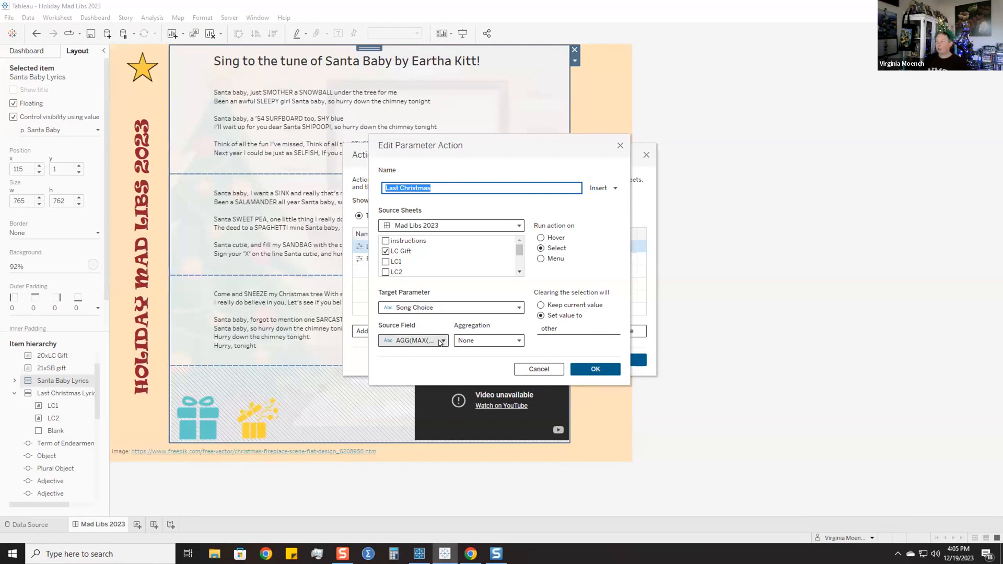
left_click(439, 340)
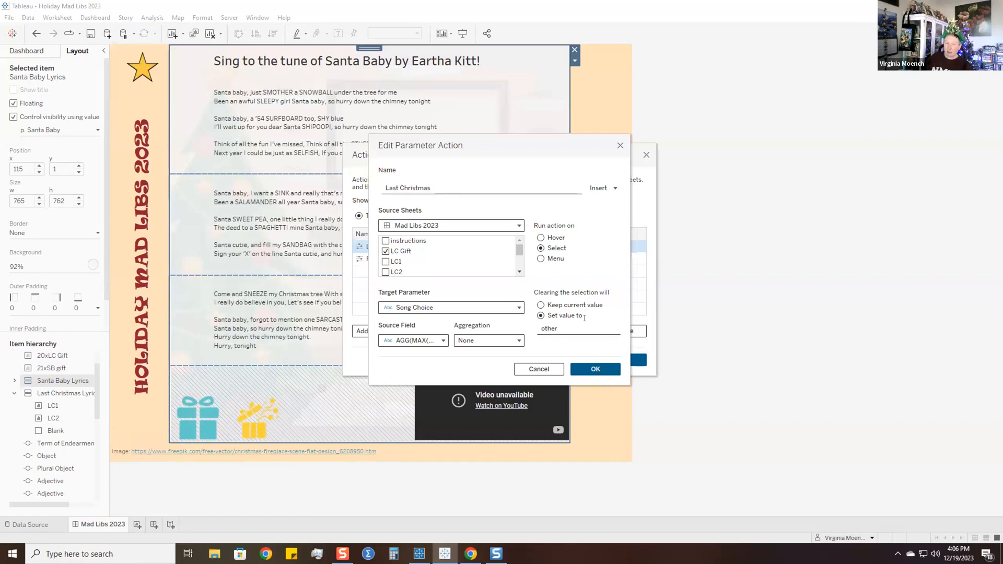
left_click(577, 328)
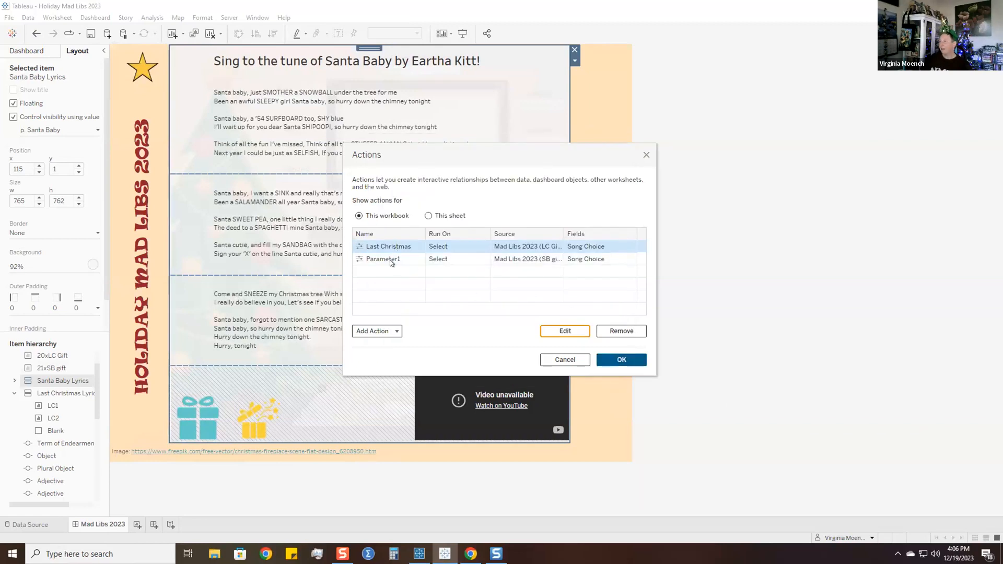
- Review the Parameter1 action's SB source field unchanged, then close the Actions dialog
left_click(382, 259)
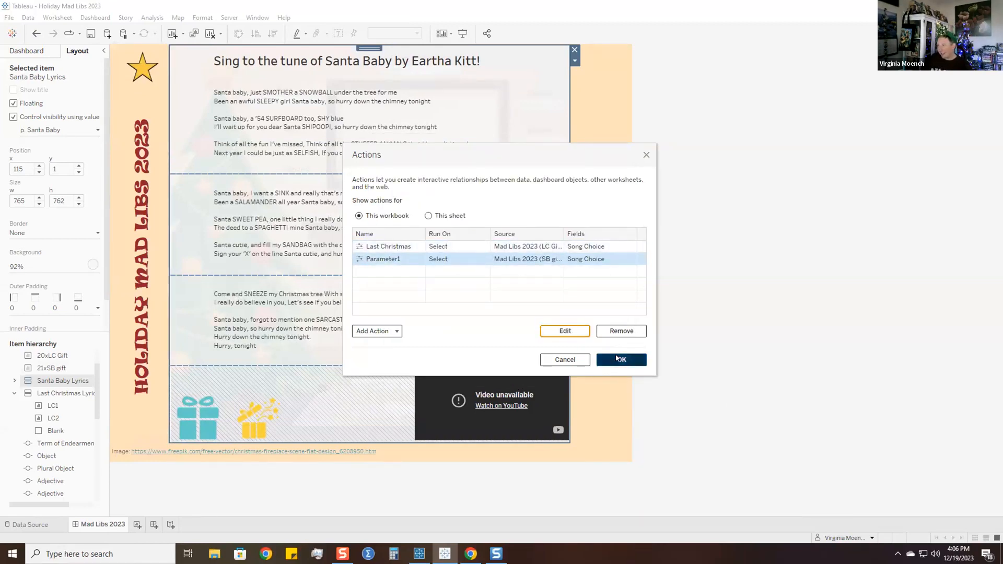
left_click(564, 330)
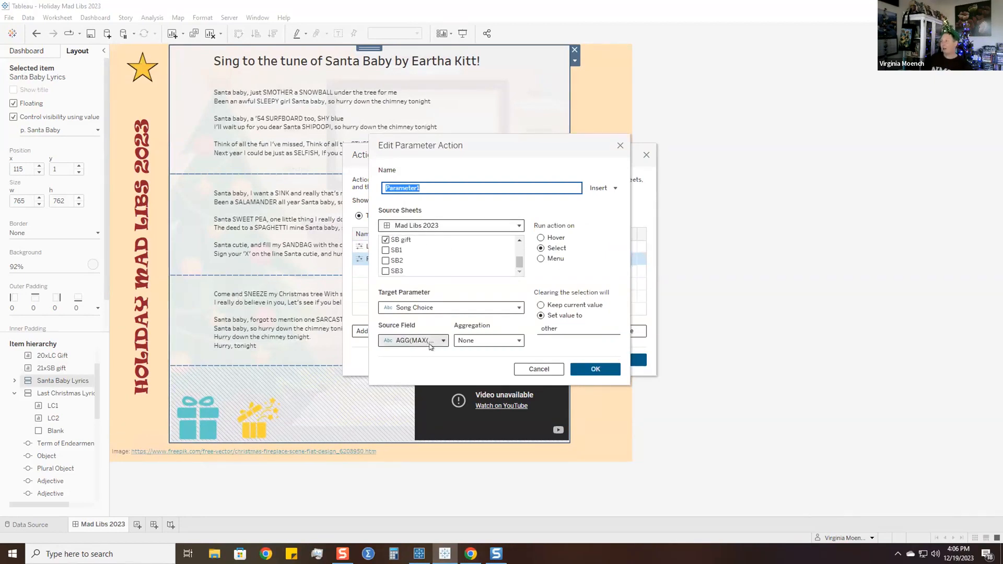
left_click(442, 339)
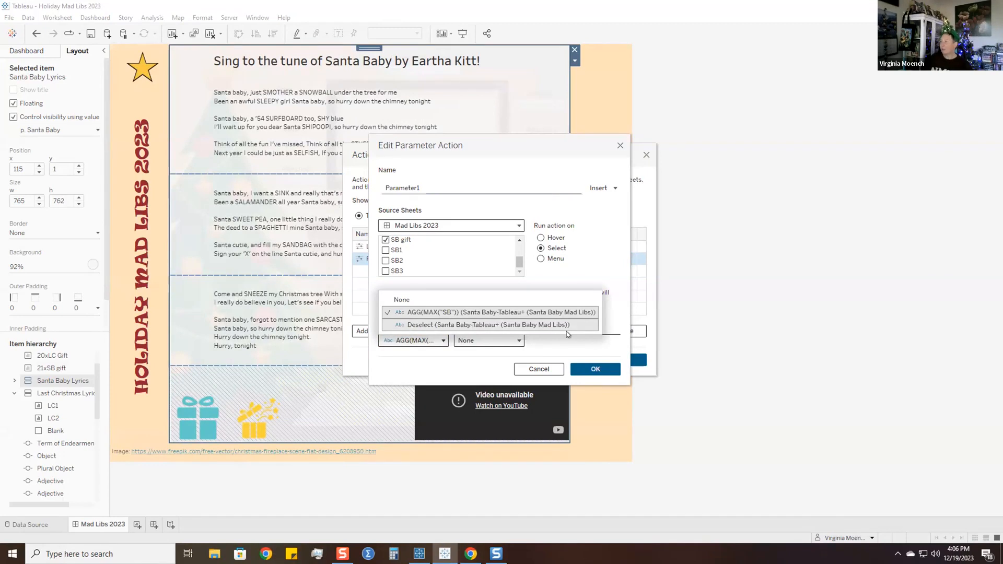
left_click(491, 312)
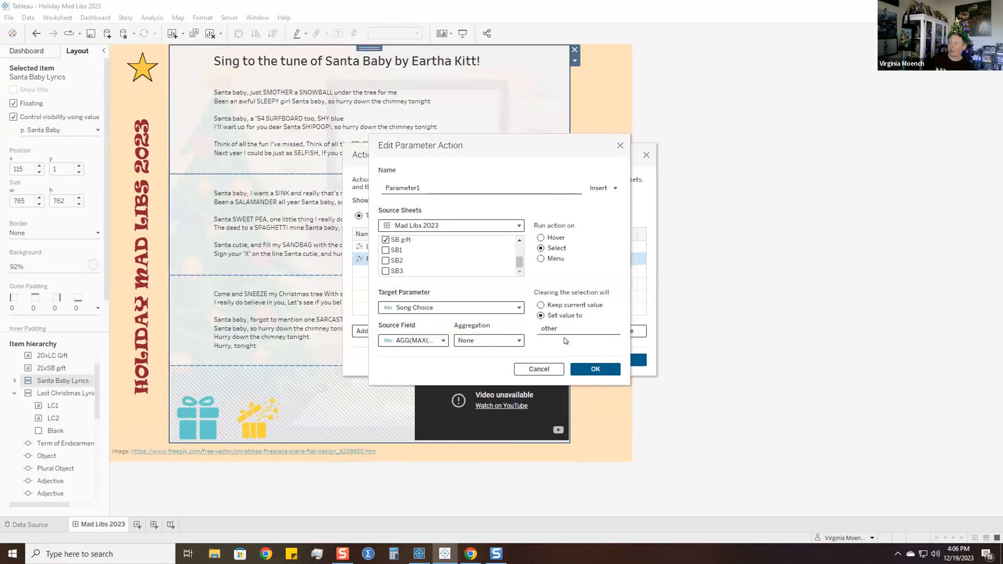
left_click(594, 370)
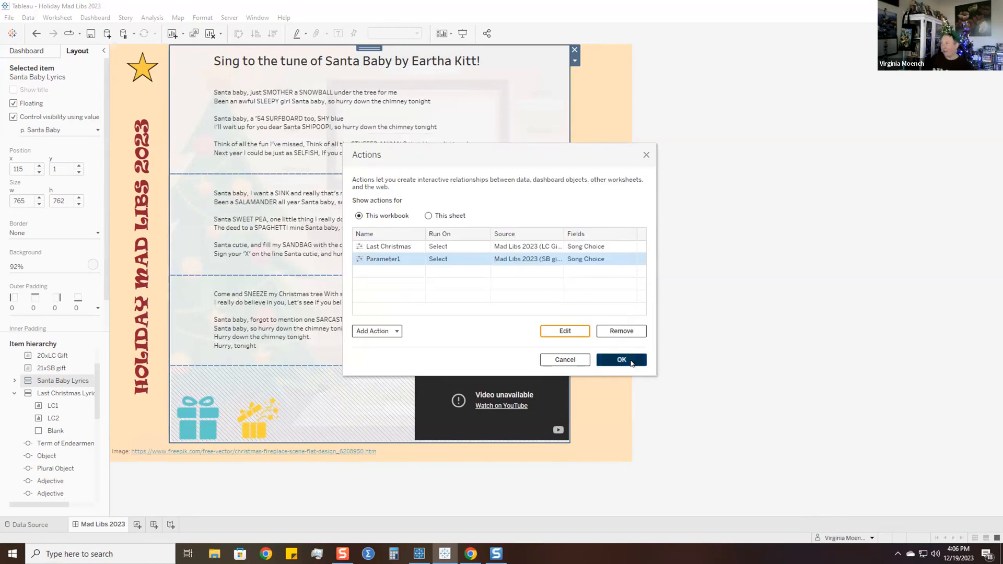
left_click(620, 359)
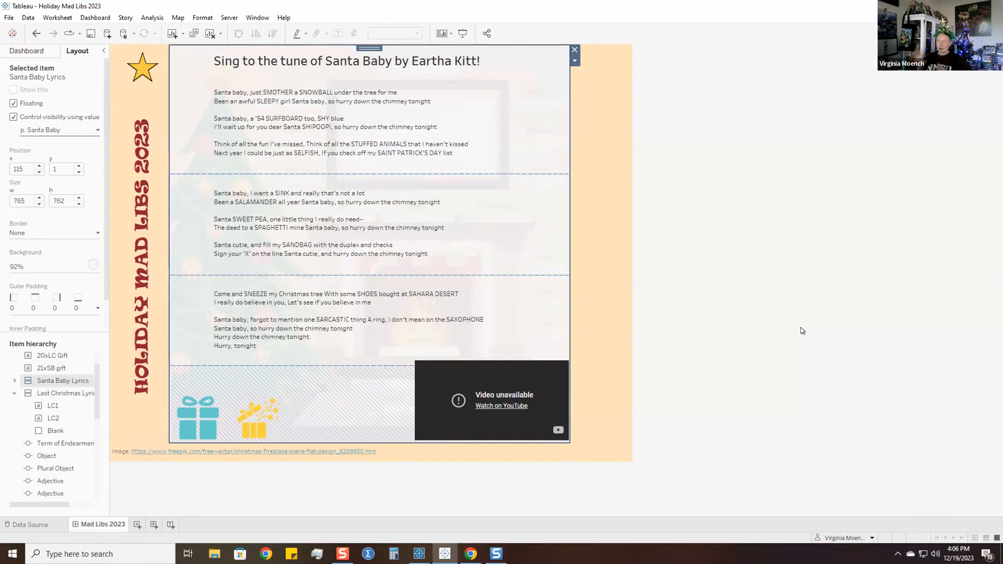
mouse_move(88, 122)
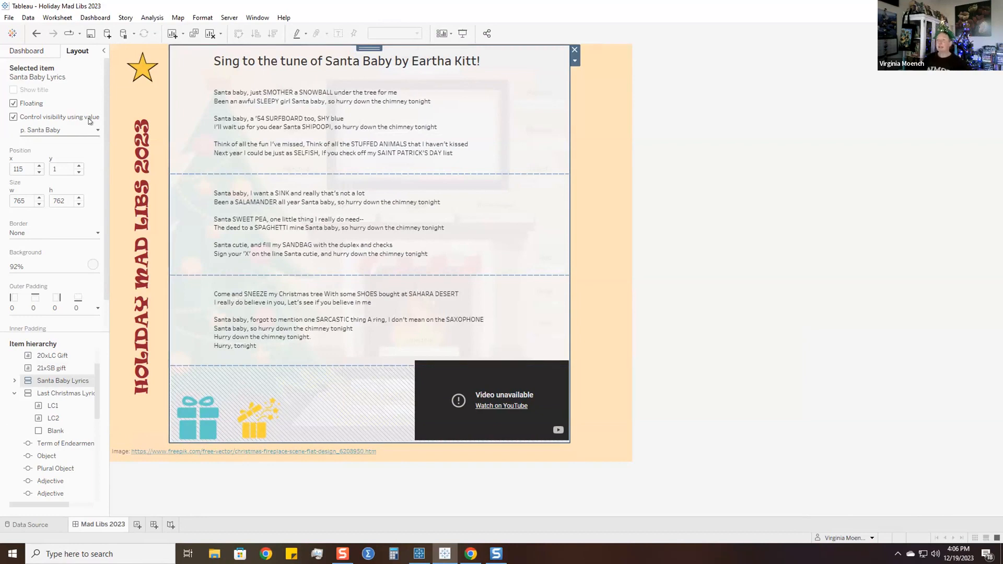
mouse_move(57, 151)
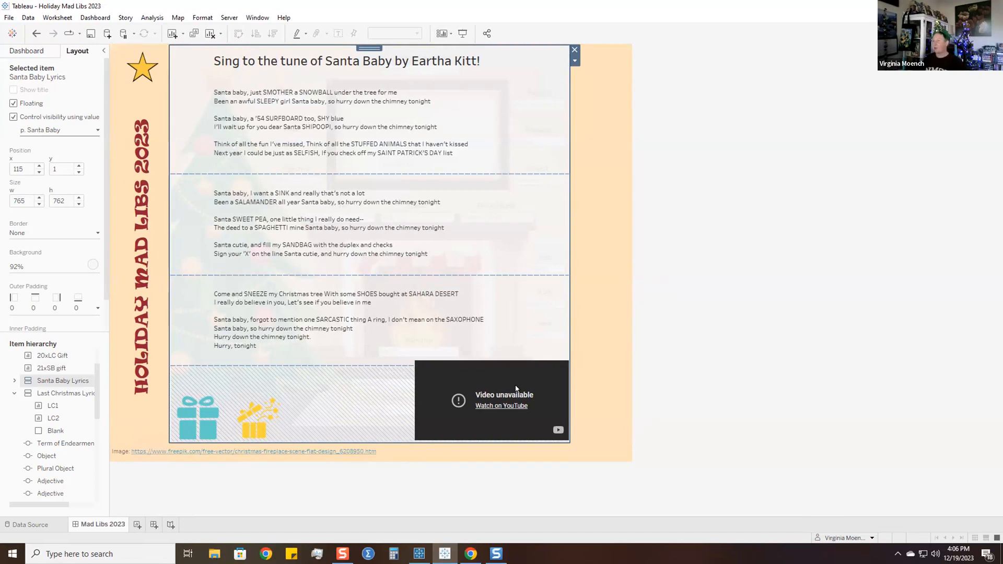
mouse_move(465, 401)
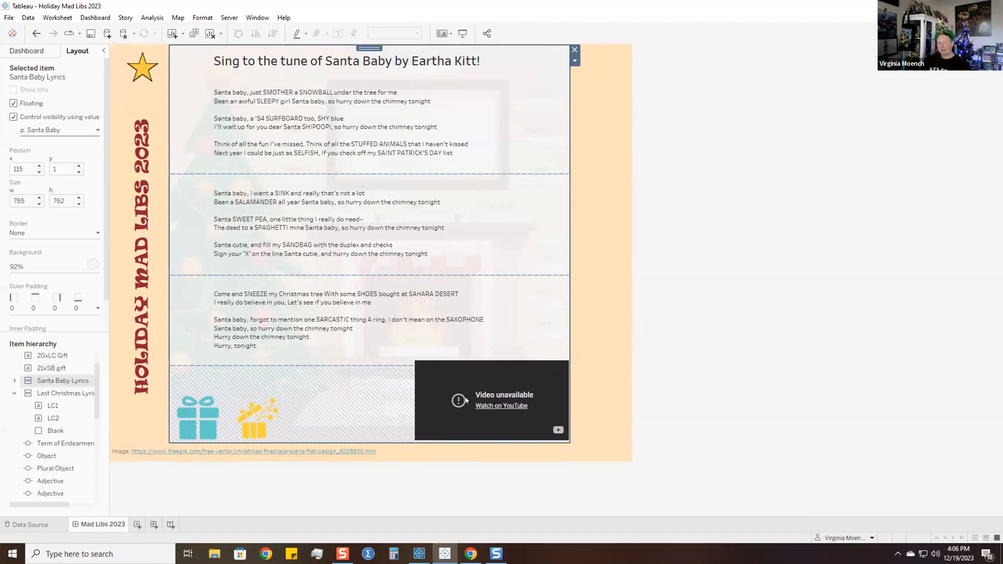
mouse_move(473, 483)
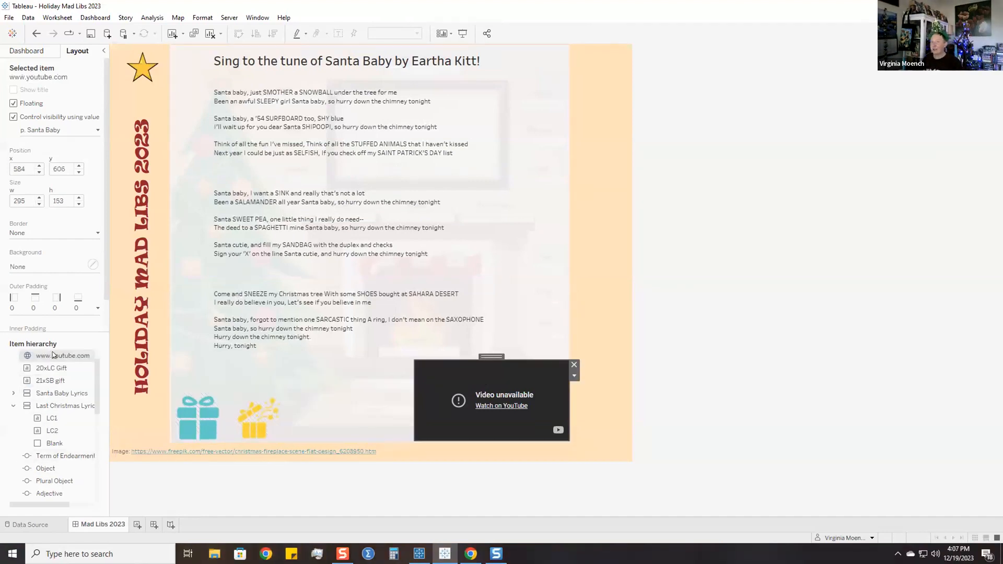
right_click(62, 356)
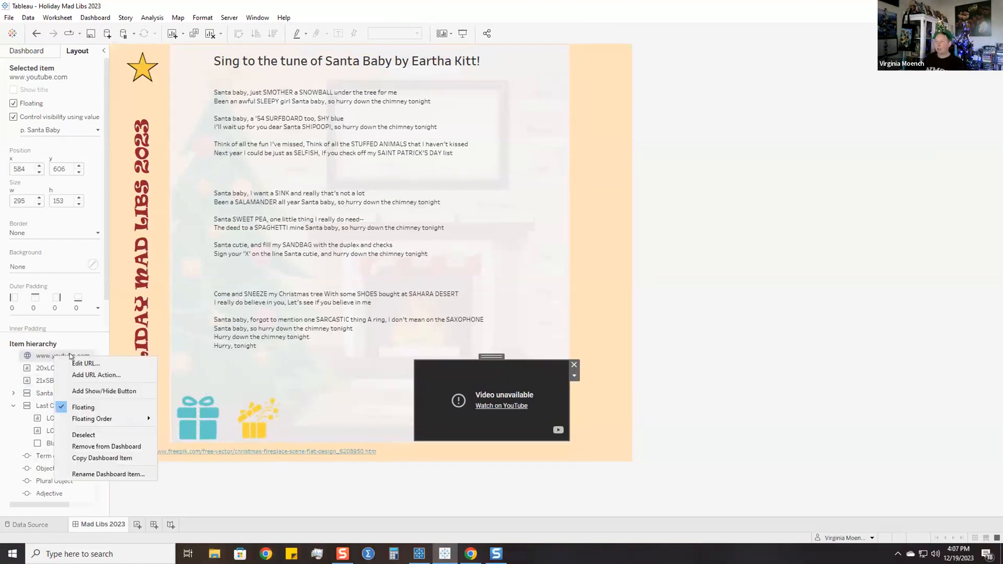
left_click(85, 364)
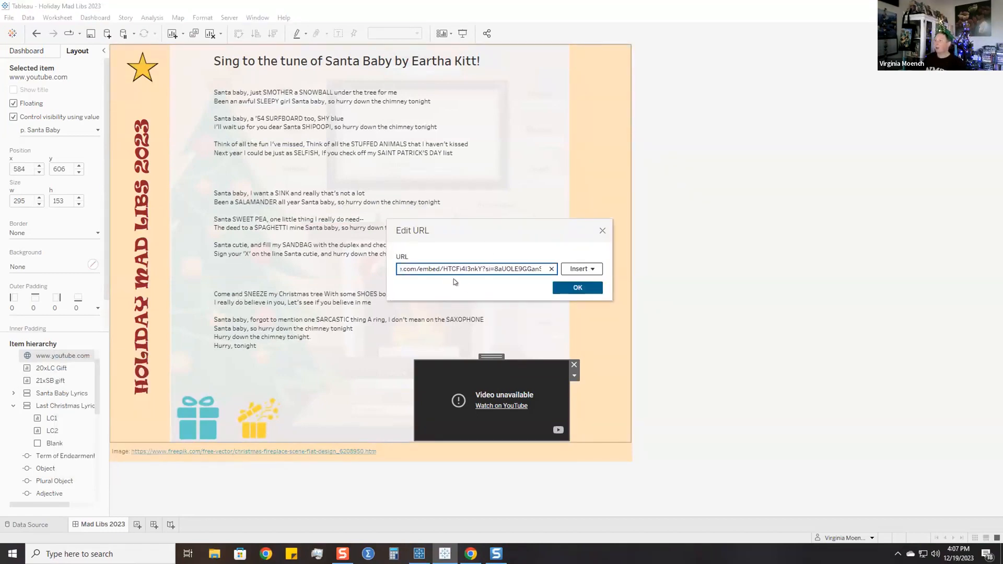
left_click(576, 288)
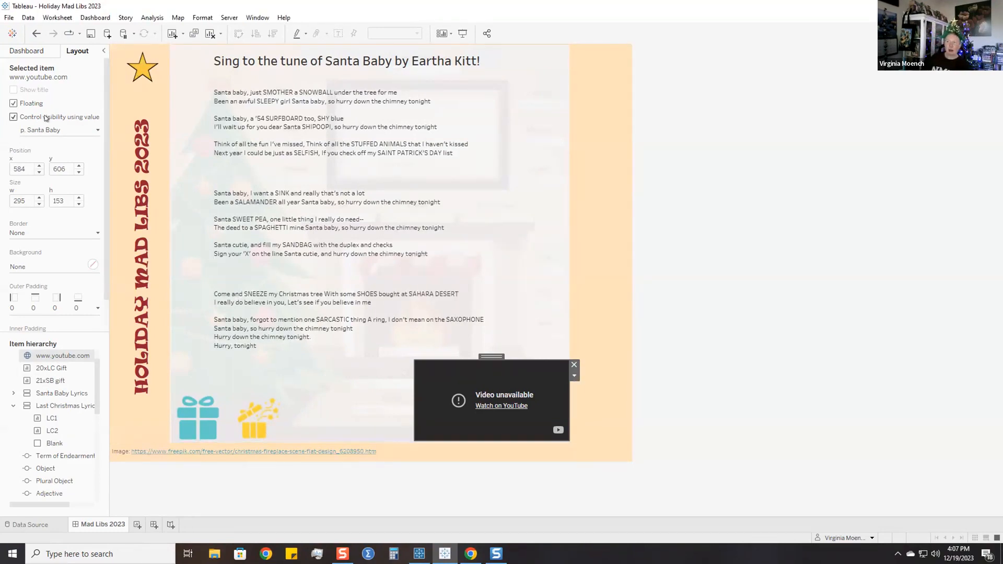
mouse_move(440, 369)
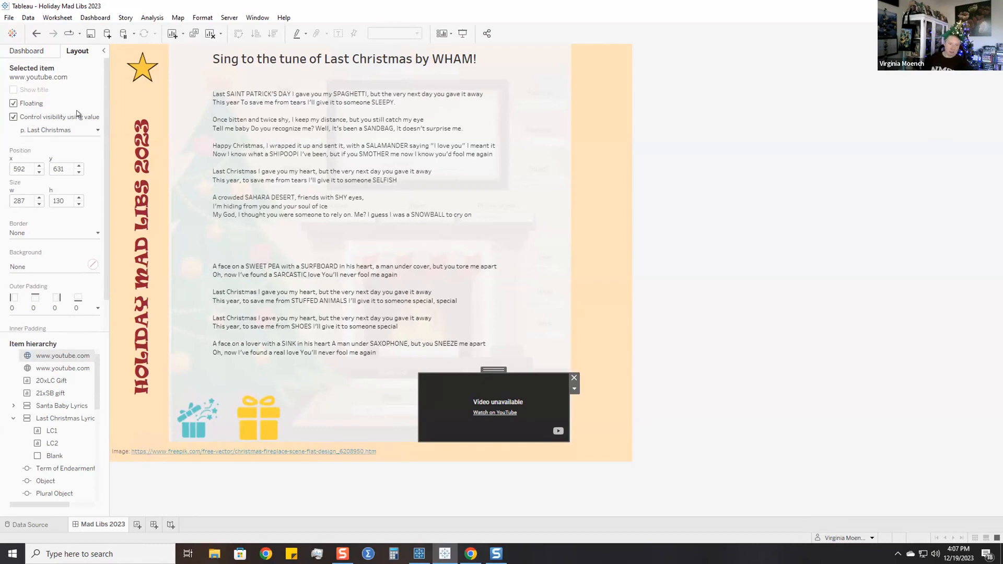
mouse_move(43, 404)
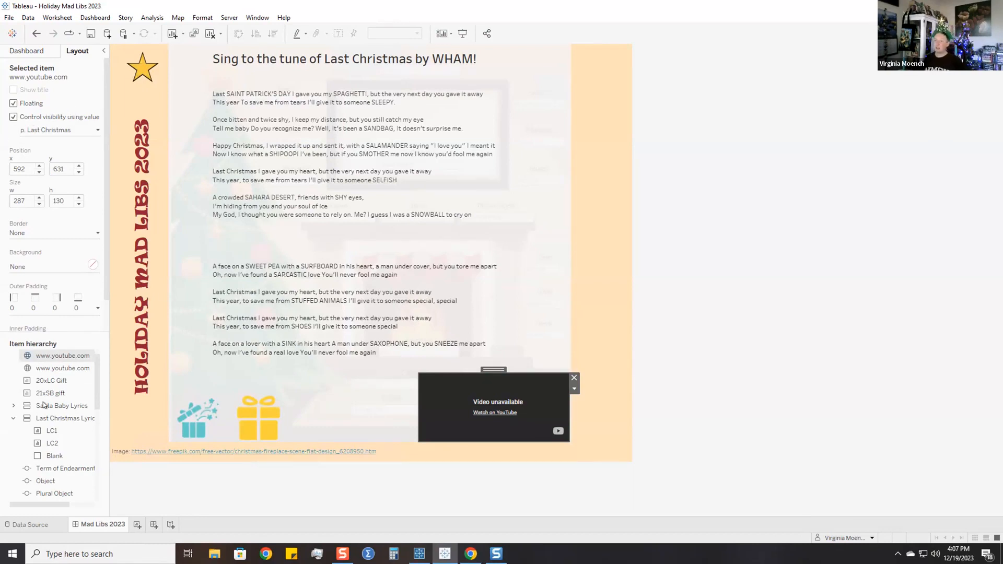
- Deselect the pasted YouTube video object
left_click(52, 443)
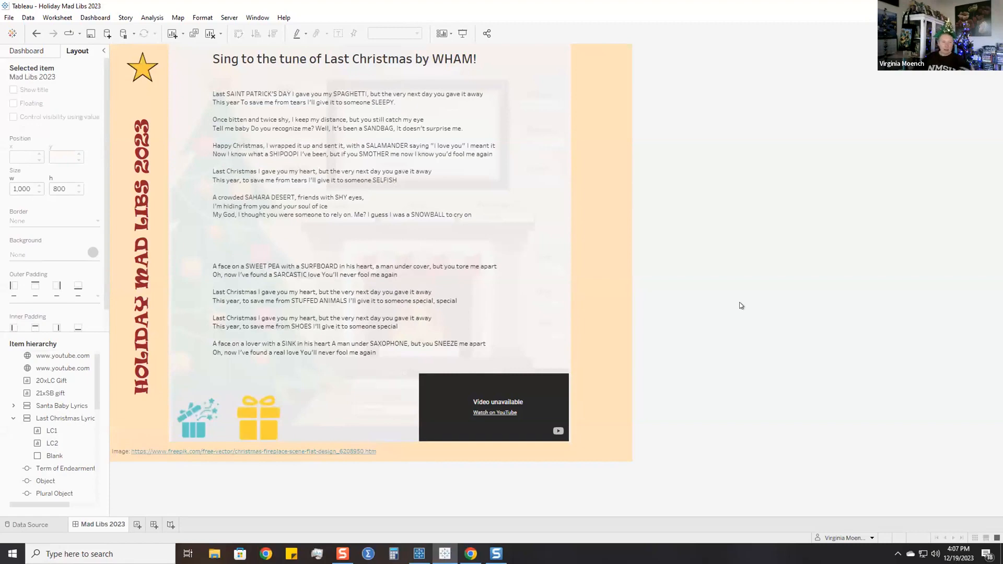
mouse_move(690, 341)
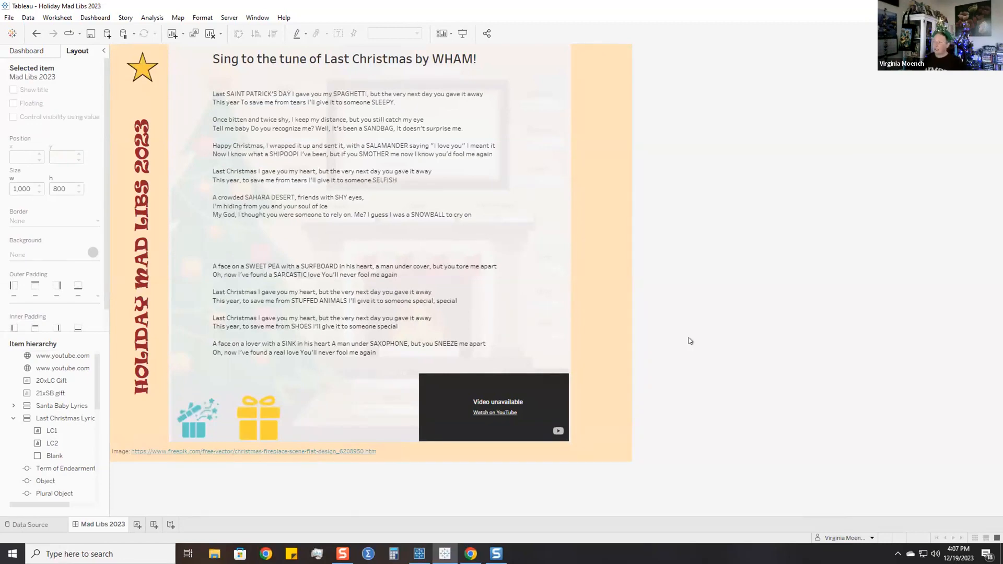
mouse_move(215, 542)
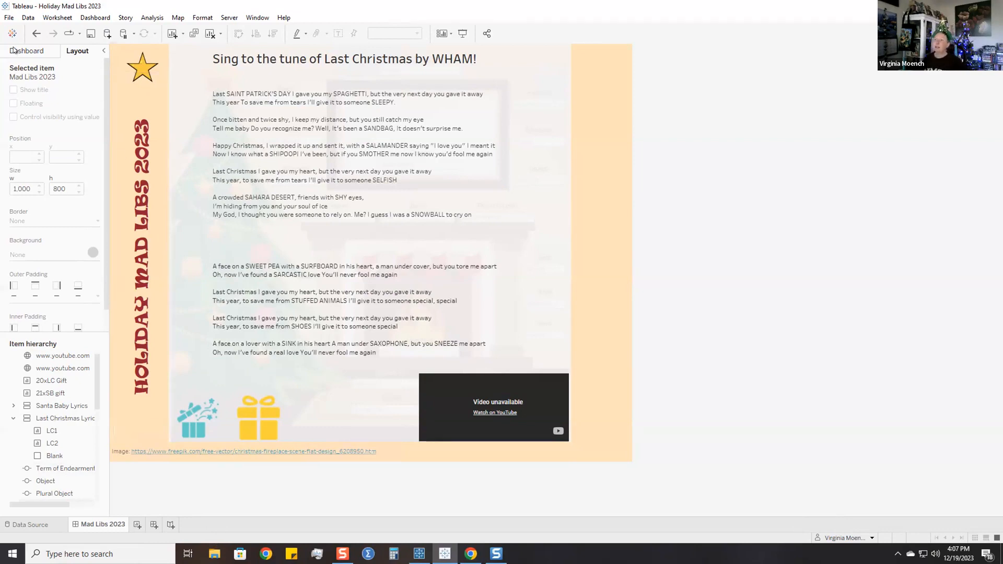
- Show the Dashboard pane listing sheets and objects available to add
left_click(27, 50)
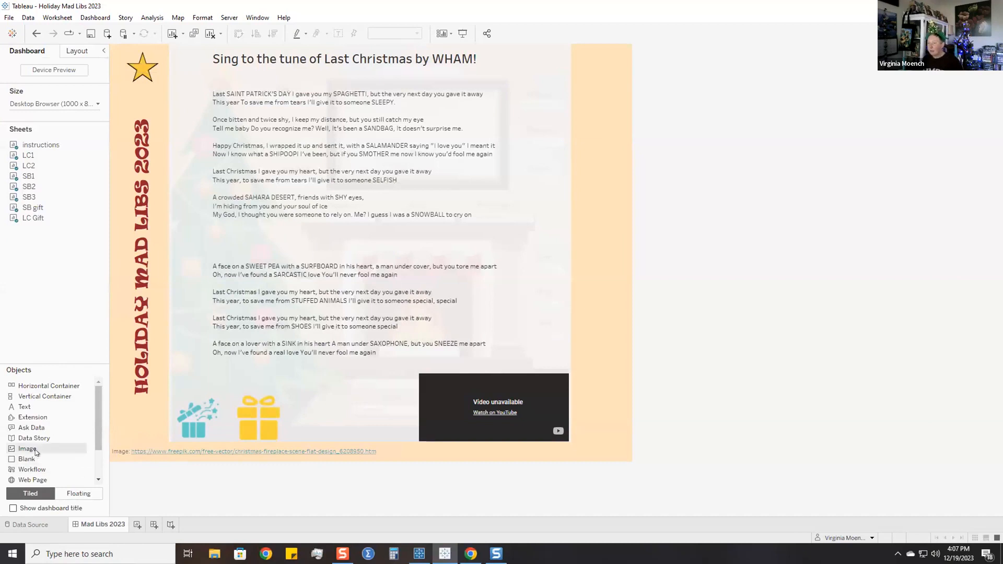
- Insert the icons8-Christmas Tree Filled-50 image from Shapes > christmas, centered in its box
left_click(78, 493)
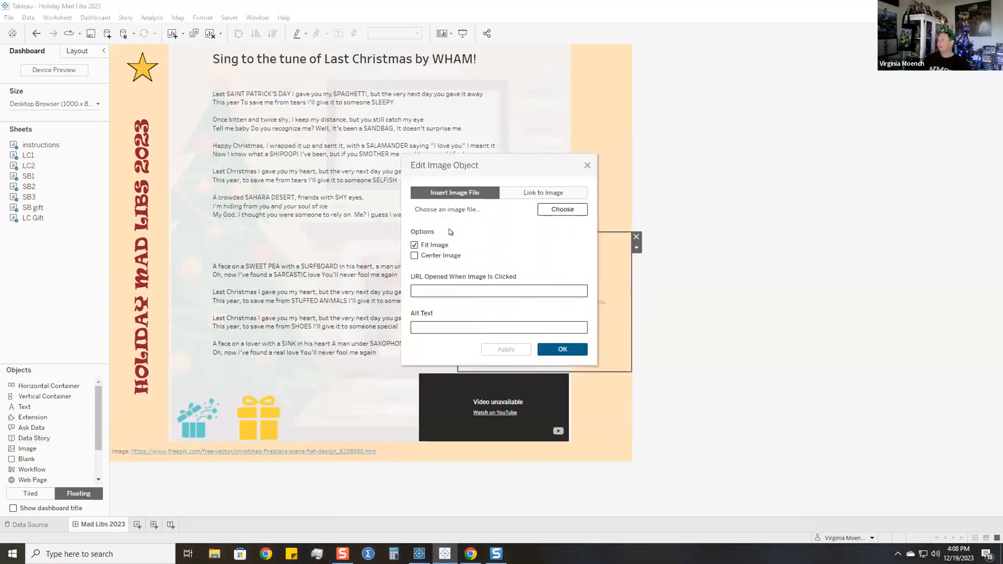
left_click(561, 209)
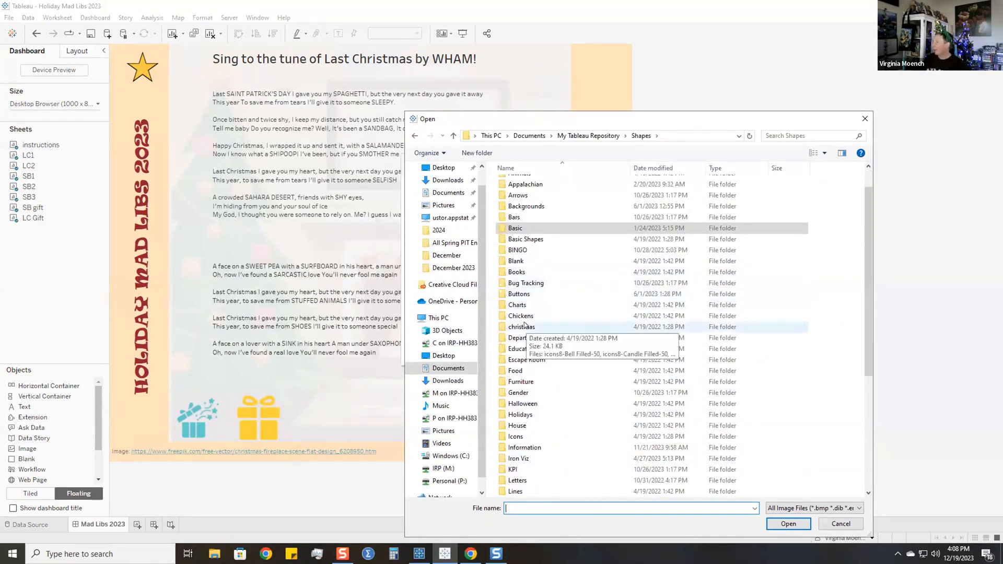
double_click(521, 327)
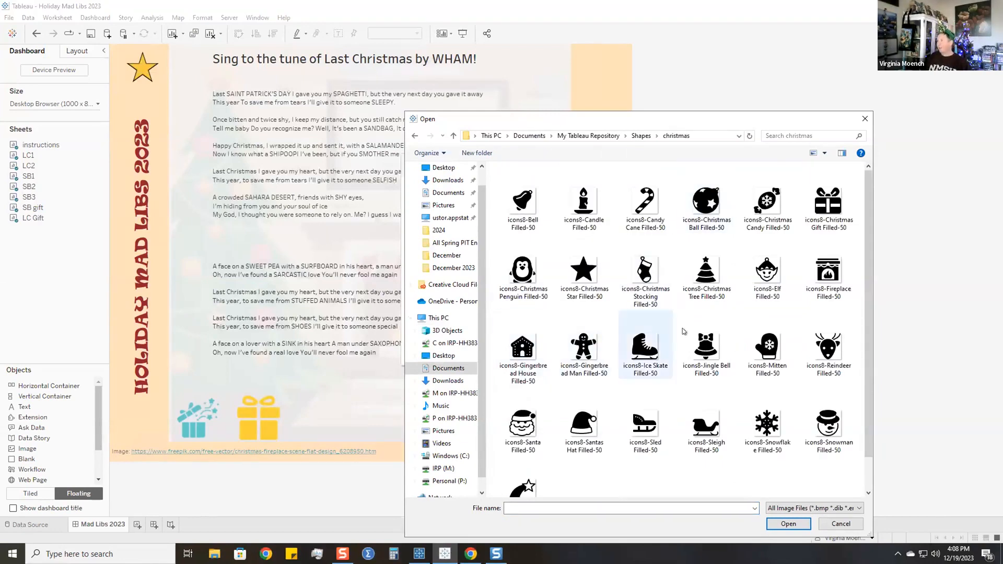
left_click(706, 269)
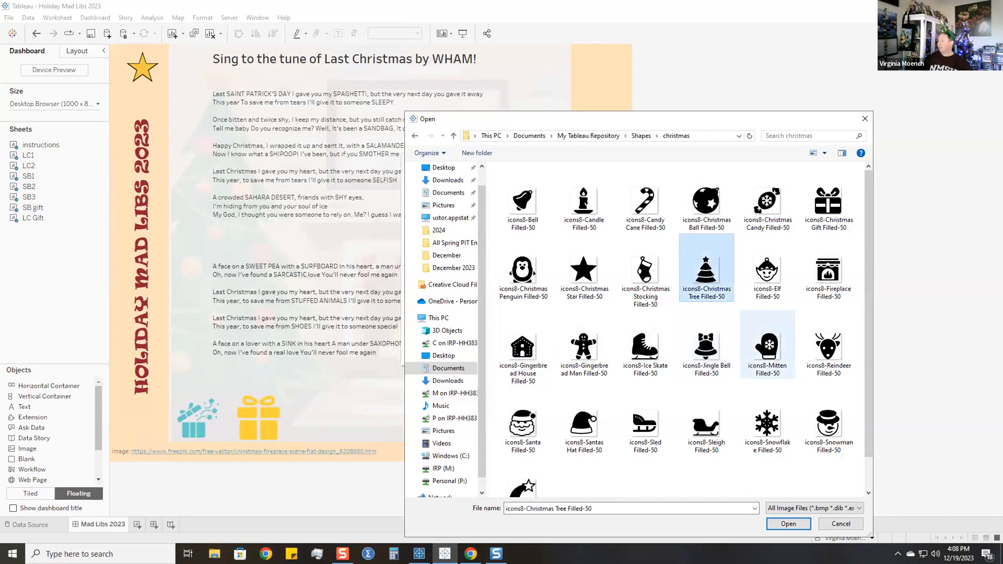
left_click(788, 523)
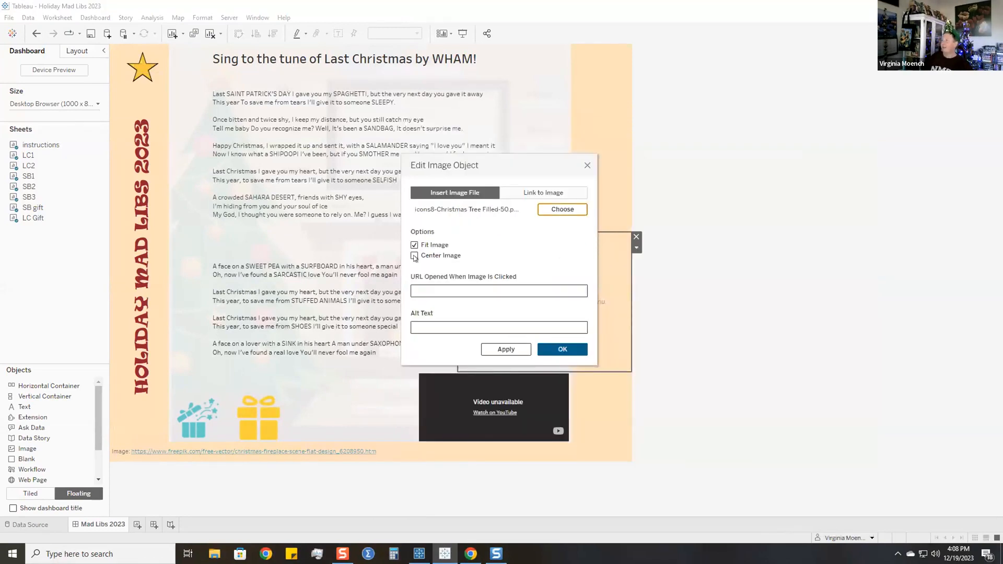
left_click(413, 256)
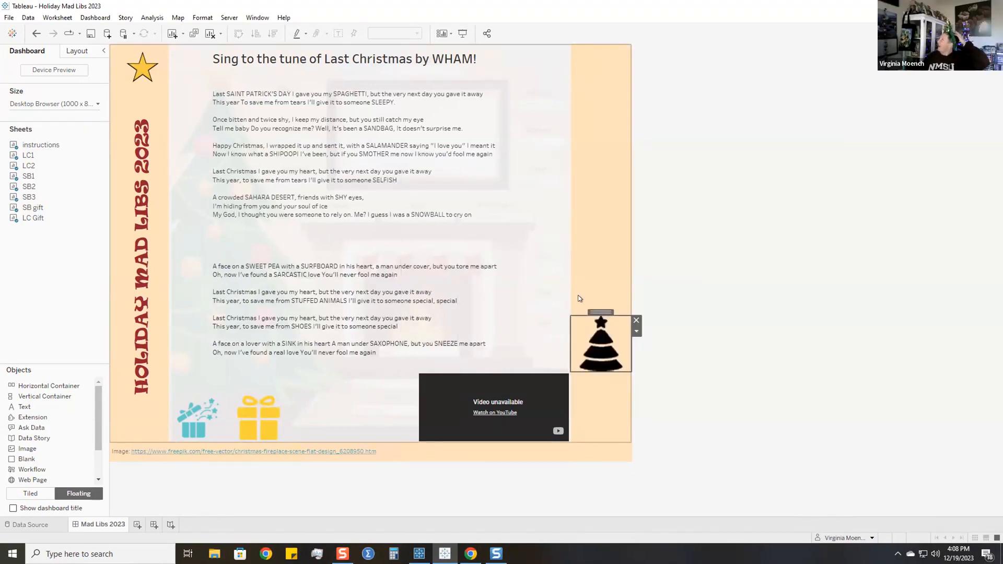
mouse_move(573, 283)
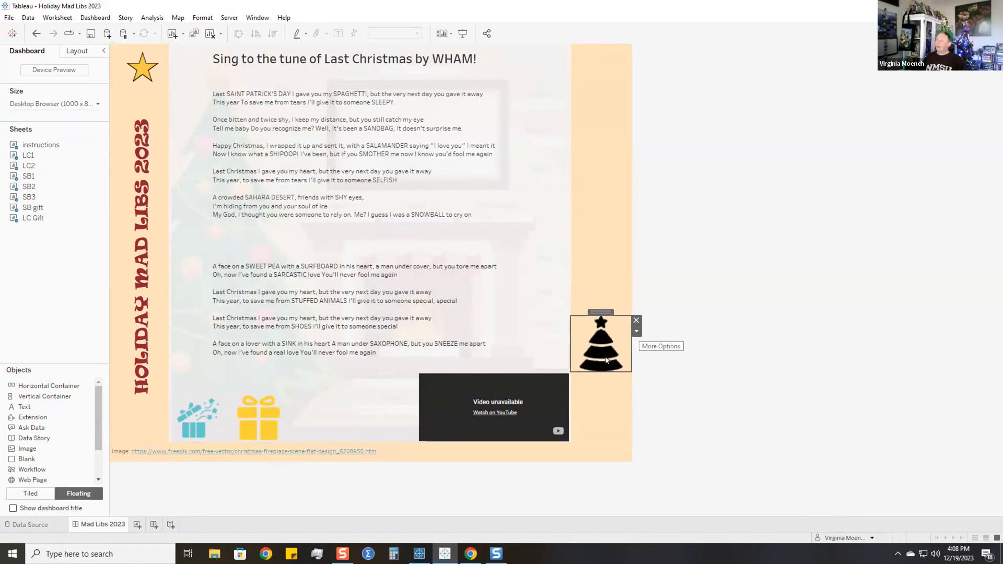
- Control the Christmas tree image's visibility using the p. Last Christmas value
left_click(636, 331)
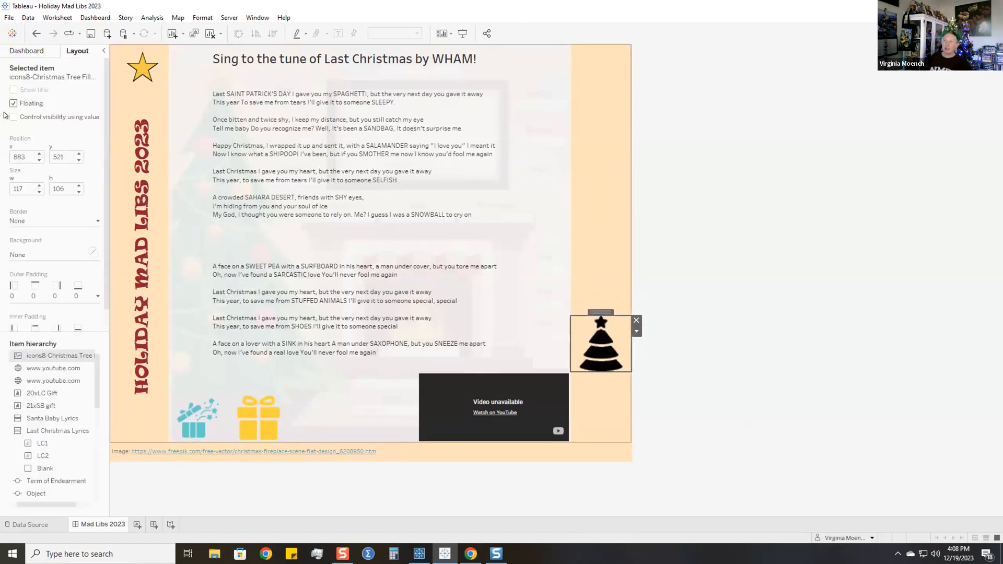
left_click(13, 116)
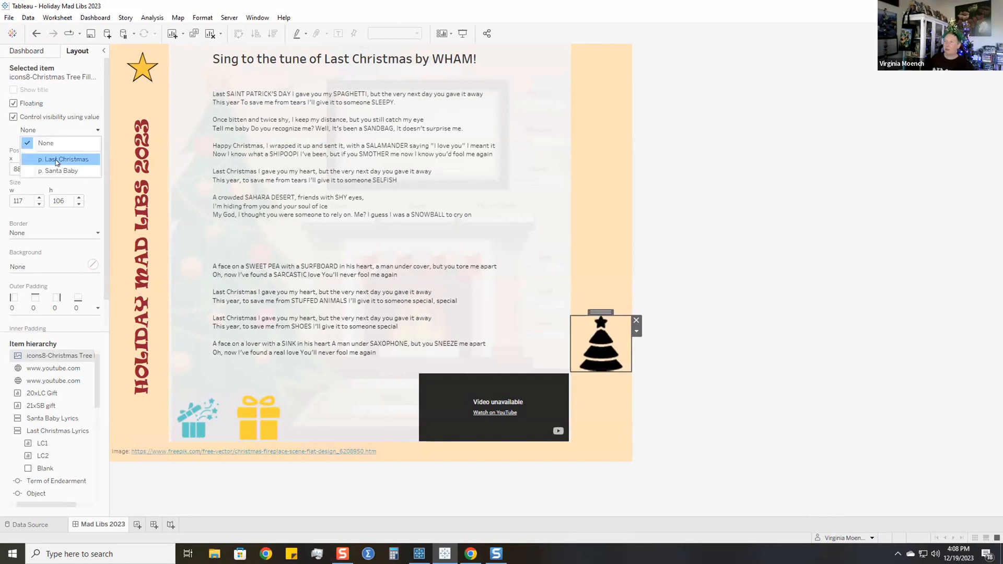
left_click(62, 158)
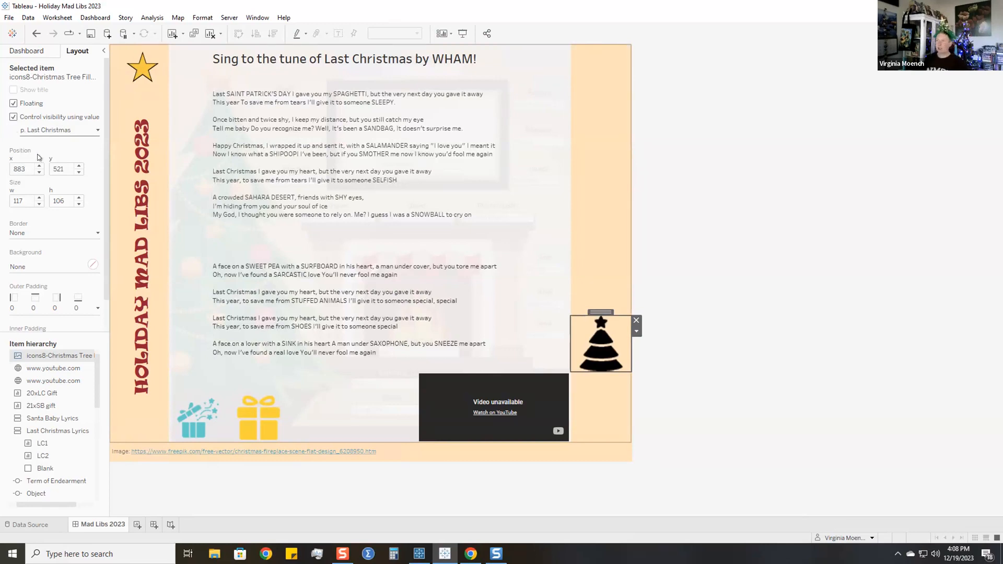
mouse_move(197, 415)
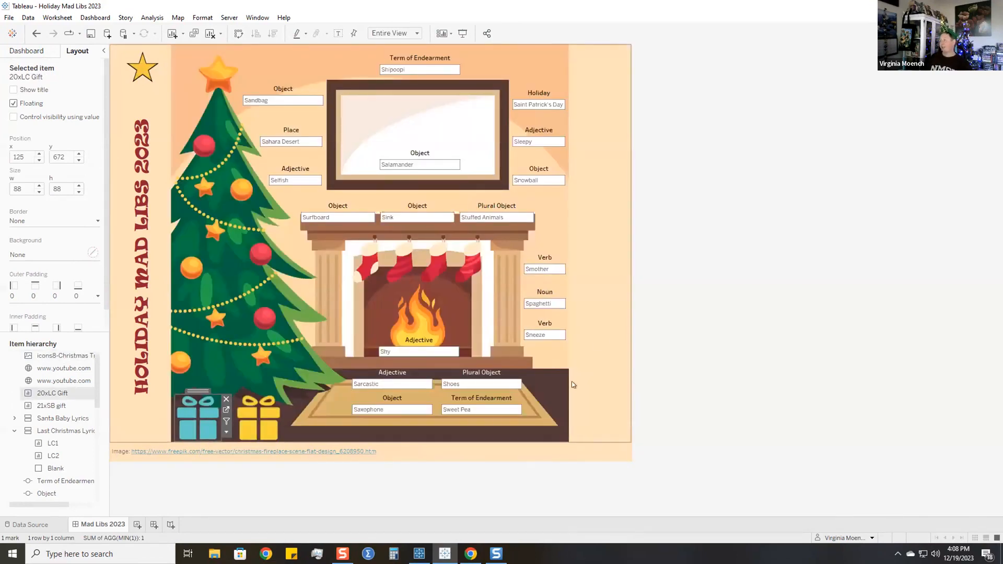
mouse_move(256, 416)
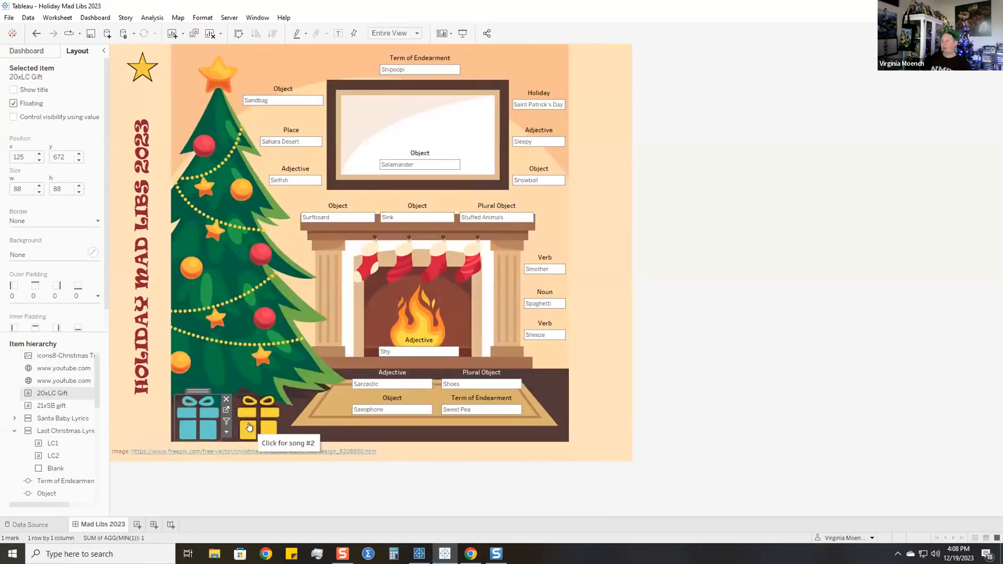
- Show the Santa Baby lyrics and add a floating icons8-Santa Filled-50 image beside them
left_click(257, 415)
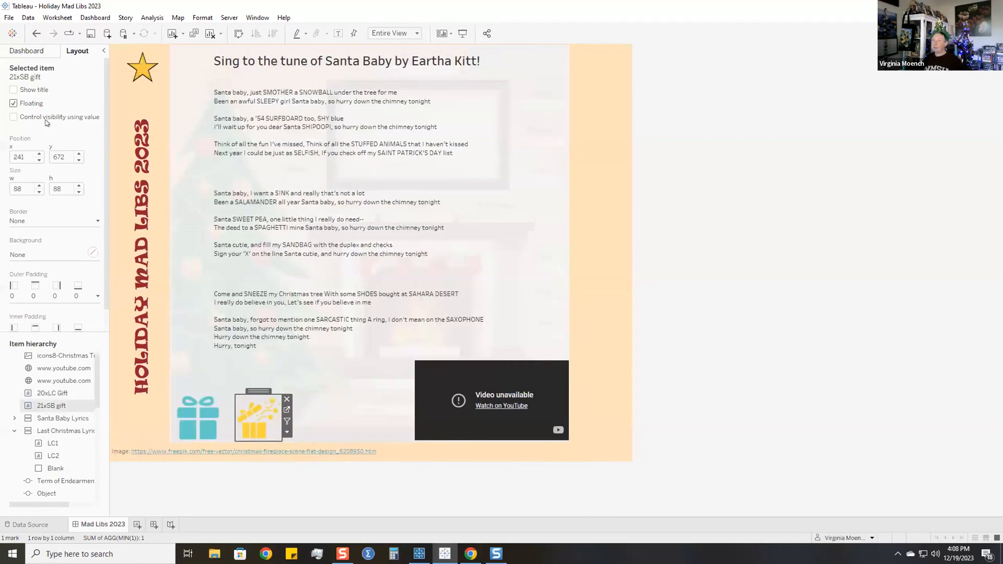
left_click(26, 51)
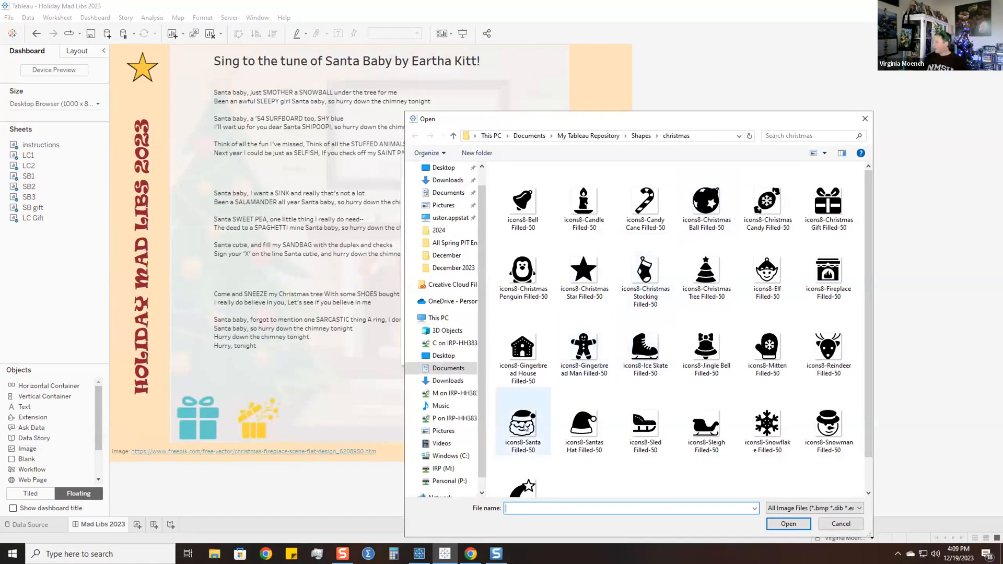
left_click(840, 524)
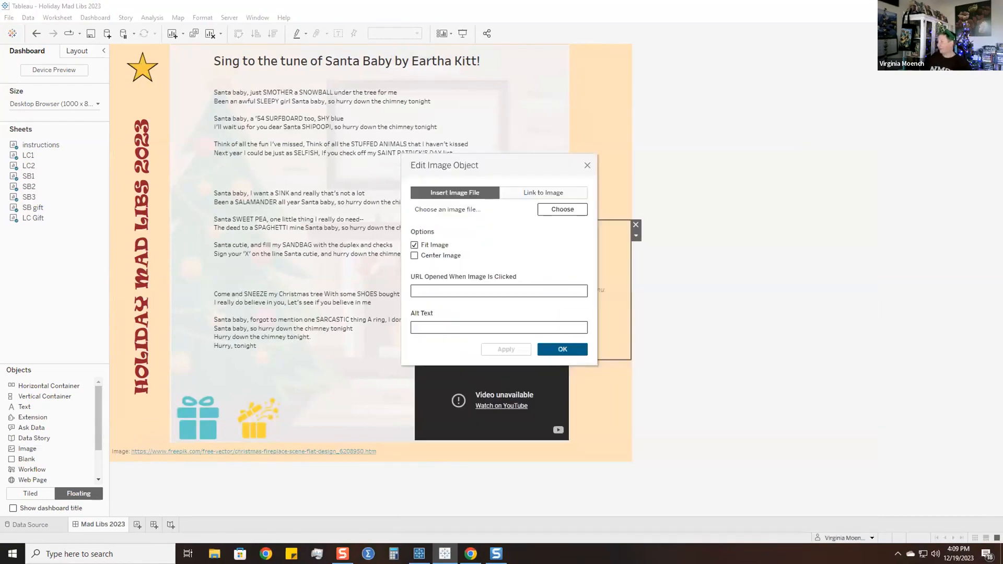
left_click(561, 209)
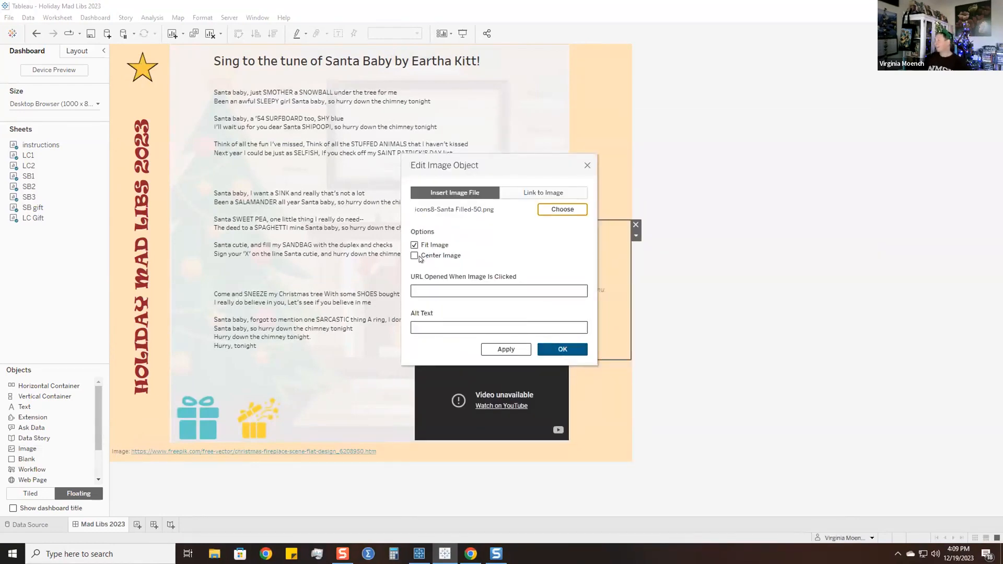
left_click(561, 349)
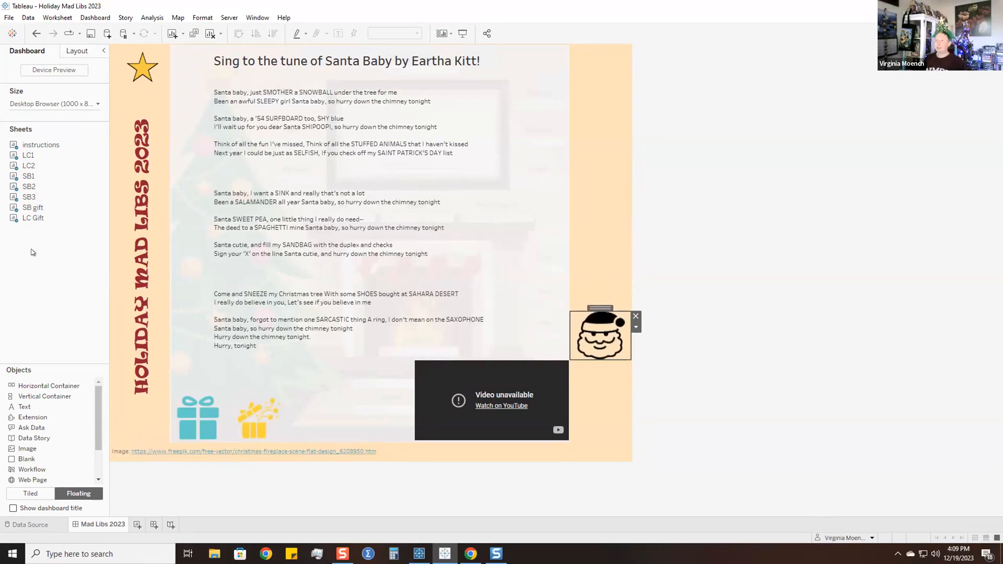
mouse_move(809, 226)
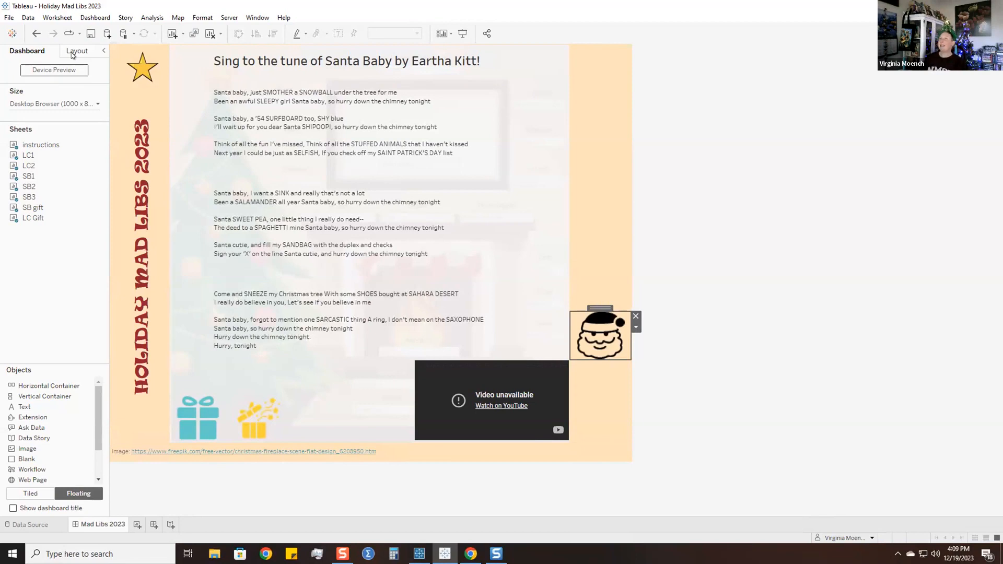
- In Layout, control the Santa image's visibility using the p. Santa Baby value
left_click(77, 50)
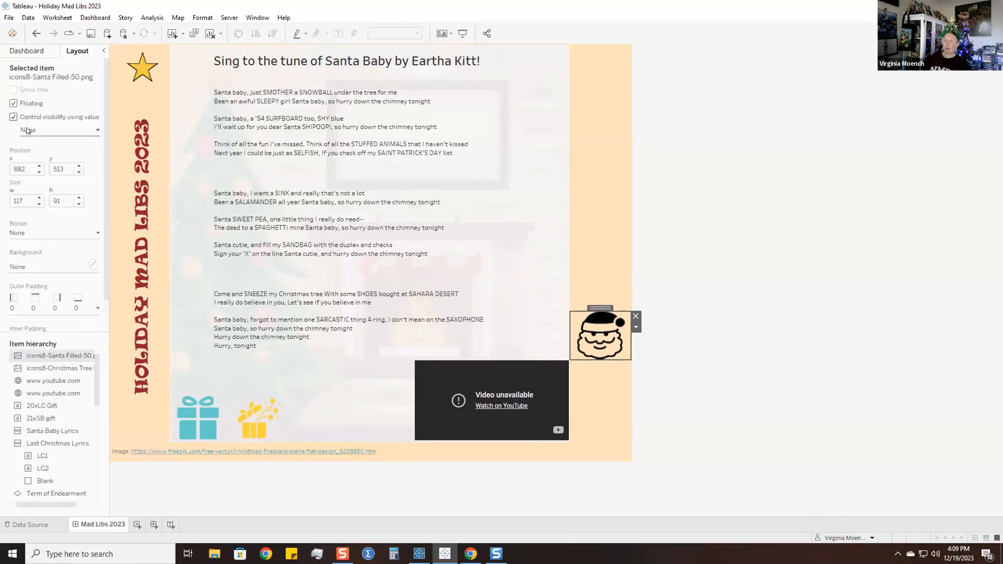
left_click(60, 130)
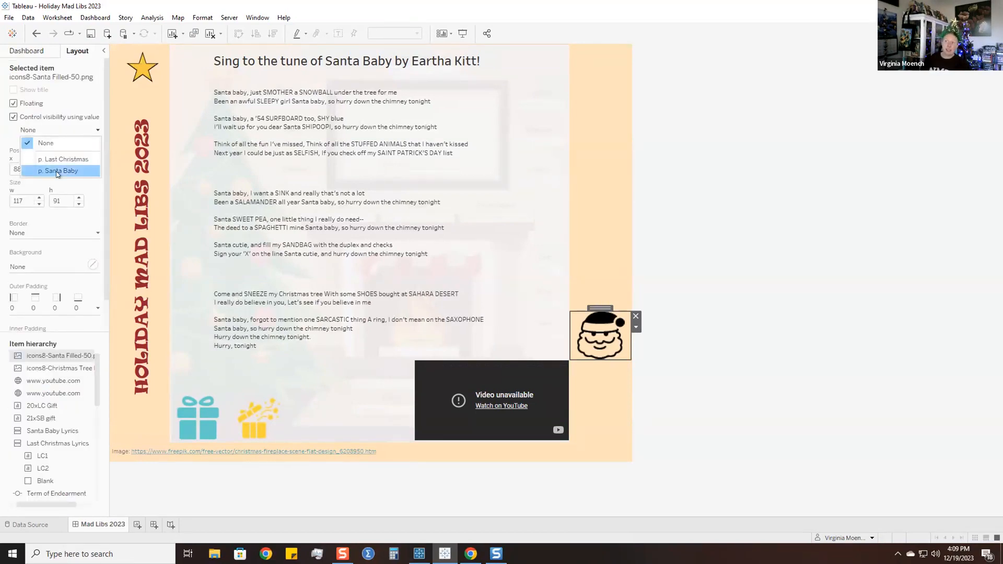
left_click(59, 171)
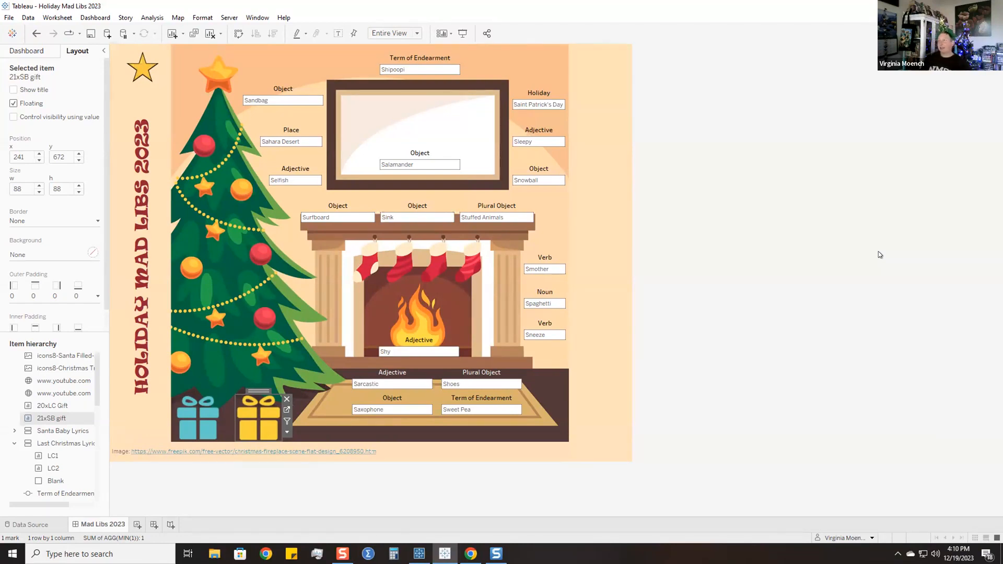
mouse_move(875, 276)
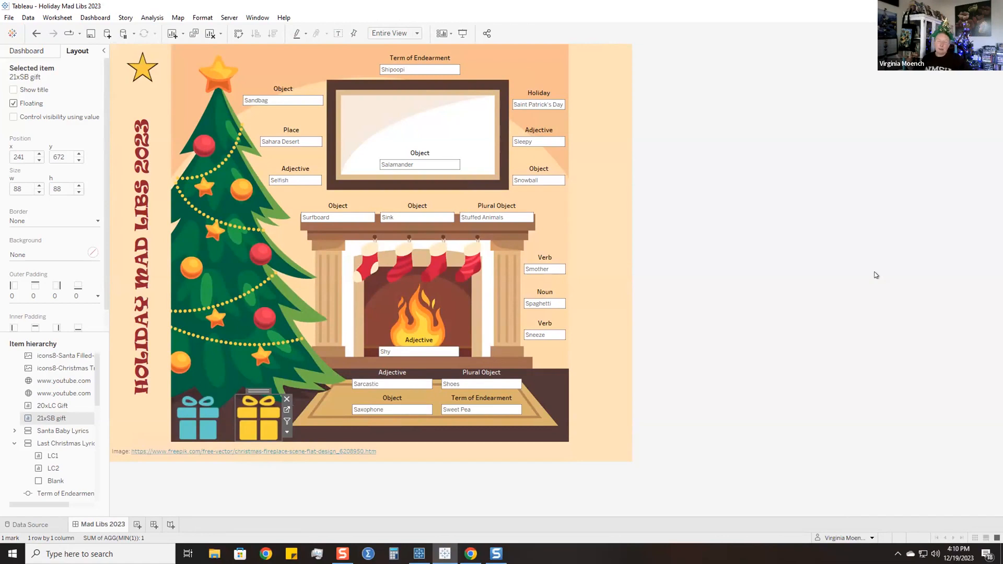
mouse_move(864, 249)
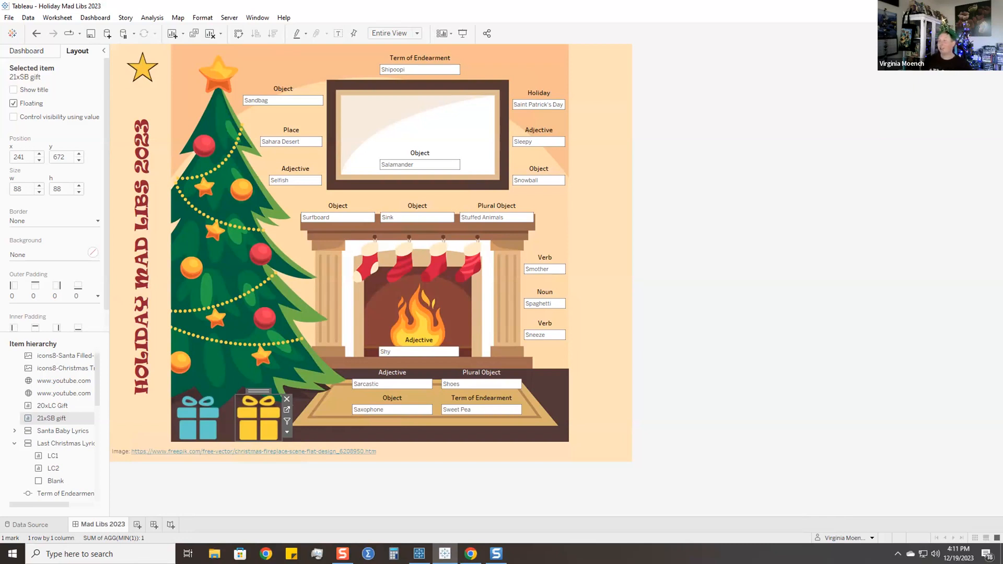
mouse_move(804, 224)
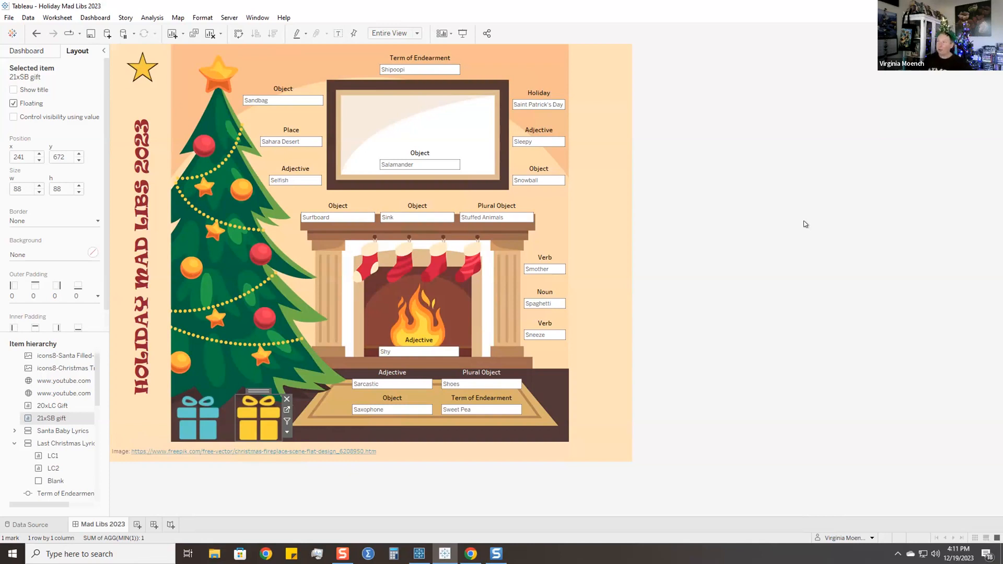
mouse_move(772, 248)
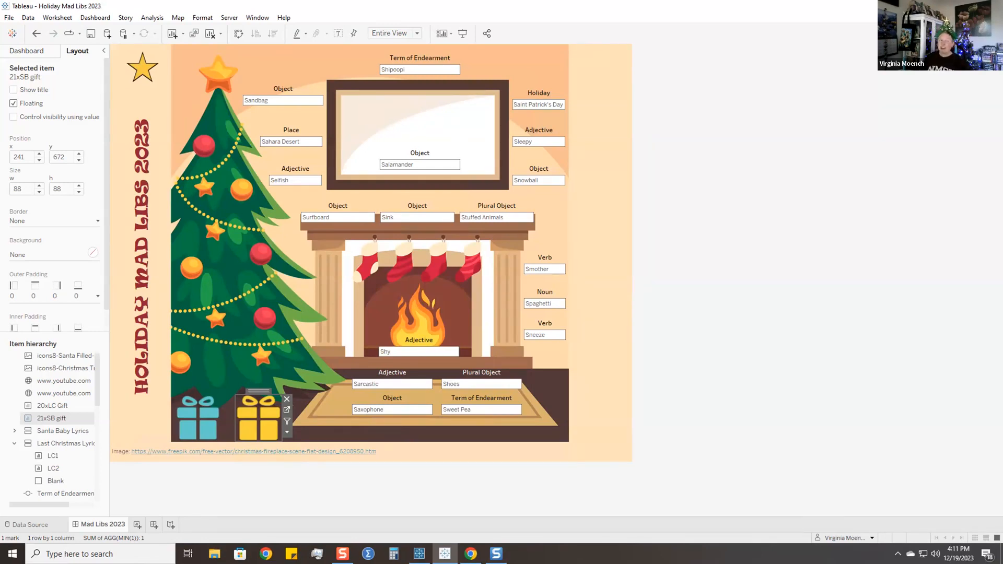
mouse_move(775, 250)
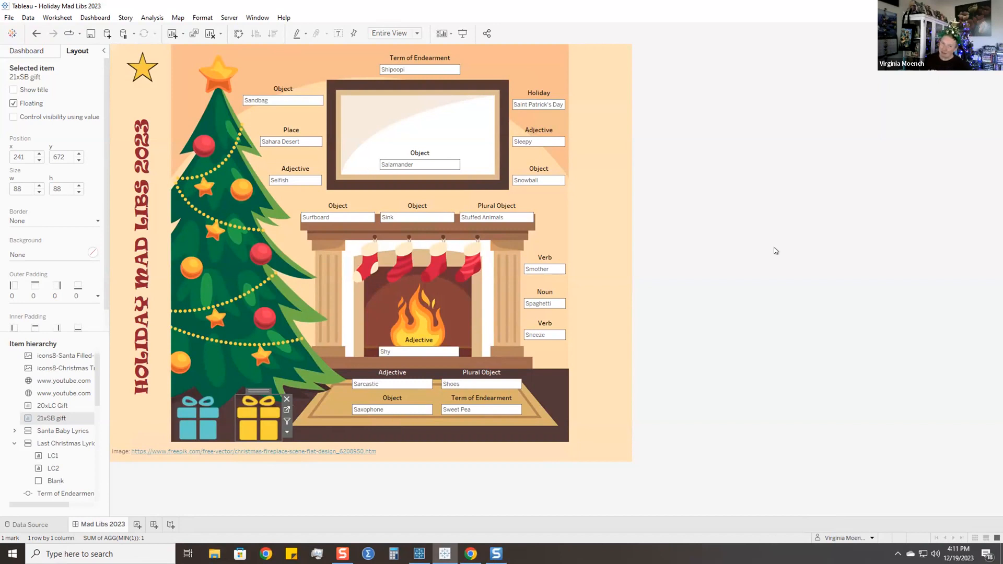
mouse_move(54, 221)
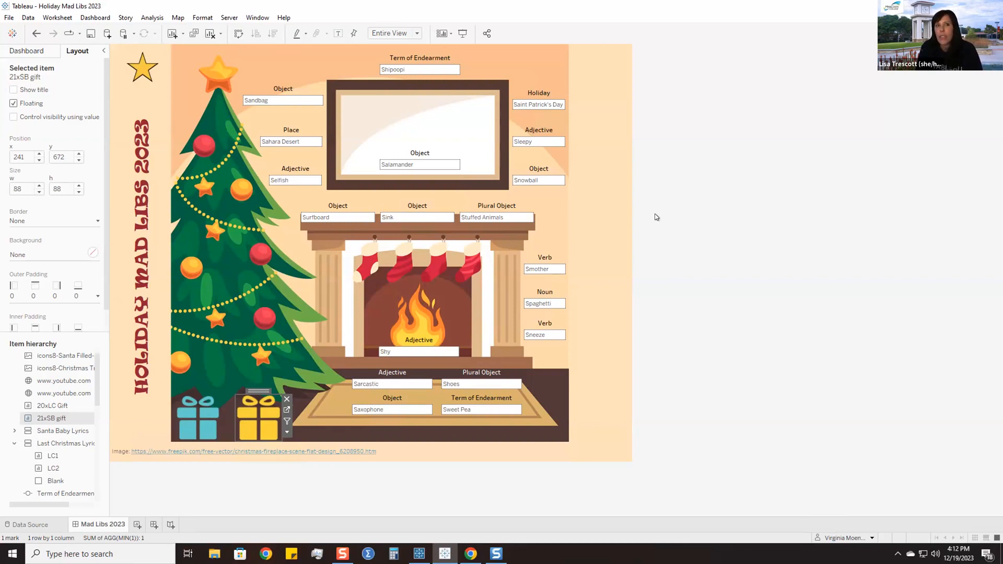
mouse_move(664, 216)
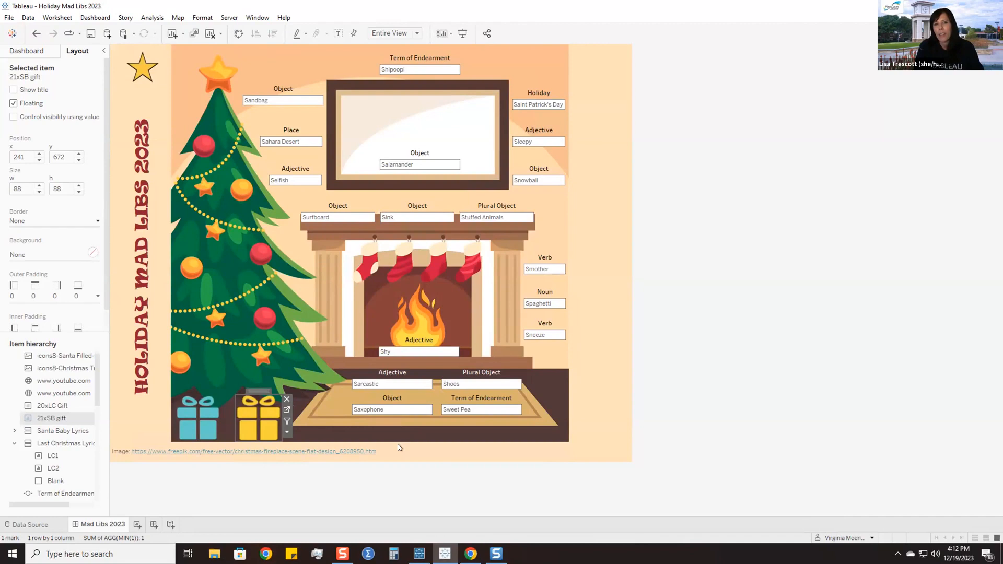
mouse_move(872, 448)
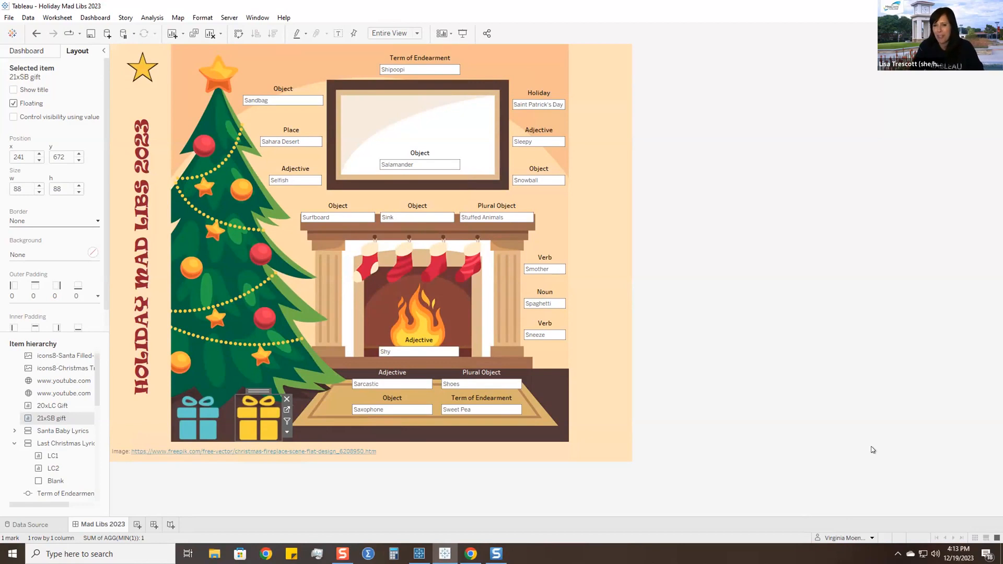
mouse_move(867, 451)
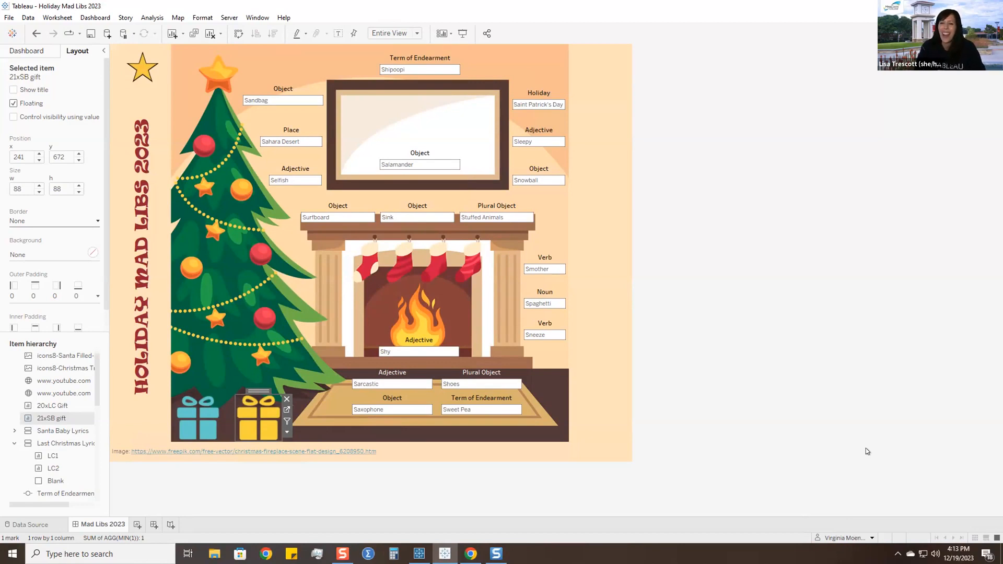
mouse_move(859, 451)
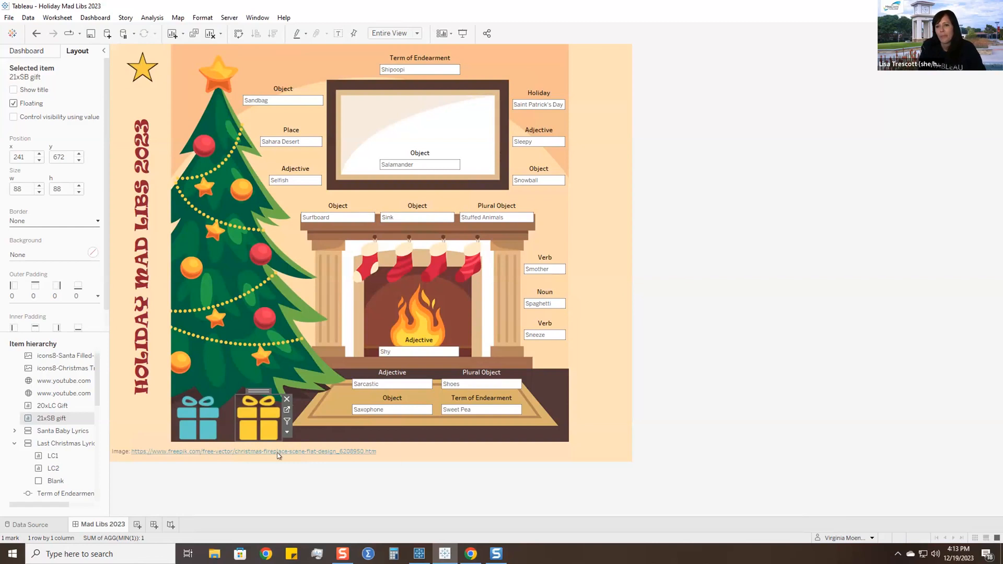
mouse_move(898, 301)
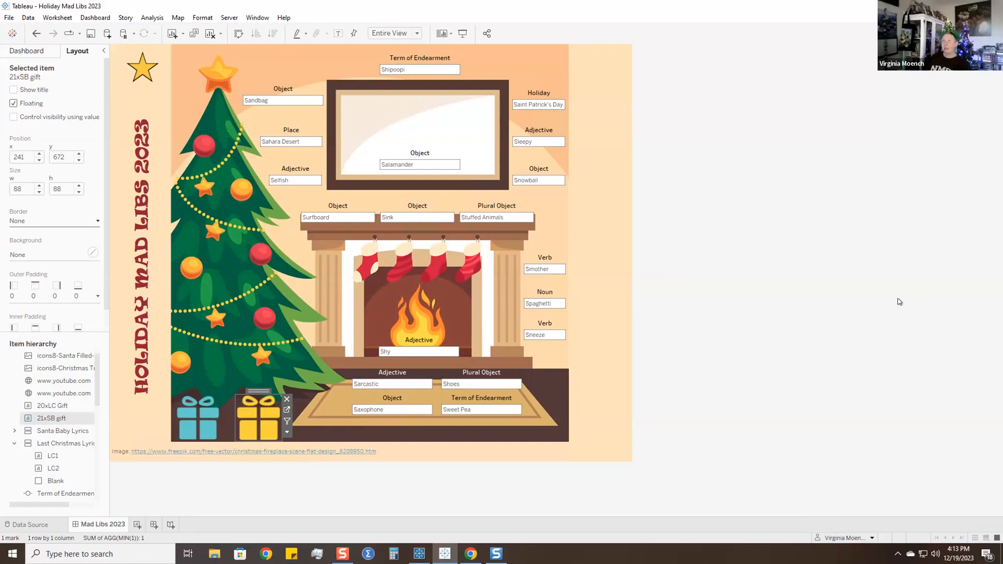
mouse_move(713, 294)
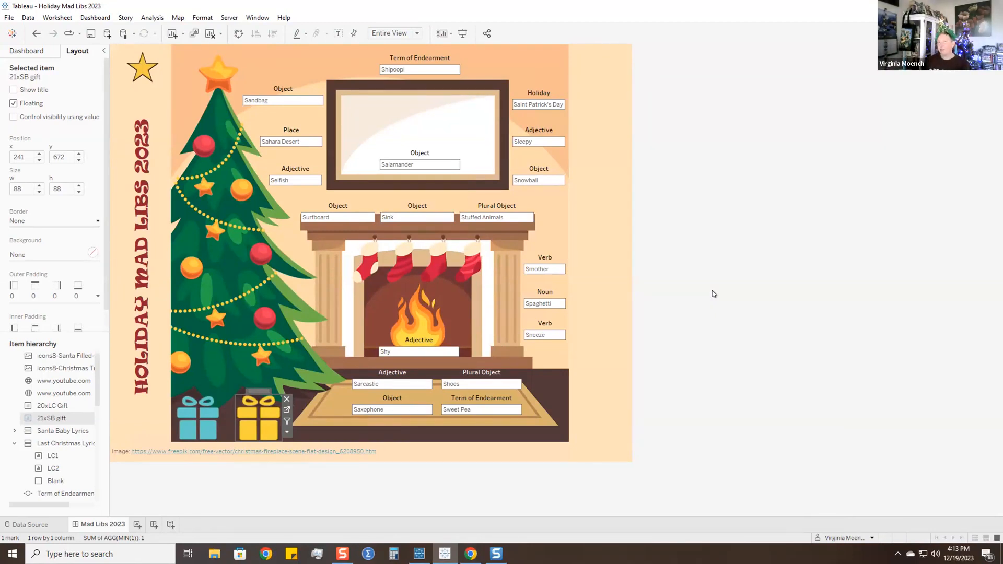
mouse_move(757, 242)
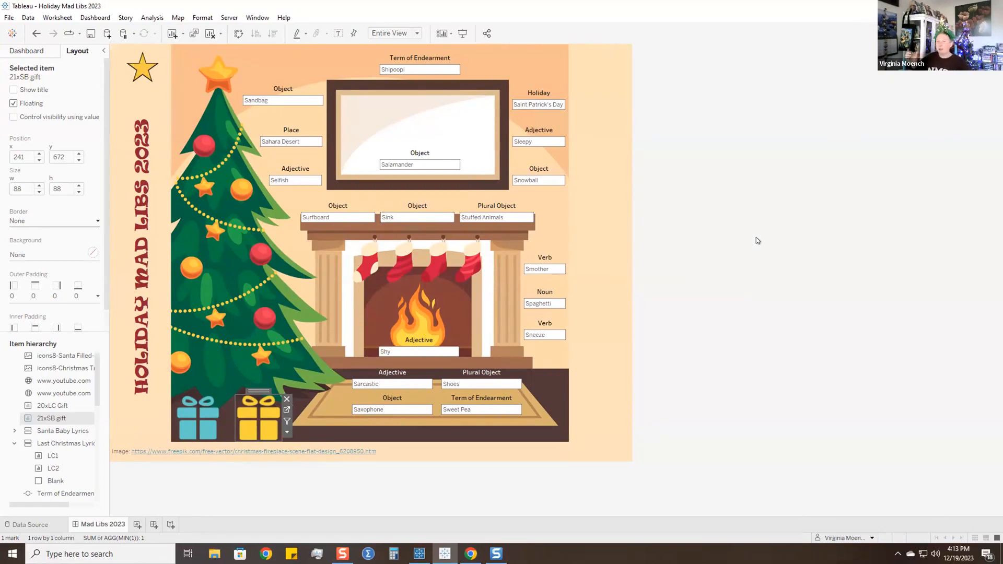
mouse_move(753, 230)
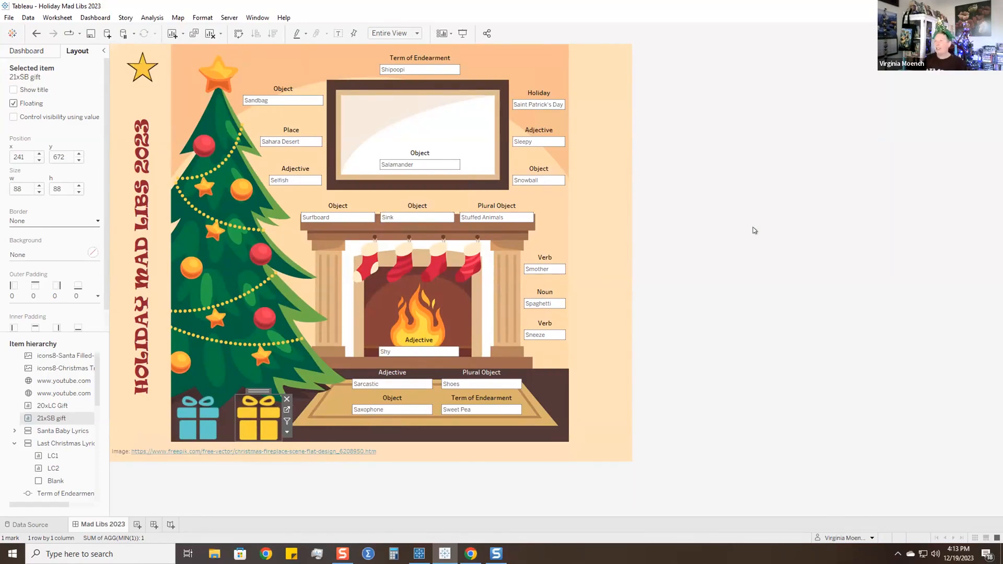
mouse_move(280, 155)
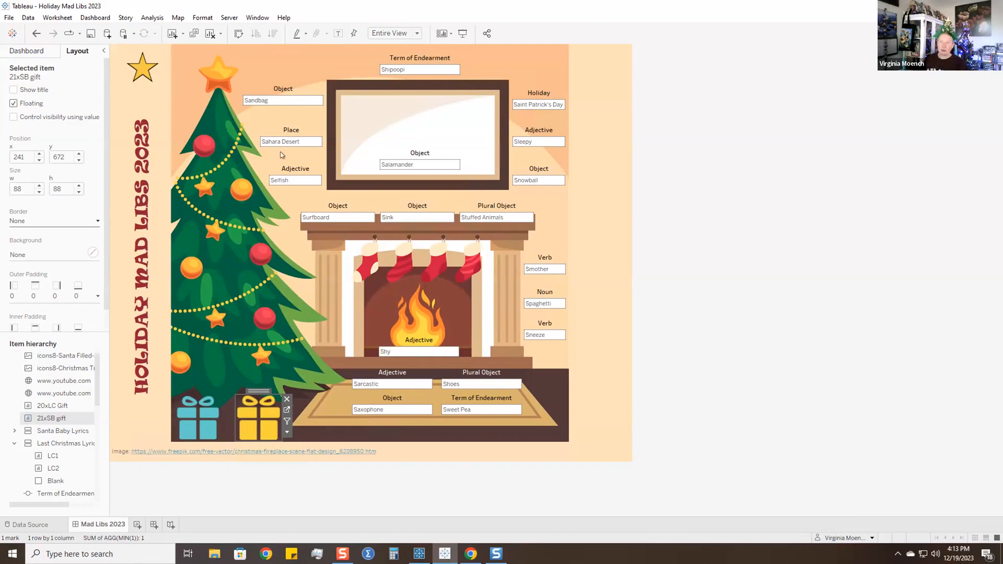
mouse_move(696, 265)
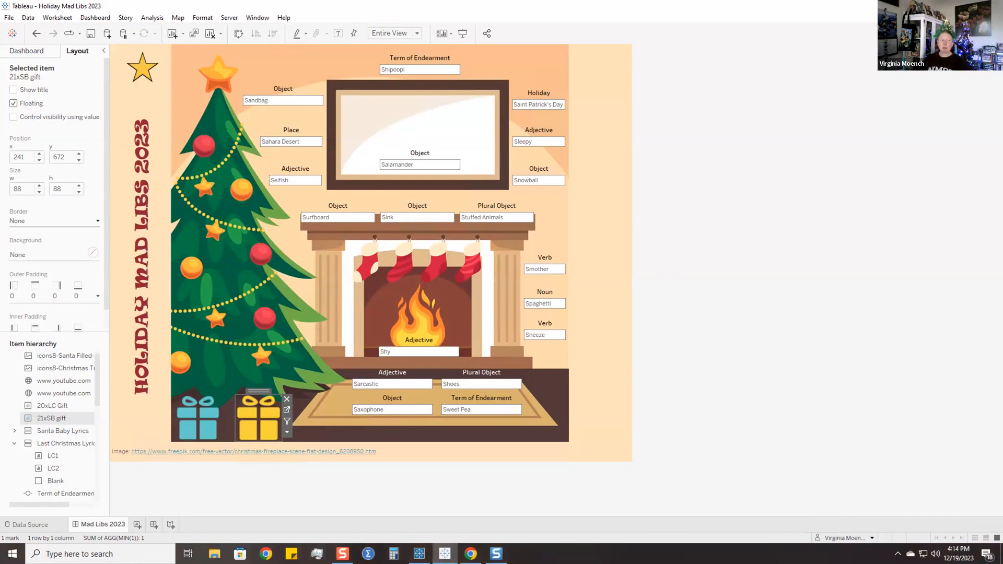
mouse_move(227, 325)
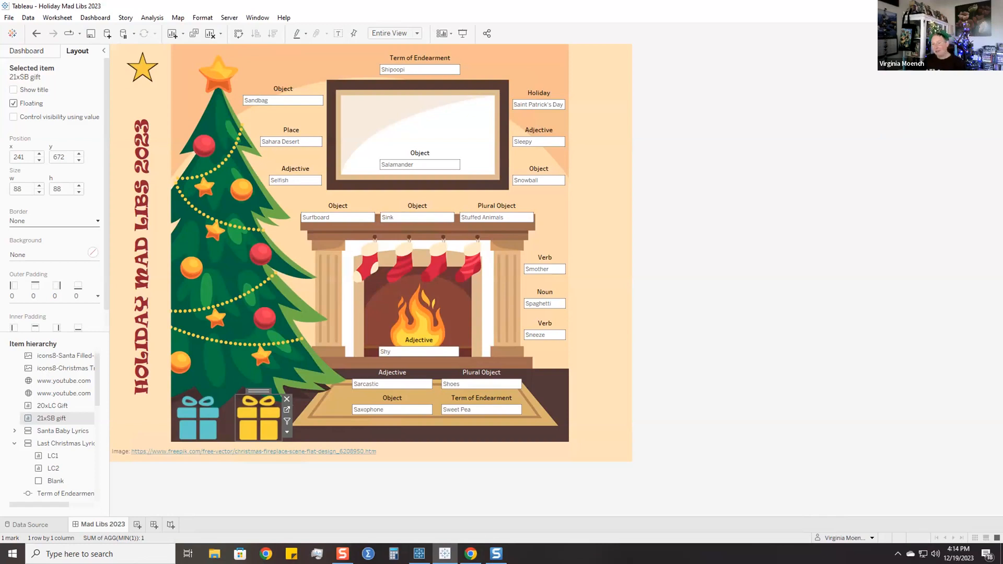
mouse_move(760, 219)
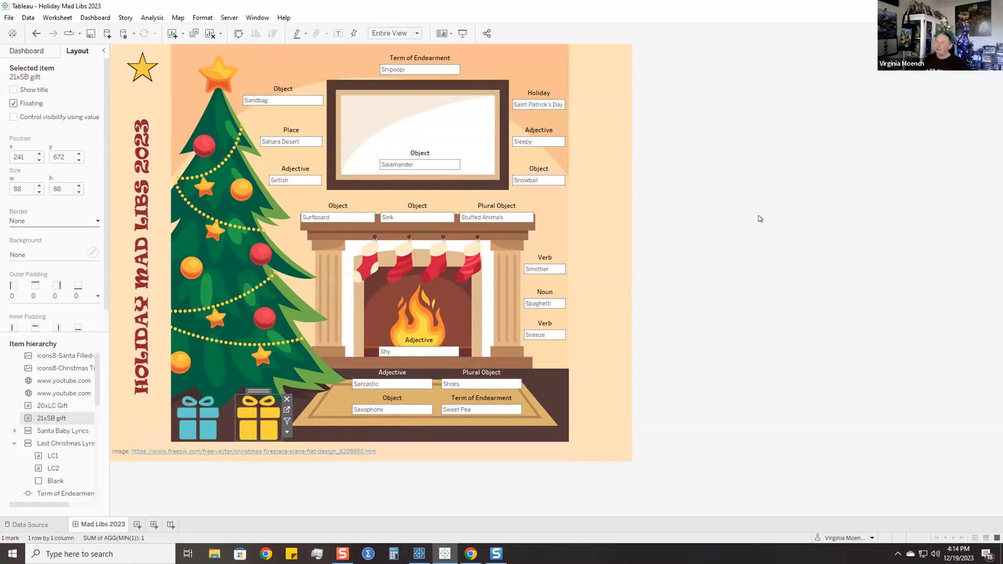
mouse_move(628, 134)
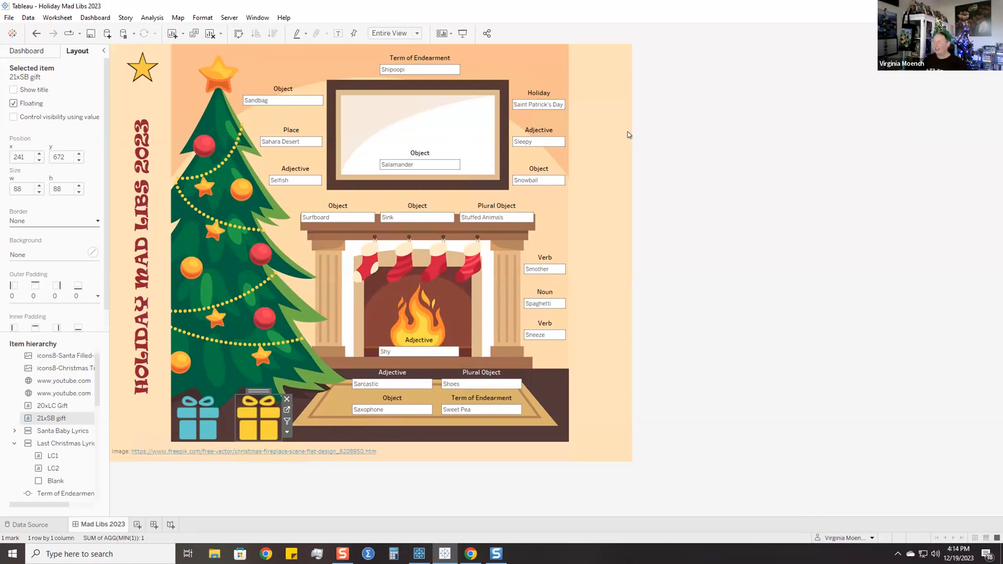
mouse_move(620, 58)
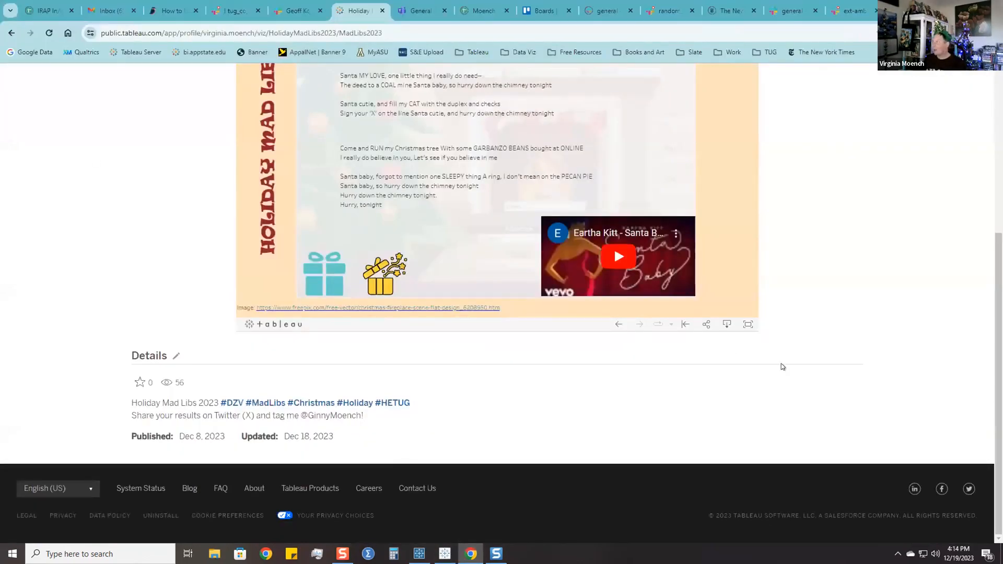
- Scroll down the published Holiday Mad Libs viz on Tableau Public
scroll("down", 3)
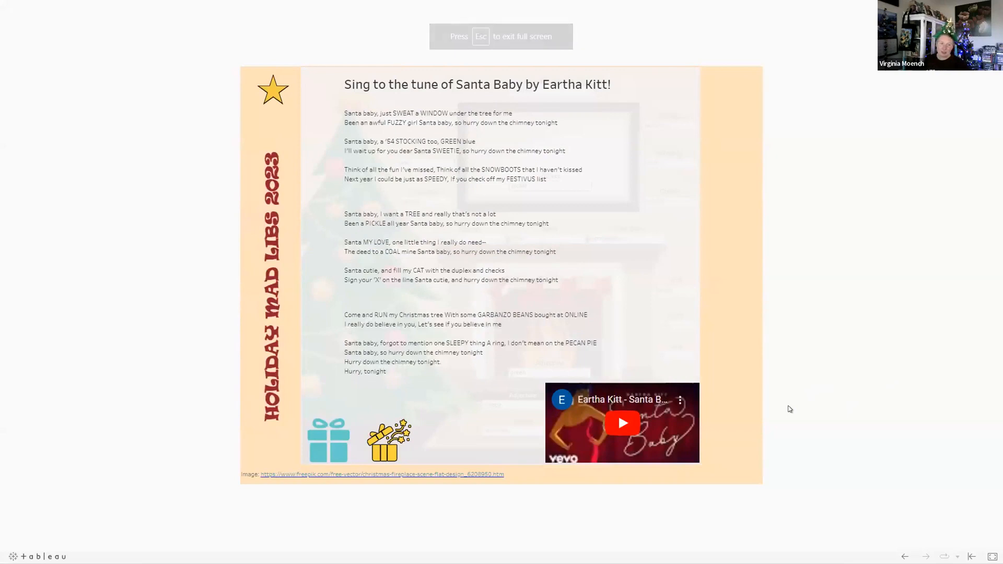
mouse_move(855, 251)
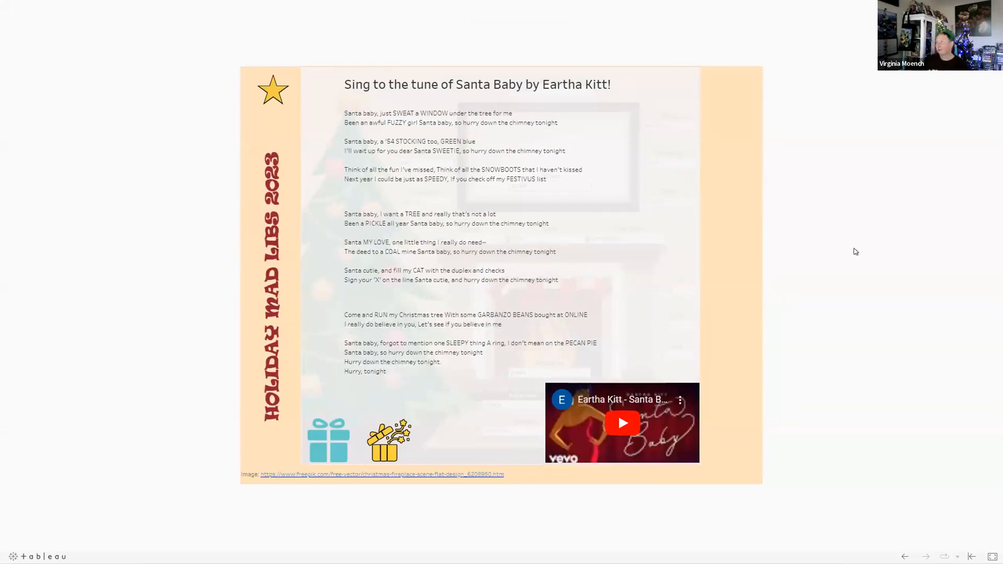
mouse_move(804, 307)
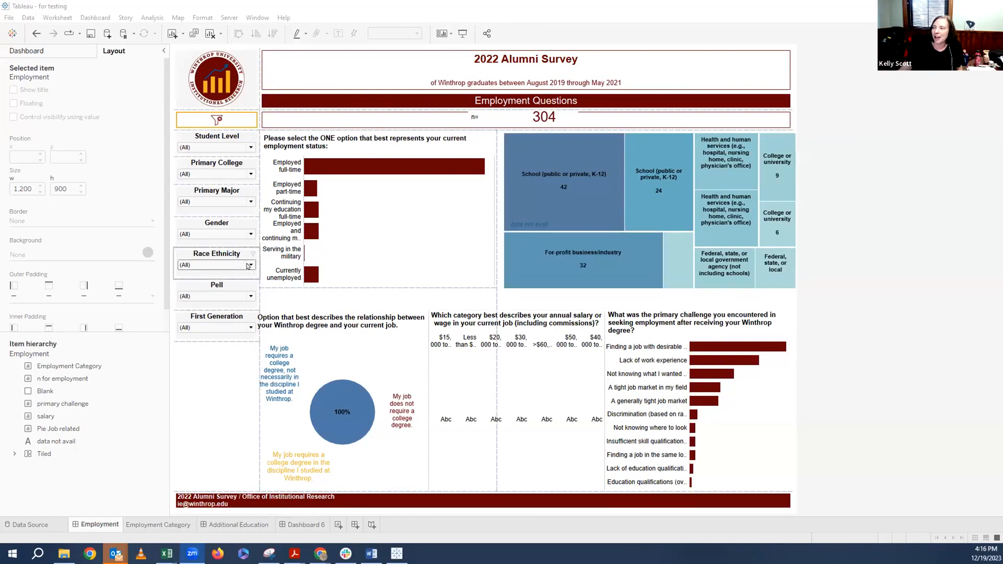
left_click(250, 265)
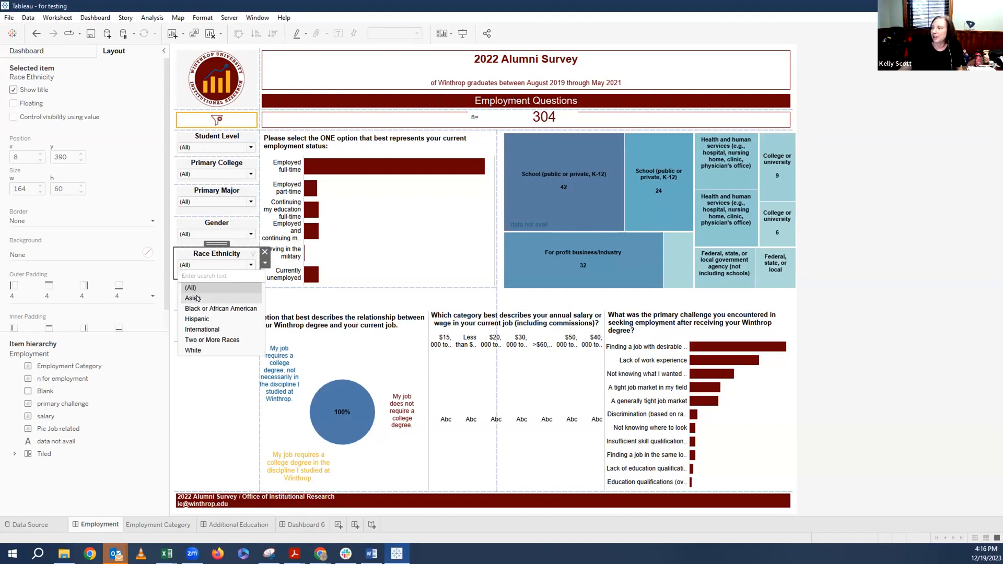
left_click(192, 298)
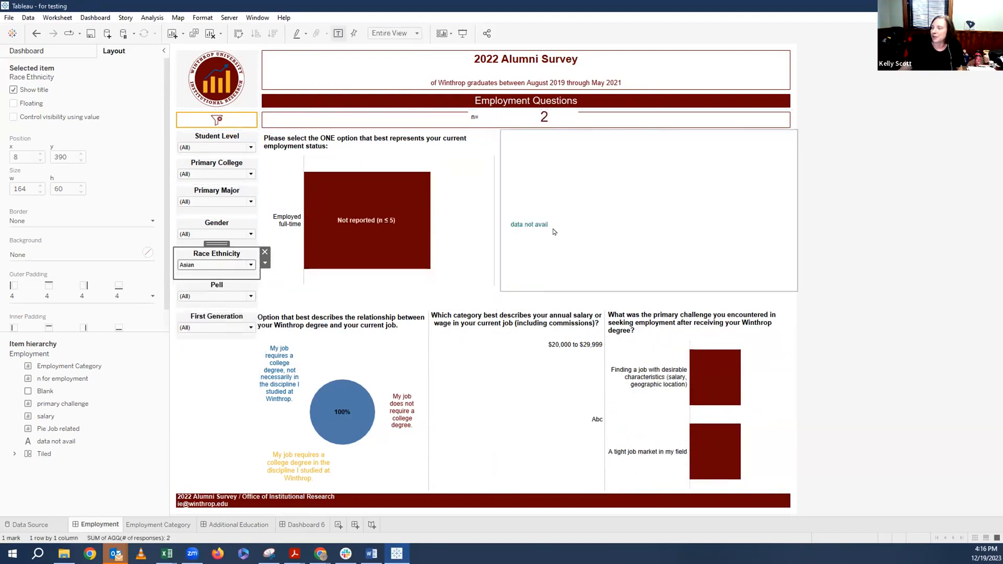
left_click(250, 265)
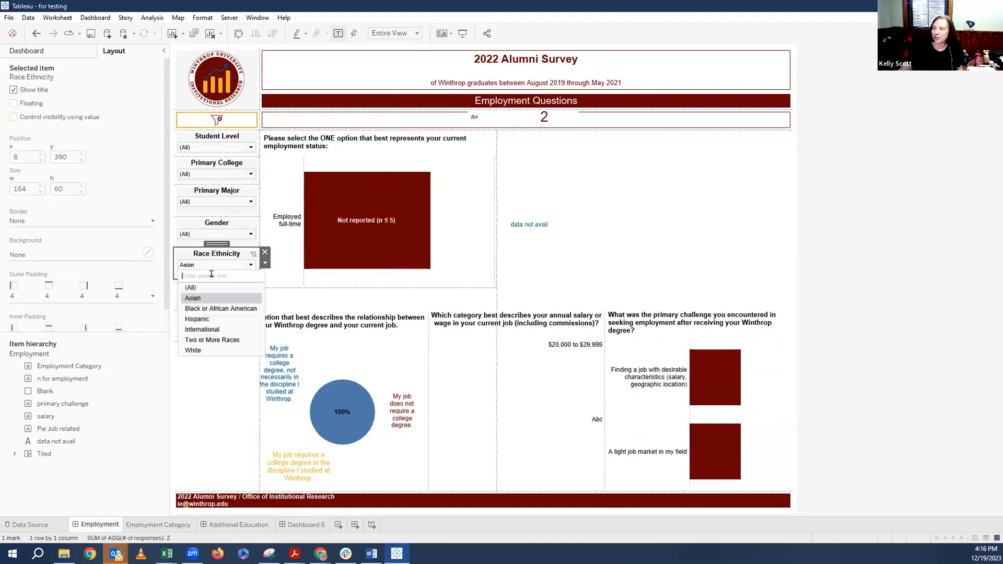
left_click(190, 288)
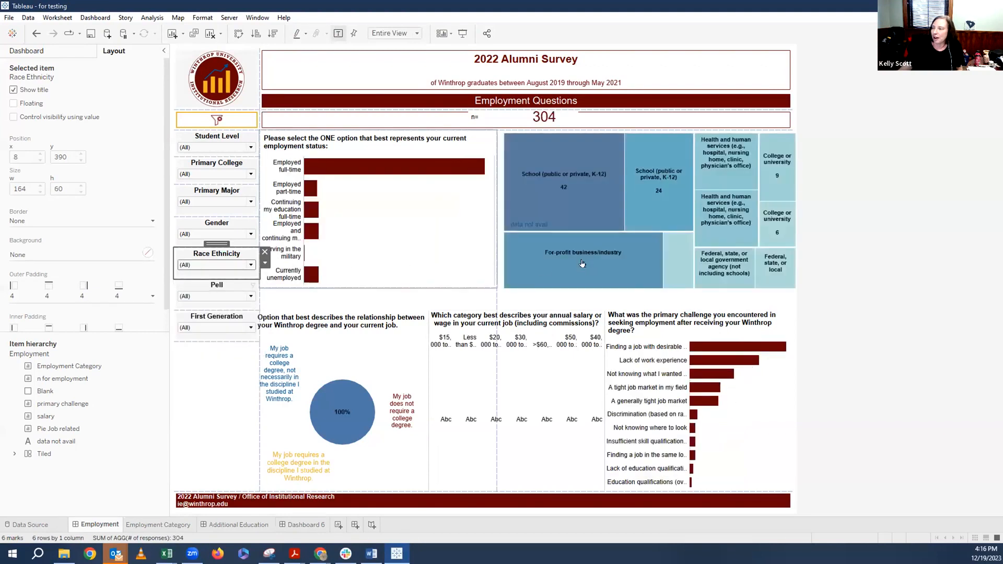
mouse_move(533, 225)
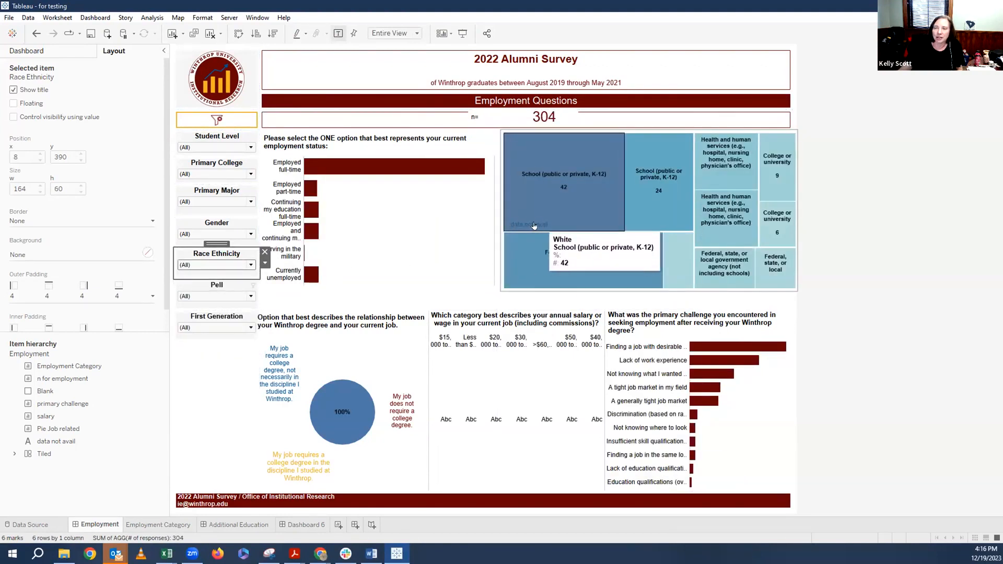
mouse_move(657, 207)
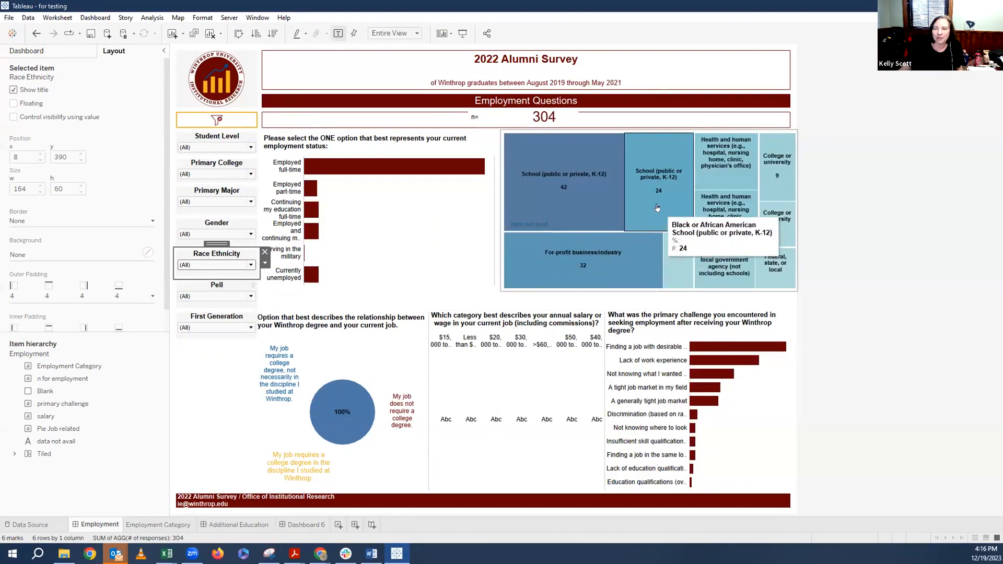
mouse_move(671, 208)
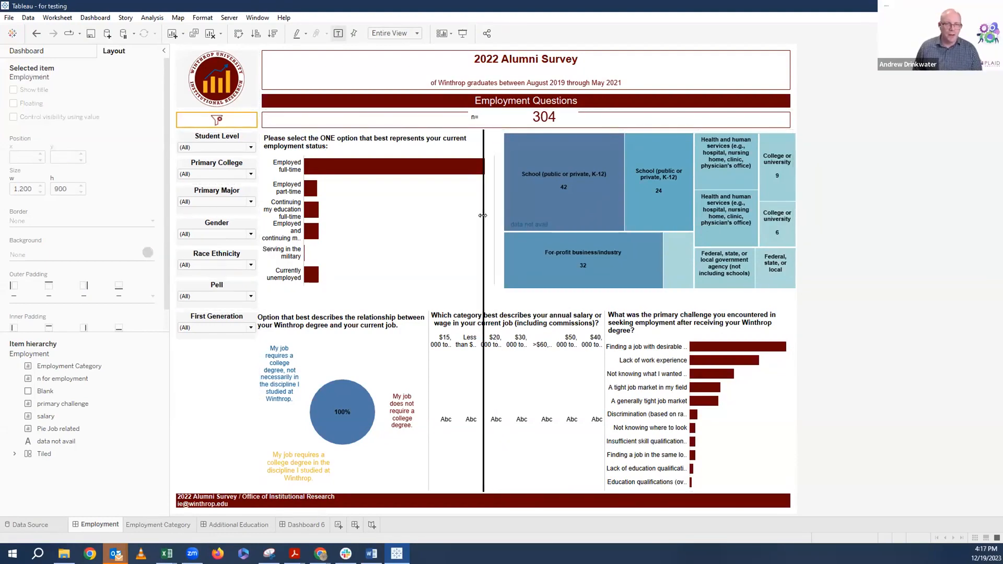
mouse_move(594, 150)
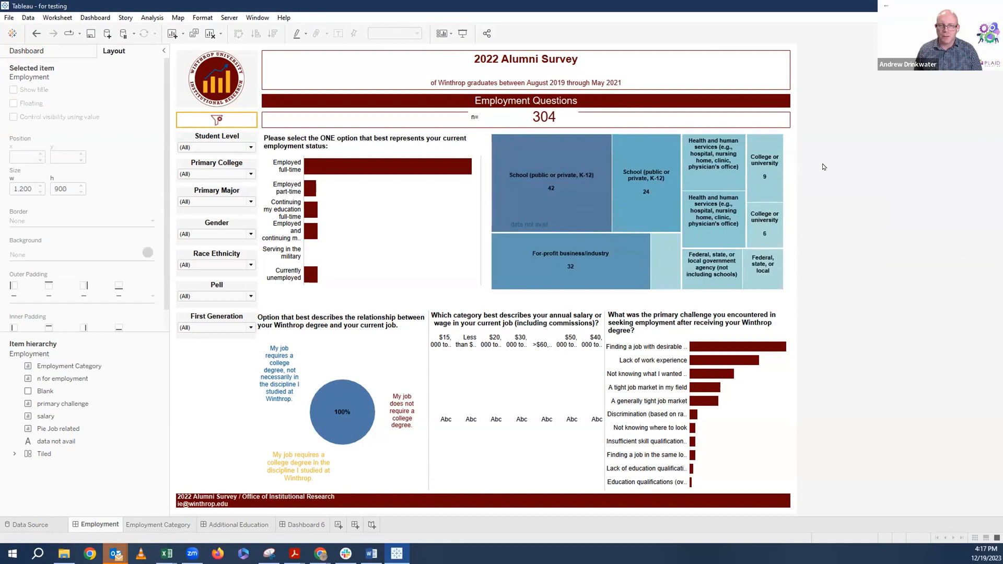
mouse_move(530, 228)
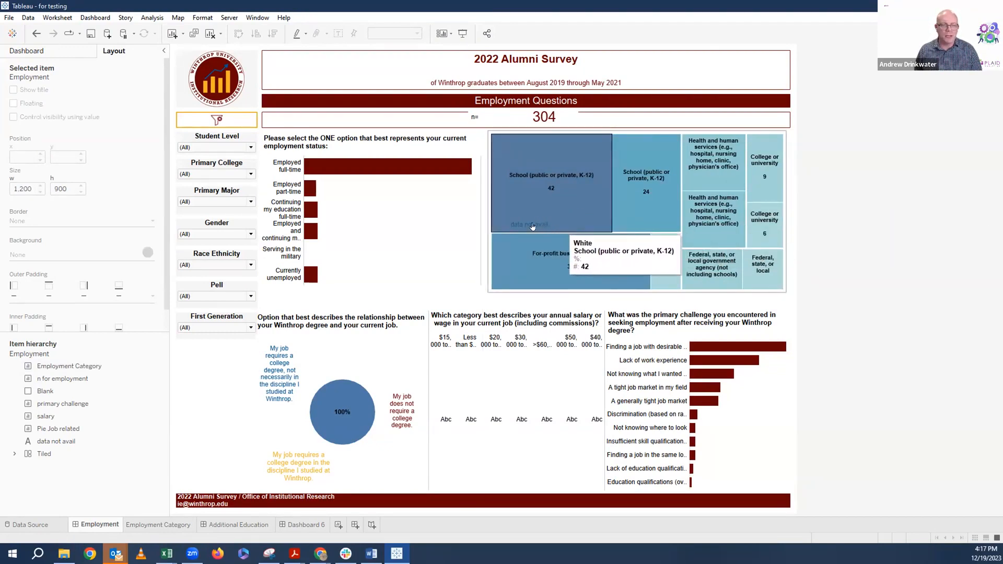
mouse_move(645, 166)
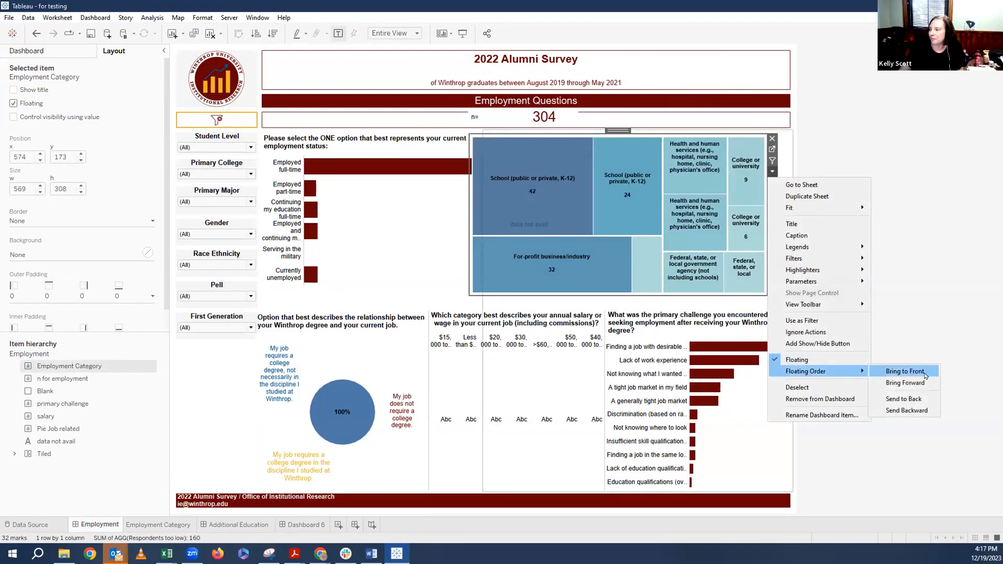
- Bring the treemap to front, drag it right, and bring the 'data not avail' text forward
left_click(904, 370)
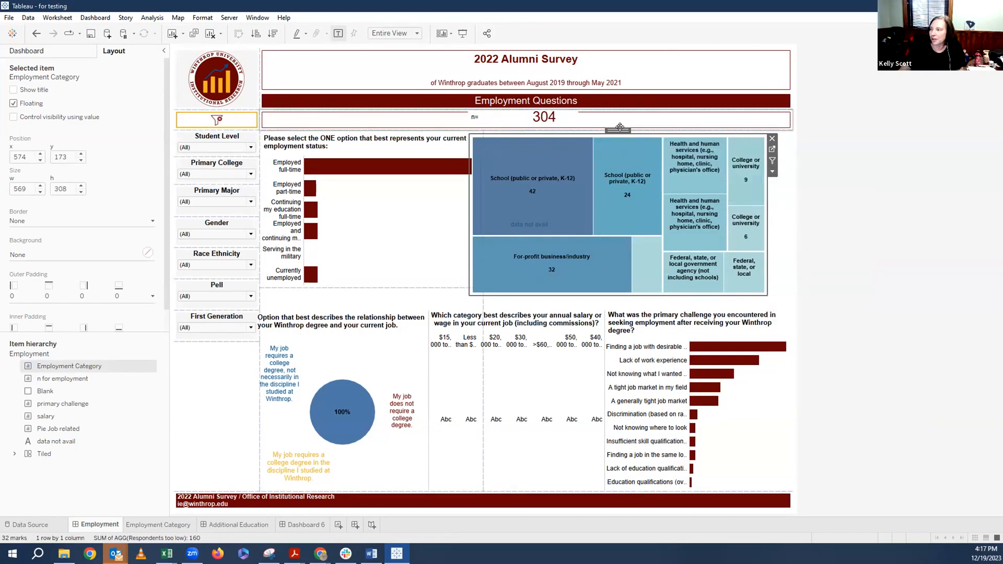
left_click_drag(618, 128, 638, 128)
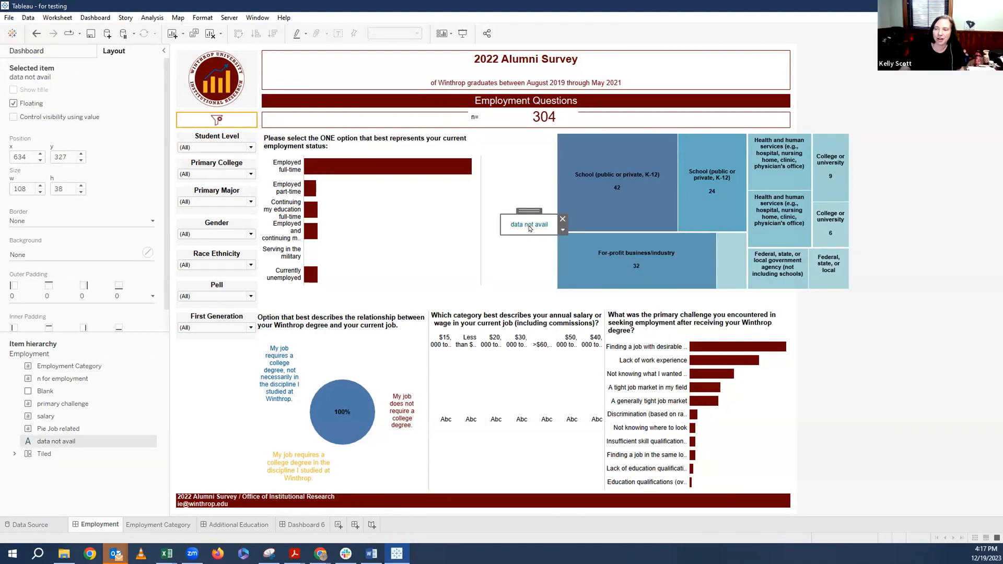
left_click(561, 230)
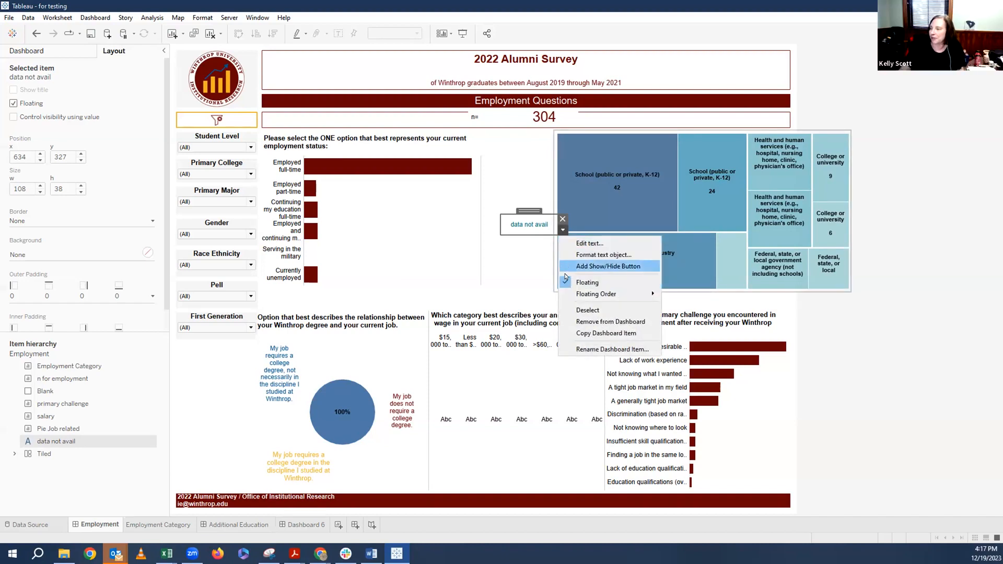
mouse_move(595, 294)
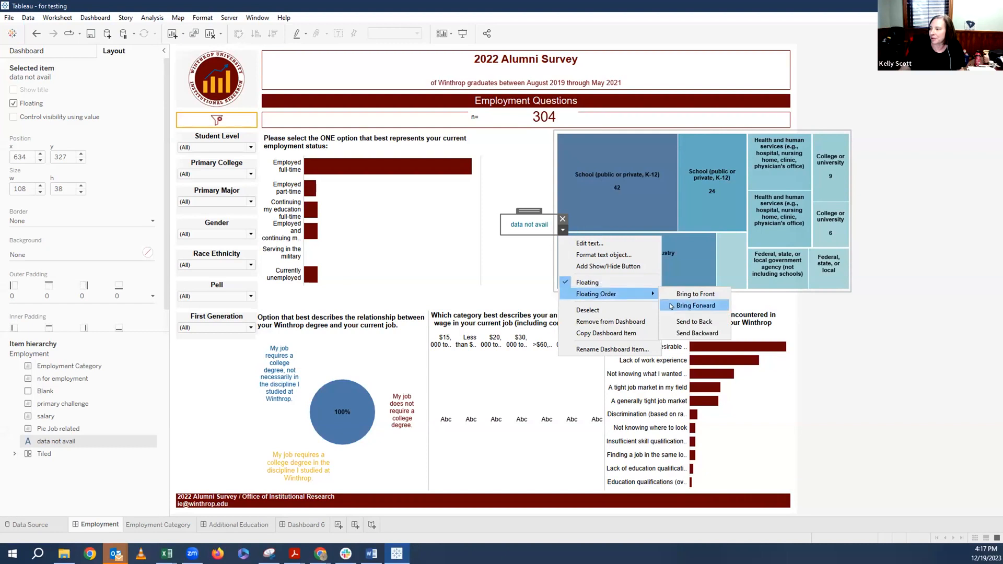
left_click(692, 305)
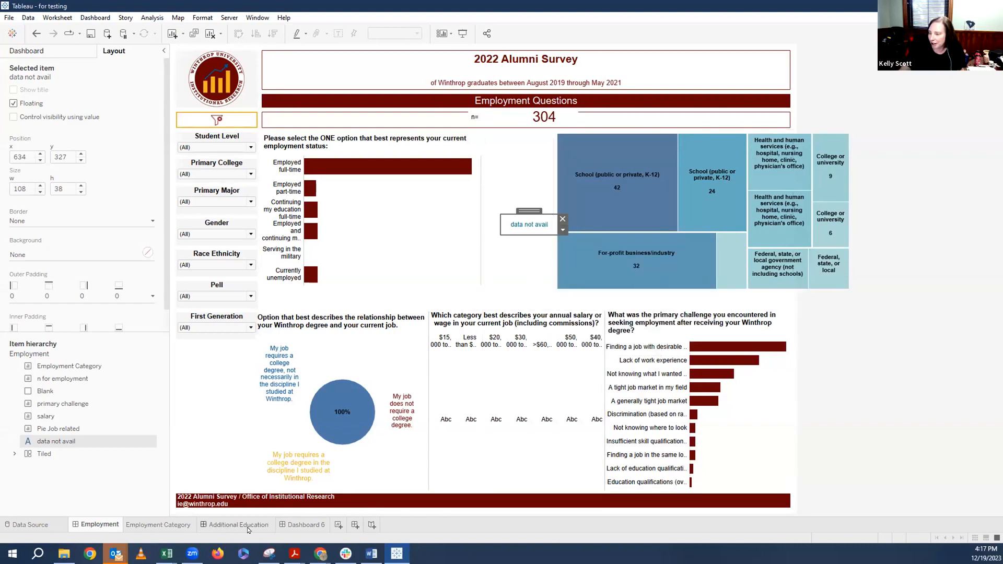
mouse_move(240, 525)
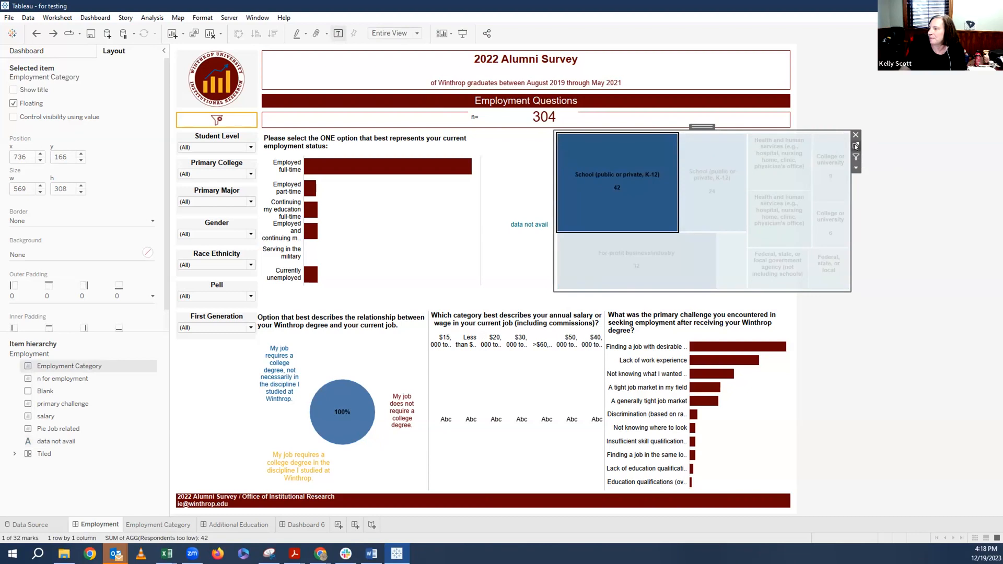
- Open the Employment Category sheet tab
left_click(157, 525)
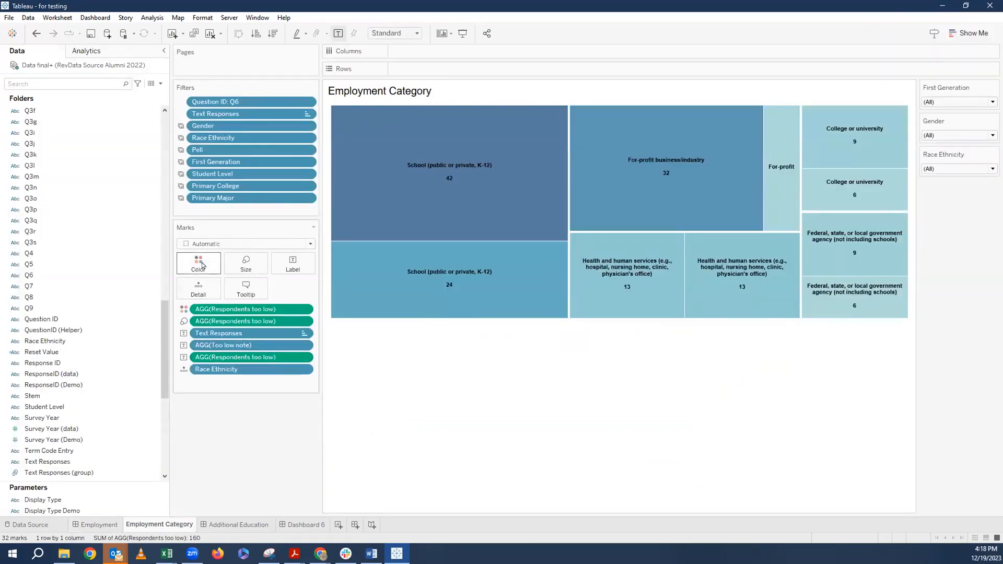
- Raise the treemap's color opacity to 100%, then switch back to the Employment dashboard
left_click(198, 262)
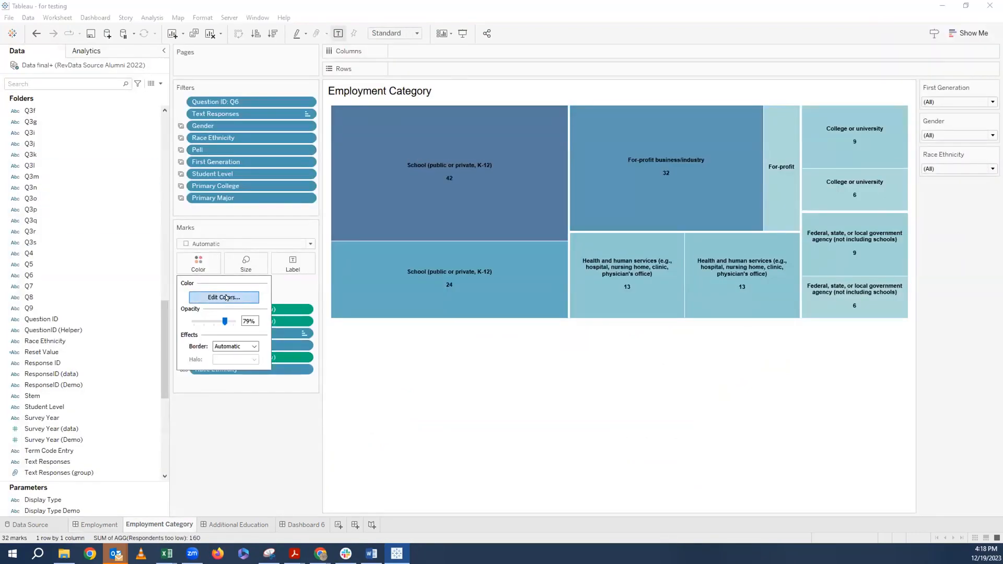
left_click(223, 297)
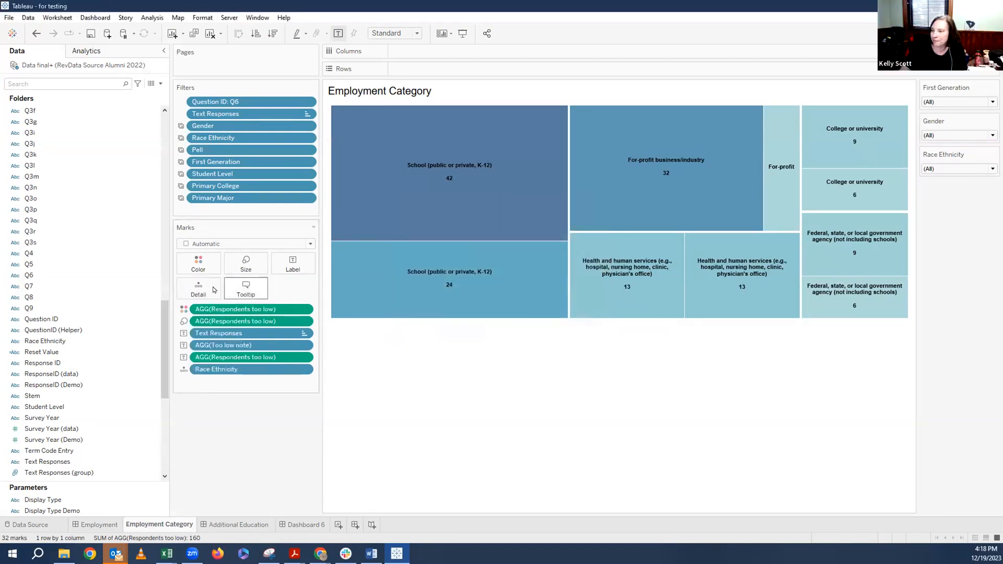
left_click(199, 263)
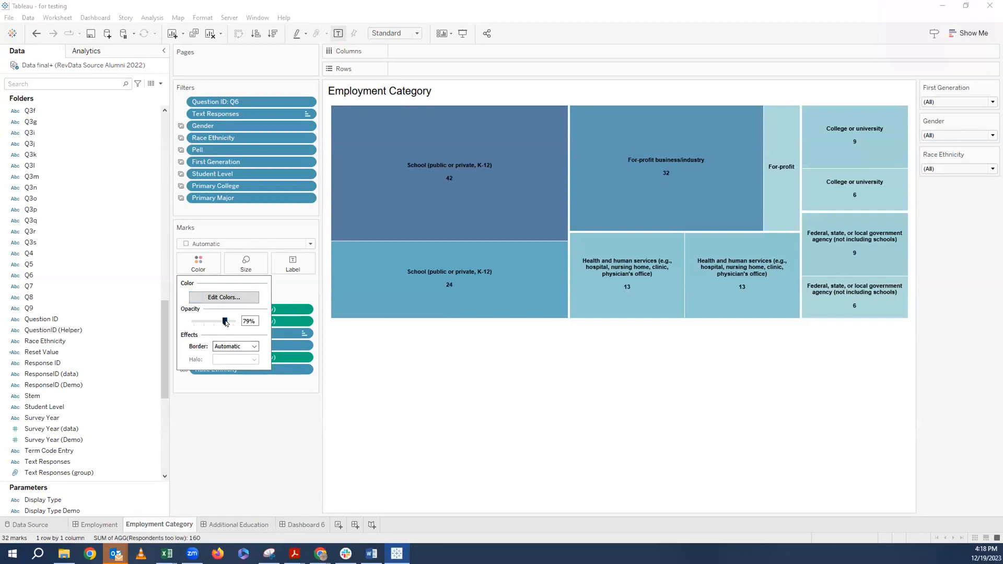
left_click_drag(223, 322, 233, 321)
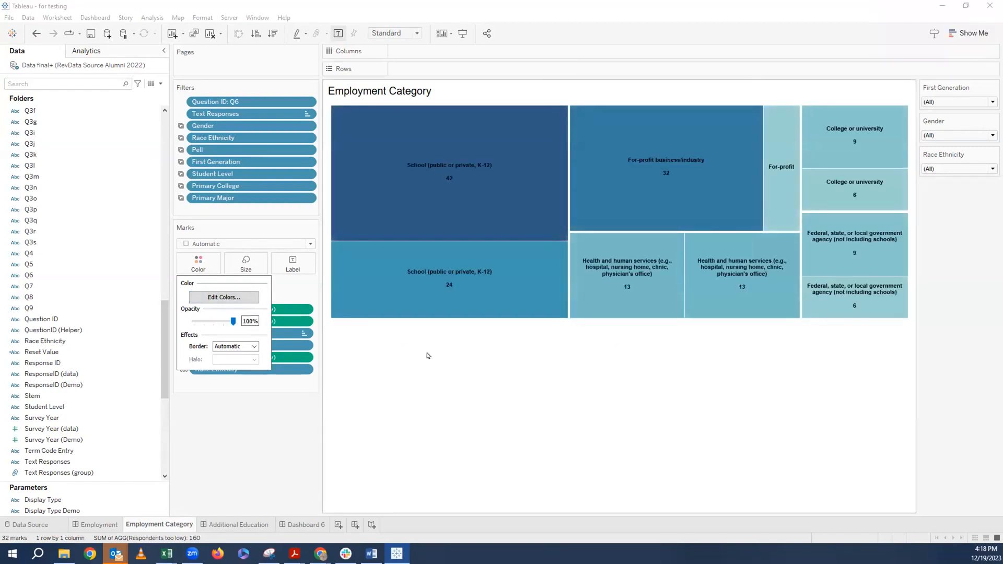
mouse_move(269, 456)
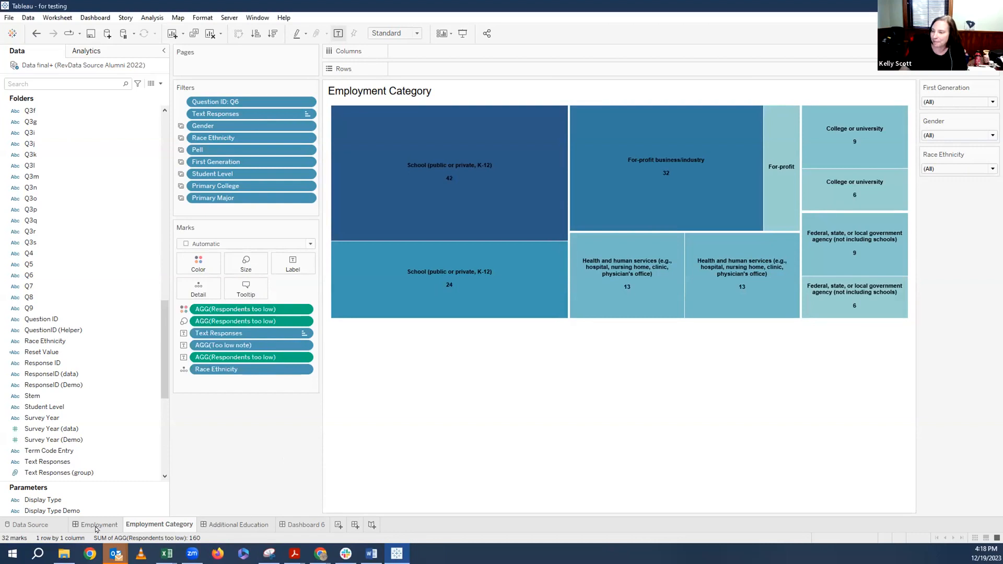
left_click(99, 525)
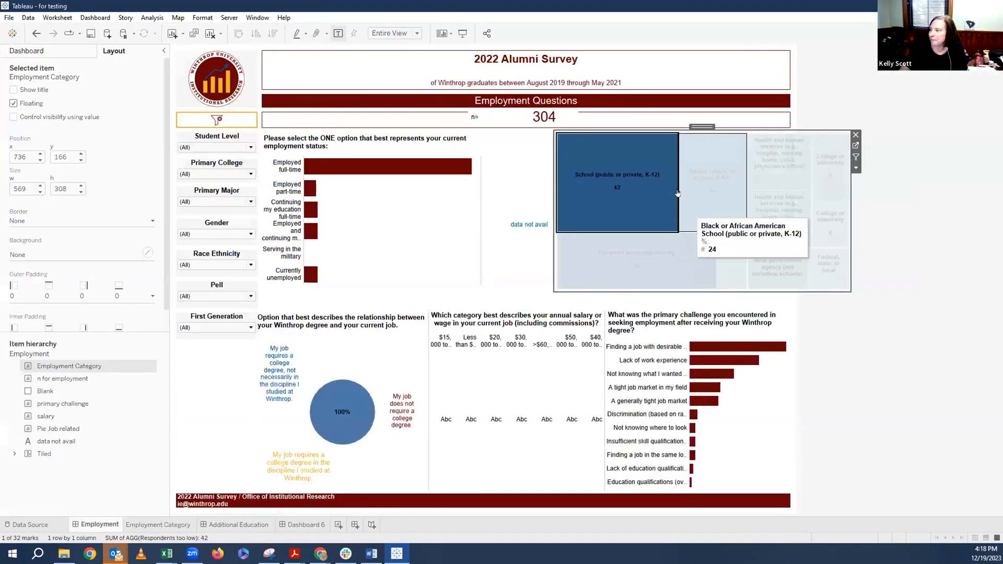